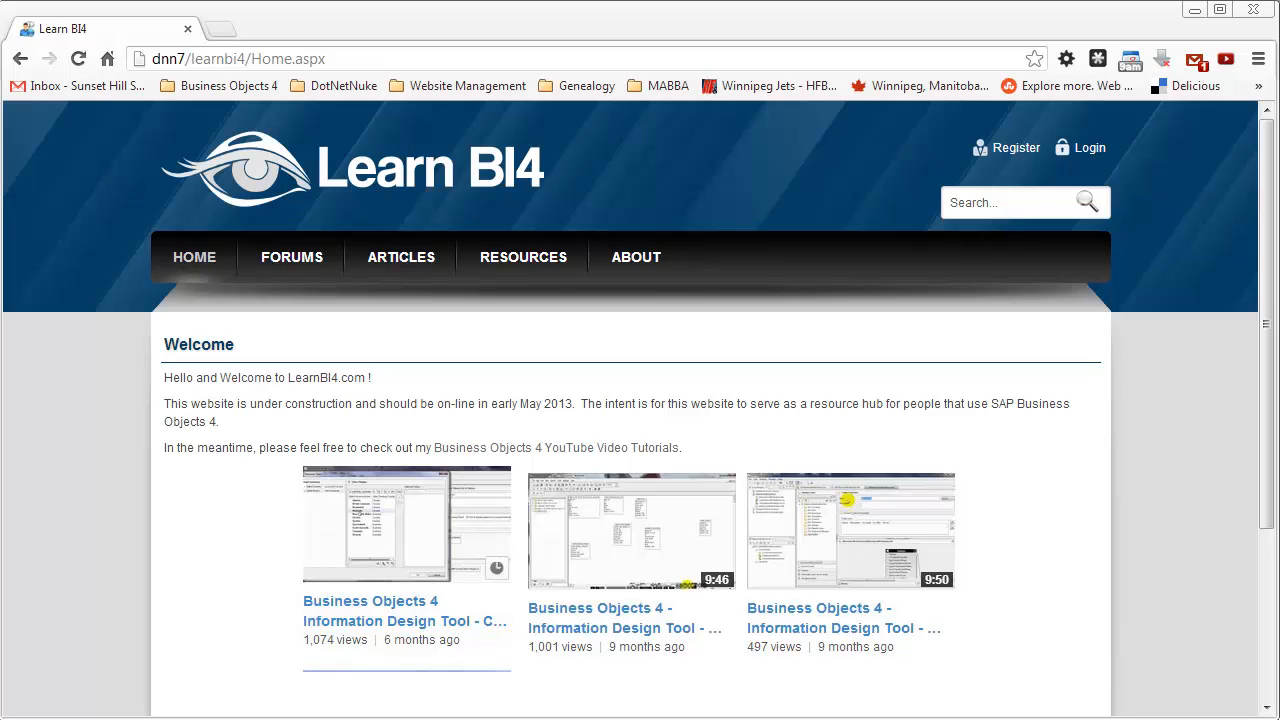
Go to the Articles page of the Learn BI4 site as an anonymous visitor.
{"action": "left_click", "coordinate": [300, 28]}
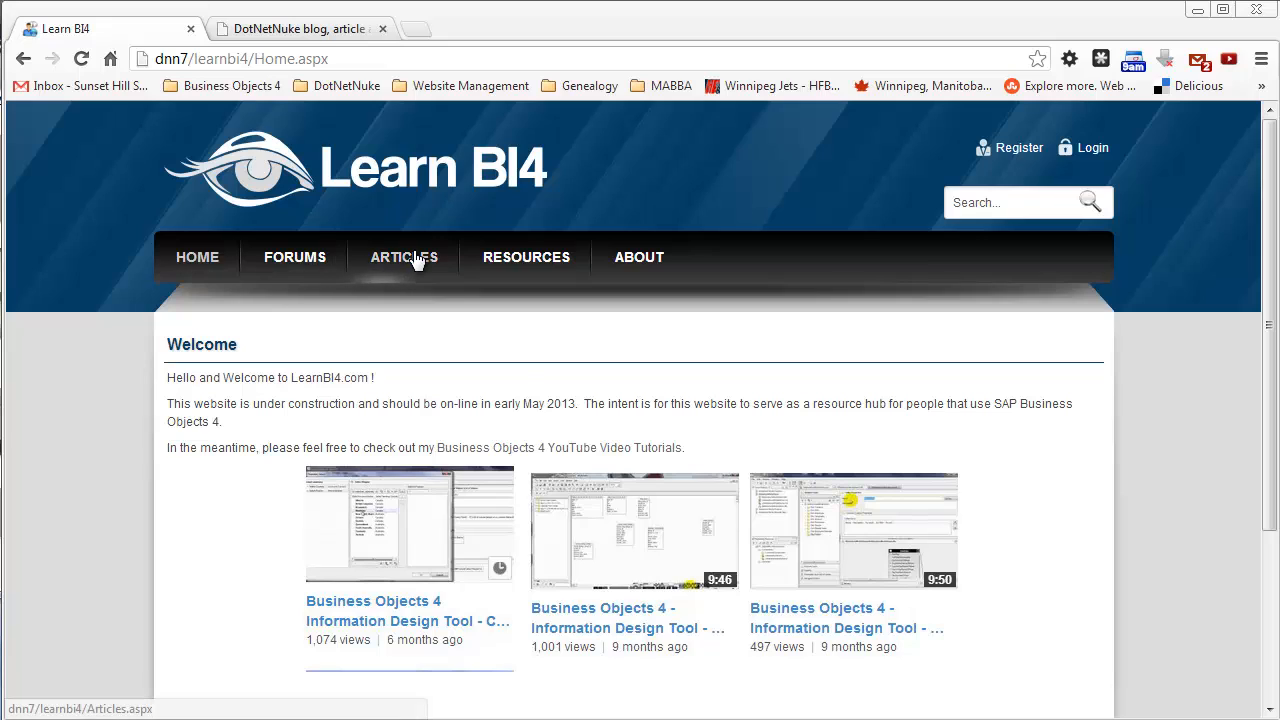
{"action": "mouse_move", "coordinate": [416, 262]}
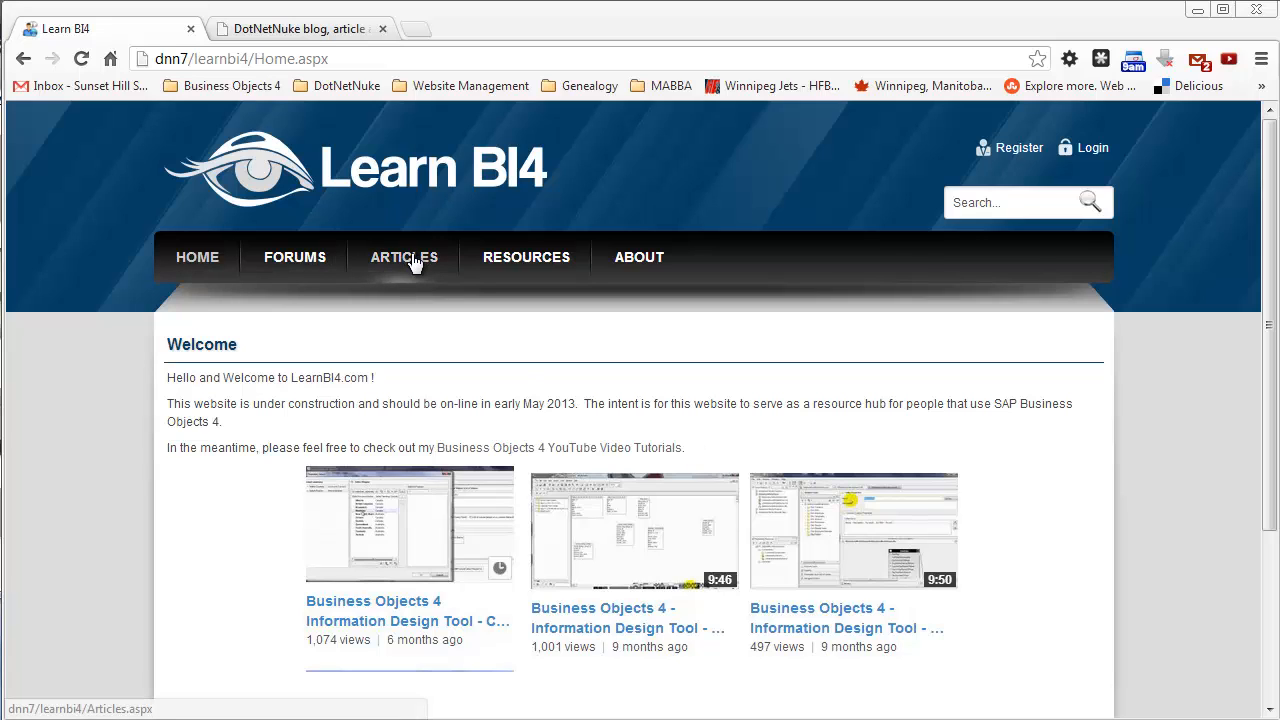
{"action": "left_click", "coordinate": [404, 256]}
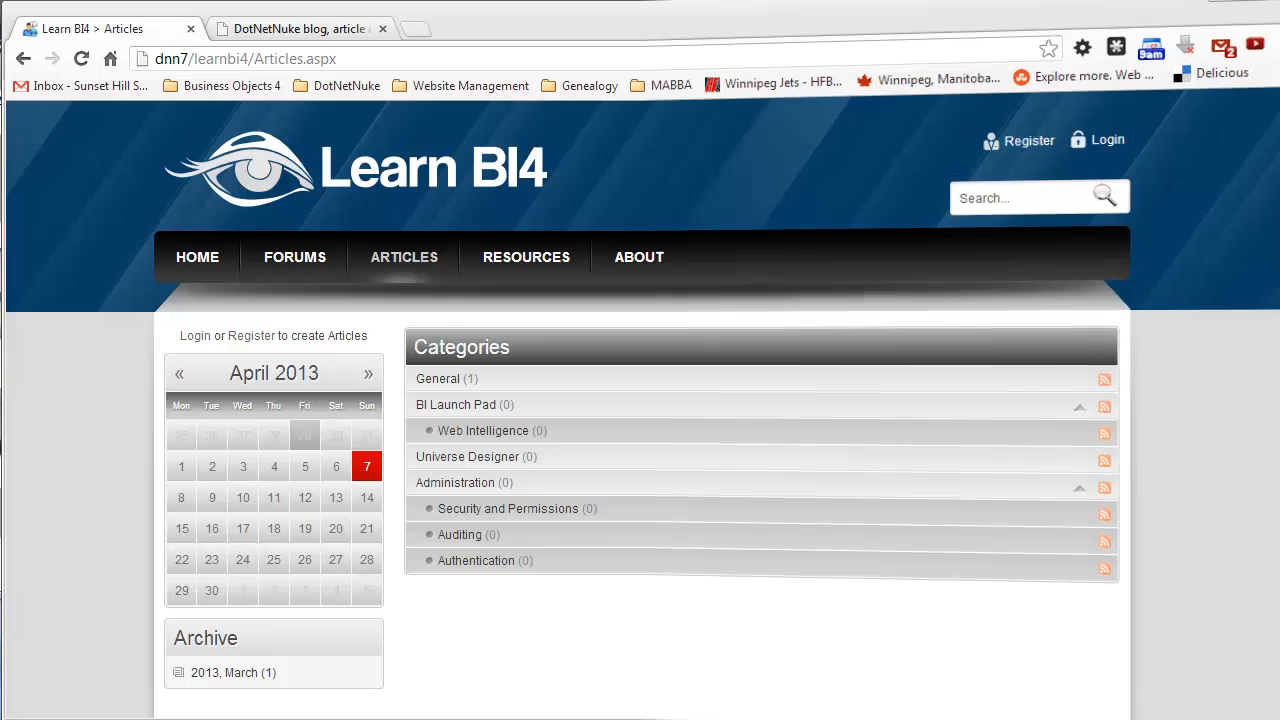
Log in to Learn BI4 and scroll through the EasyDNNnews product overview on easydnnsolutions.com.
{"action": "left_click", "coordinate": [1096, 140]}
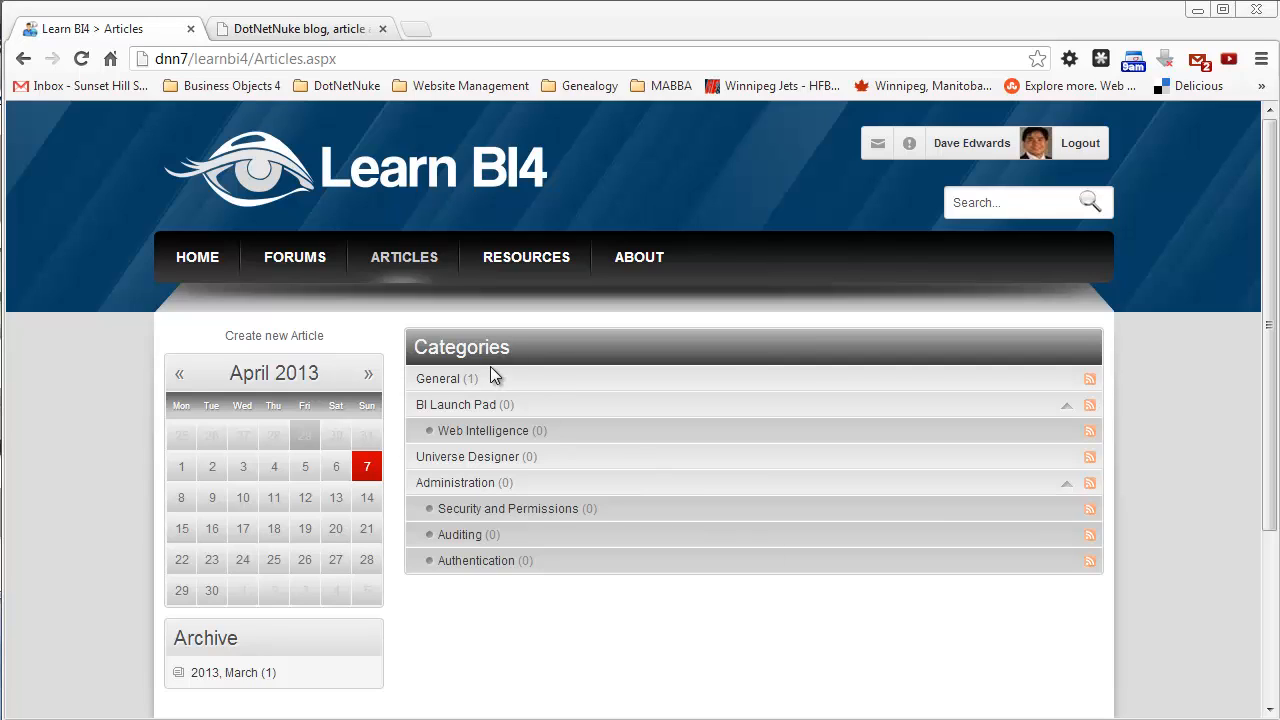
{"action": "mouse_move", "coordinate": [528, 348]}
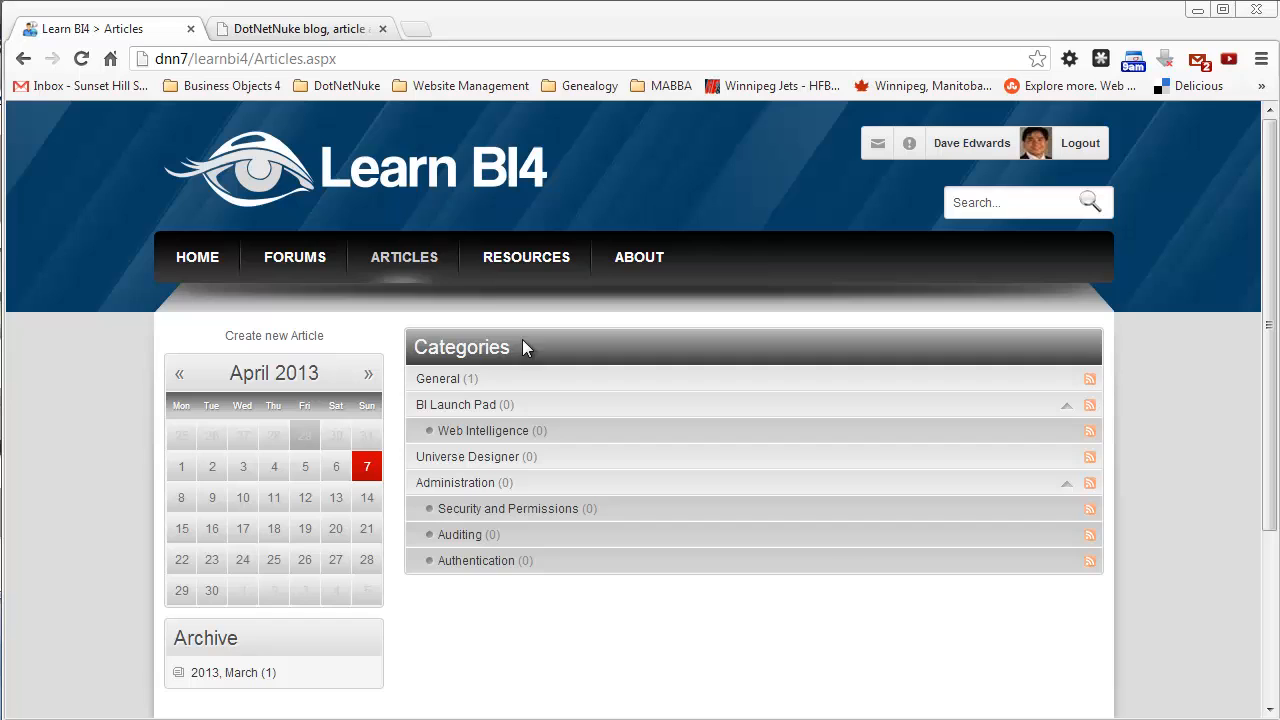
{"action": "left_click", "coordinate": [296, 30]}
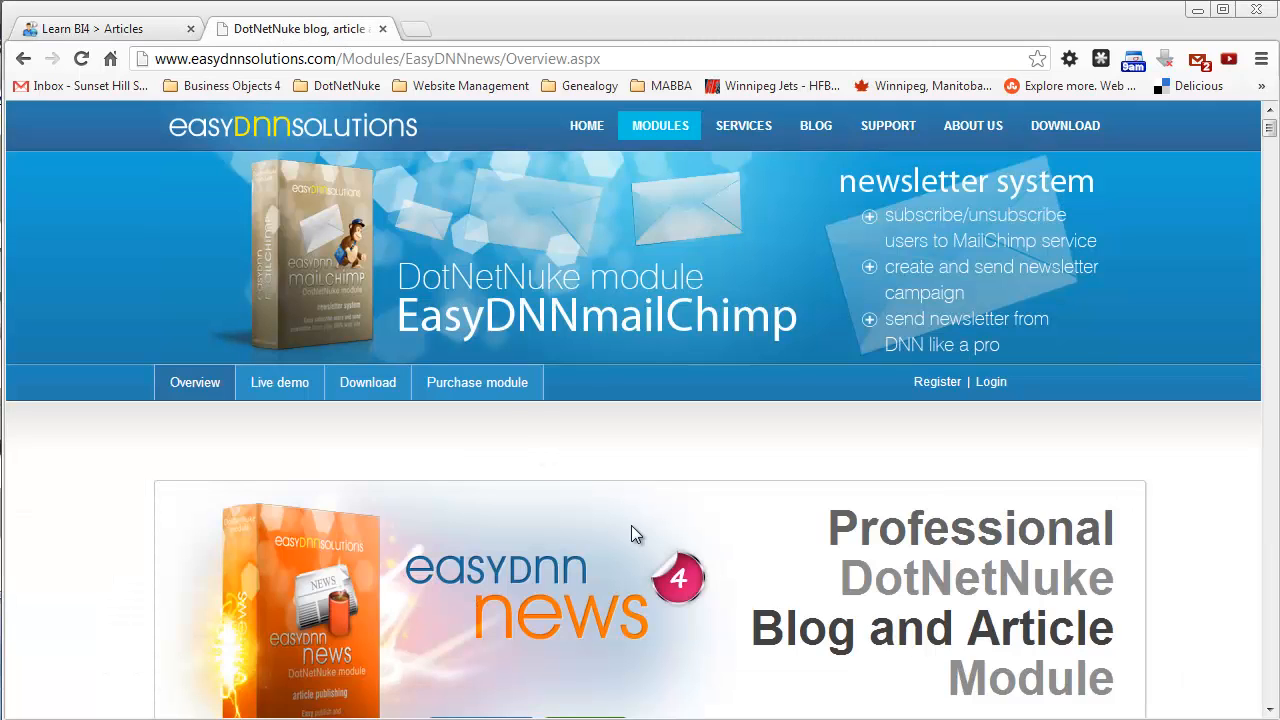
{"action": "scroll", "scroll_direction": "down", "scroll_amount": 3}
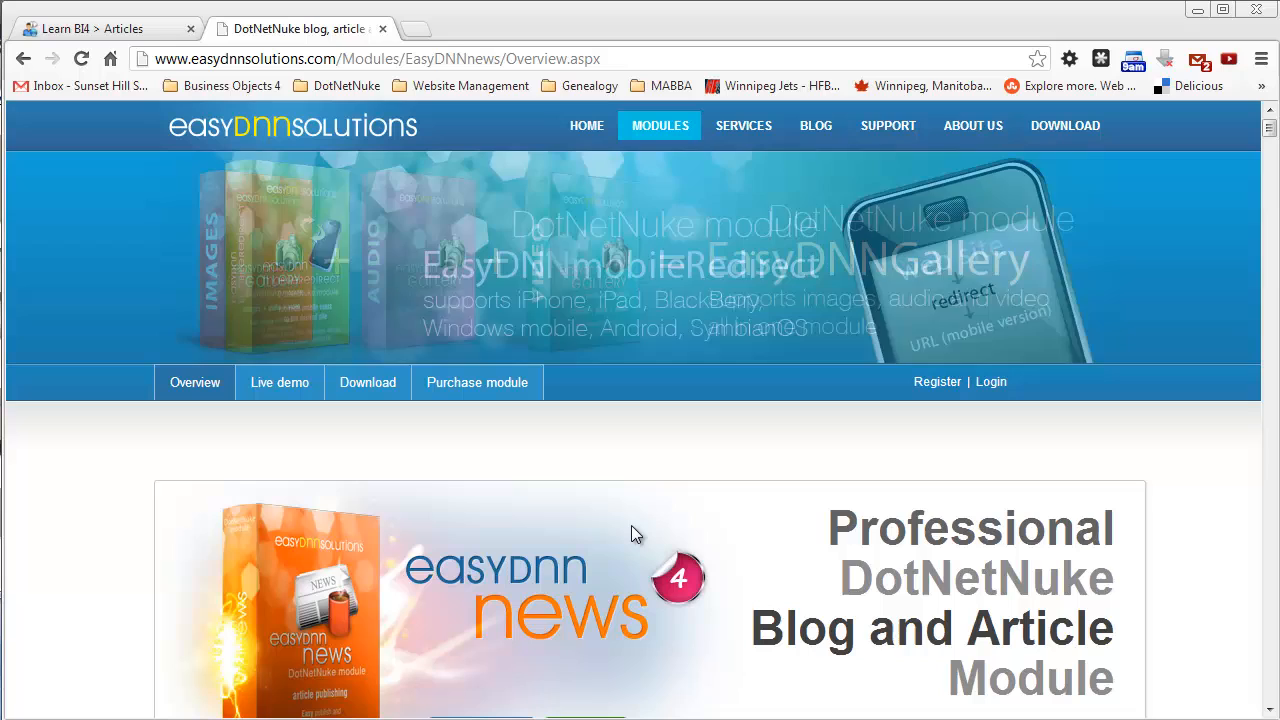
{"action": "scroll", "scroll_direction": "down", "scroll_amount": 3}
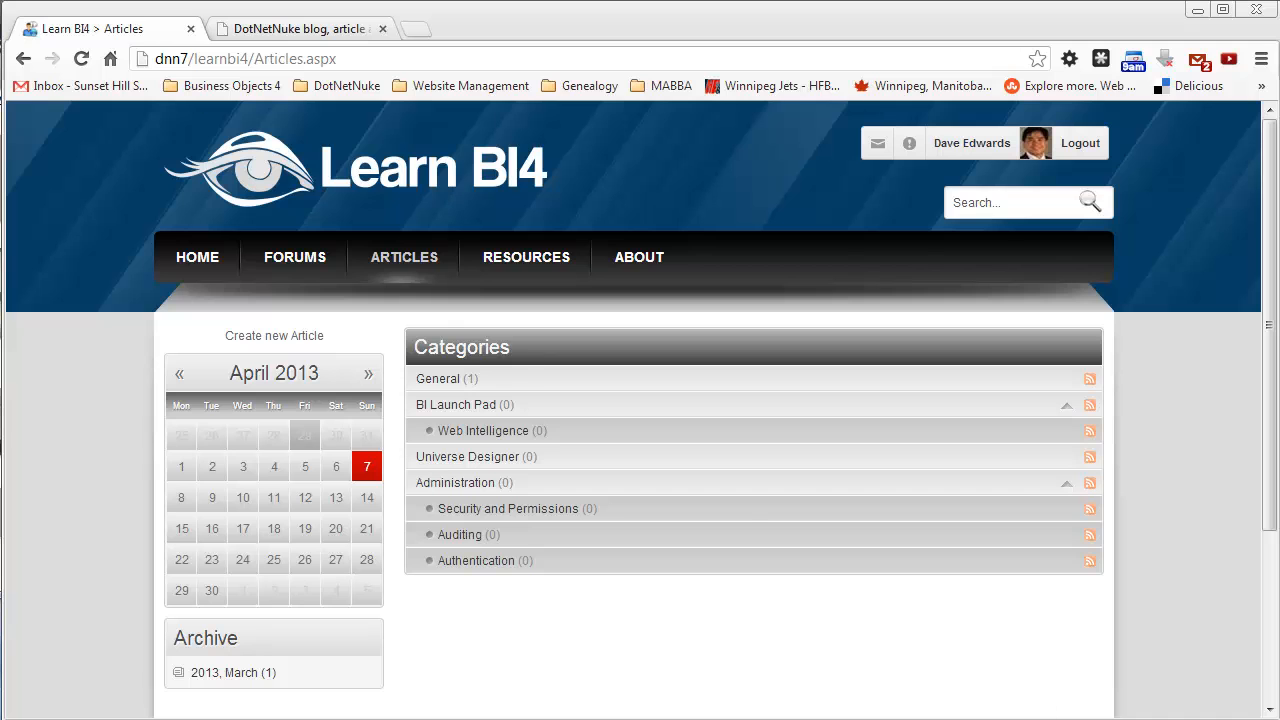
Go to the Article Viewer page listing Article 1 and start adding a new article.
{"action": "left_click", "coordinate": [390, 30]}
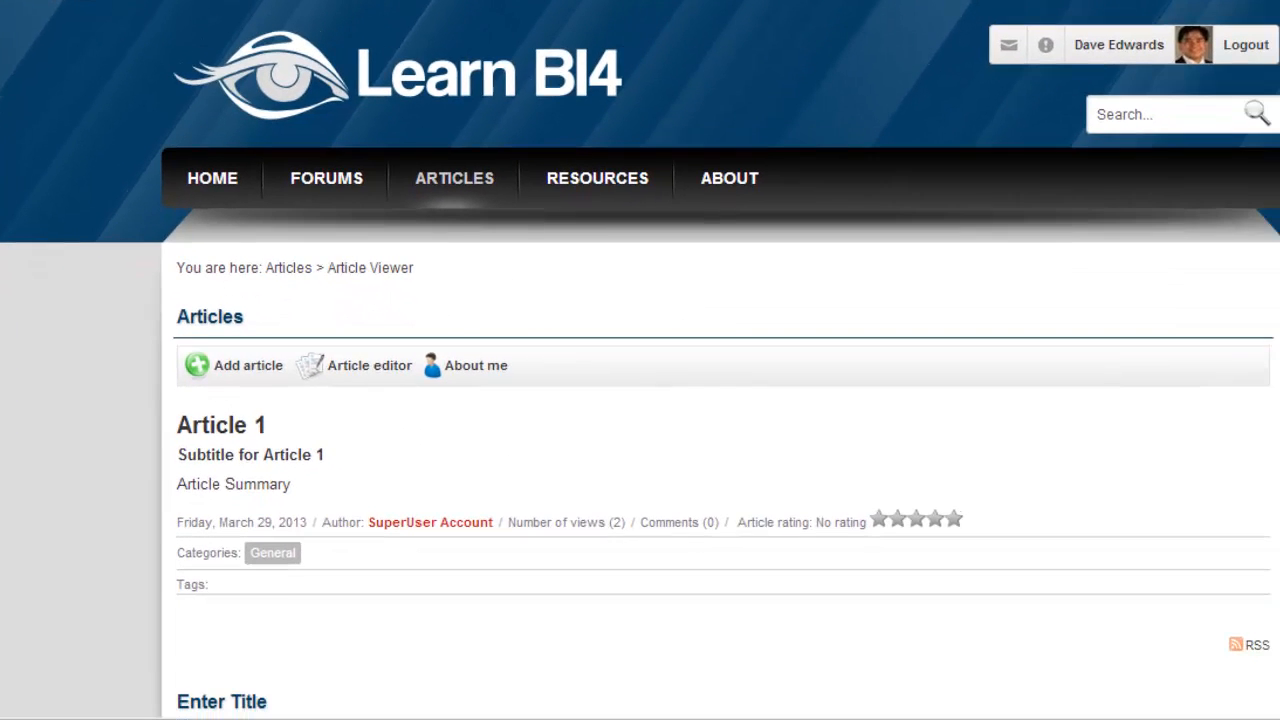
{"action": "mouse_move", "coordinate": [480, 302]}
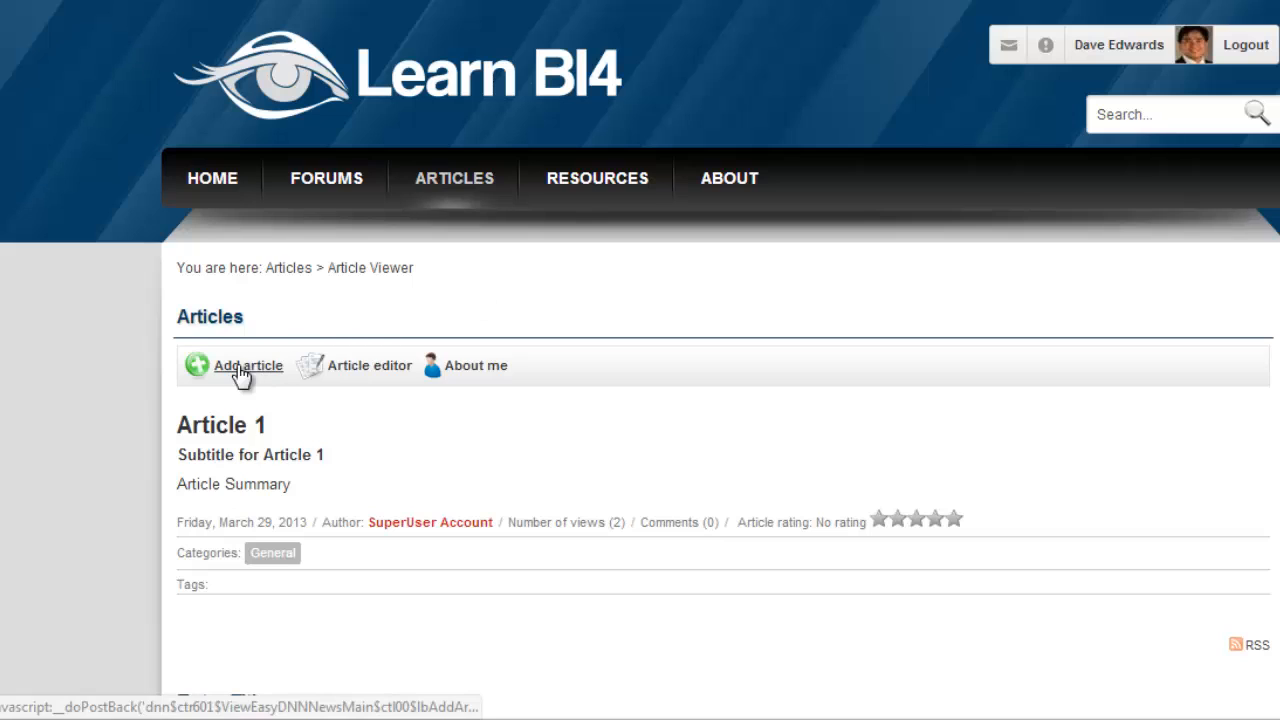
{"action": "left_click", "coordinate": [248, 366]}
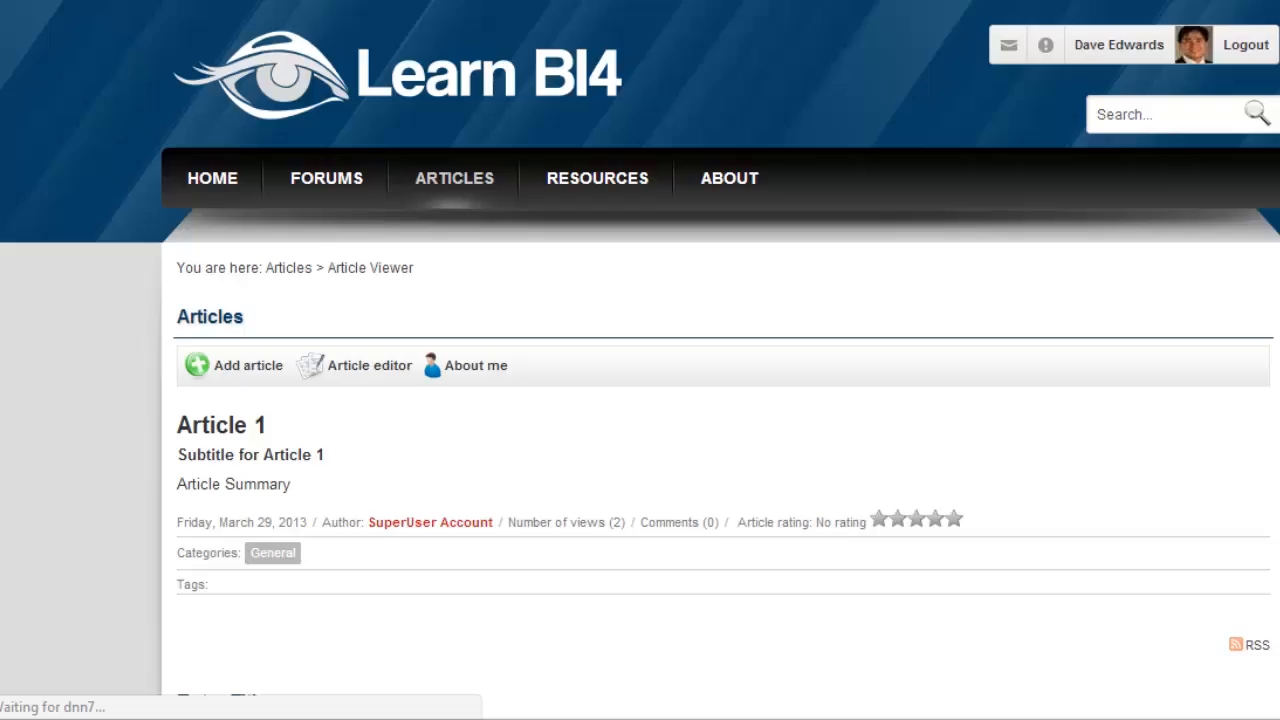
{"action": "left_click", "coordinate": [248, 364]}
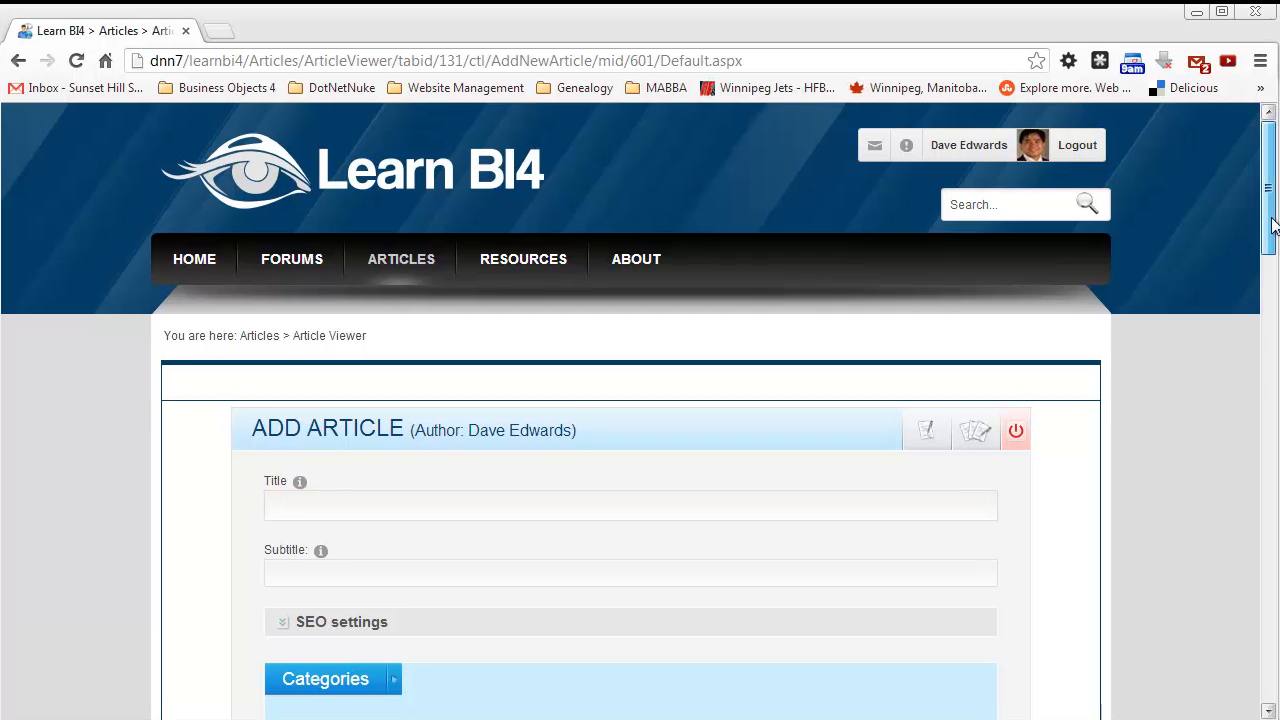
{"action": "scroll", "scroll_direction": "down", "scroll_amount": 3}
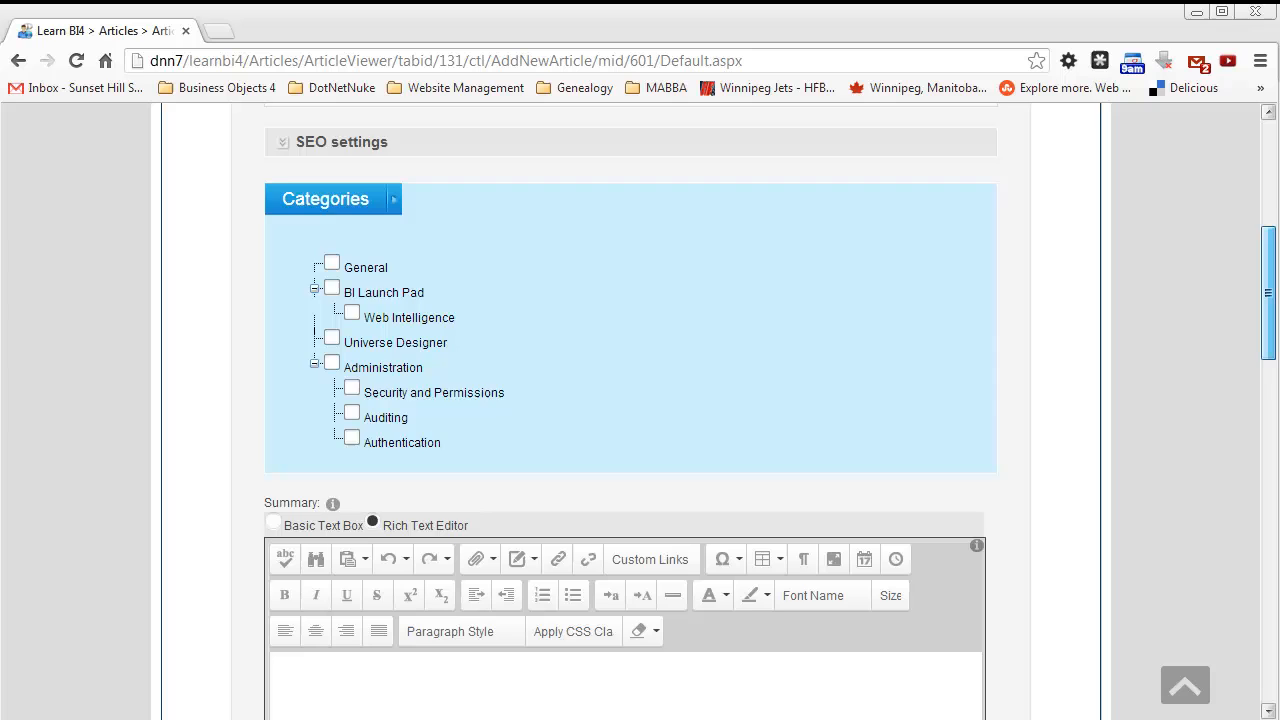
{"action": "scroll", "scroll_direction": "down", "scroll_amount": 3}
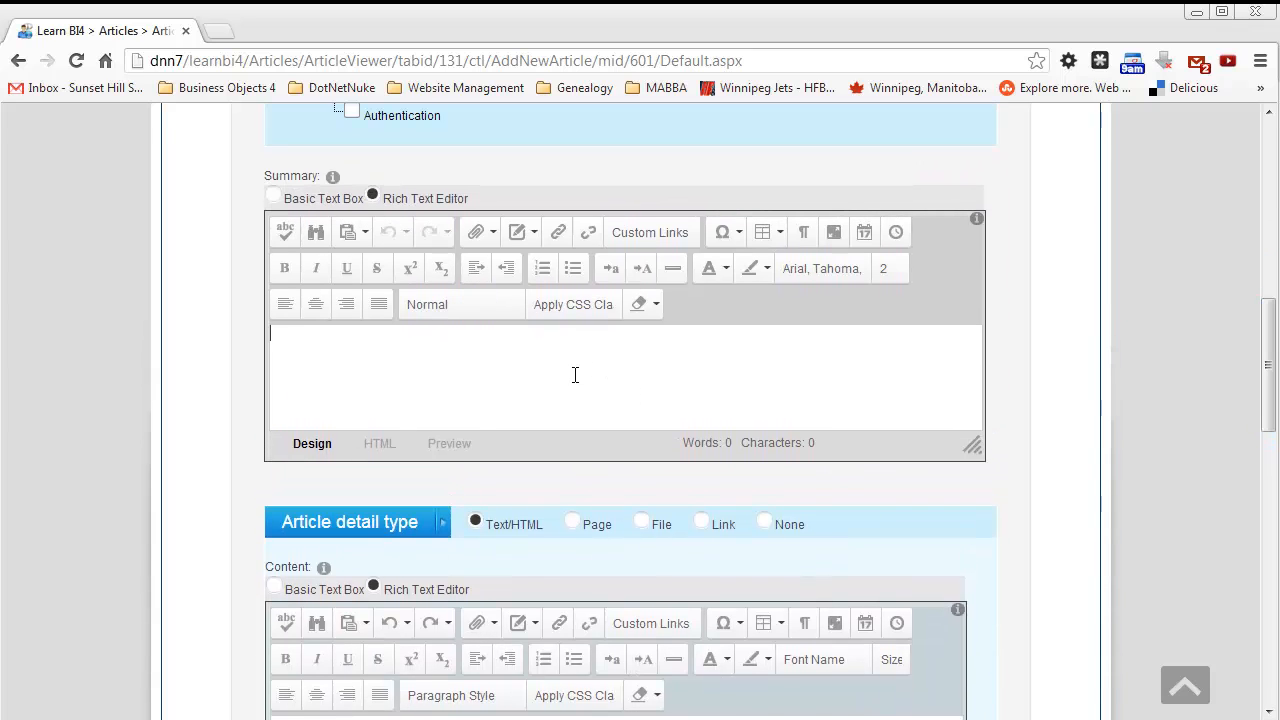
{"action": "scroll", "scroll_direction": "down", "scroll_amount": 3}
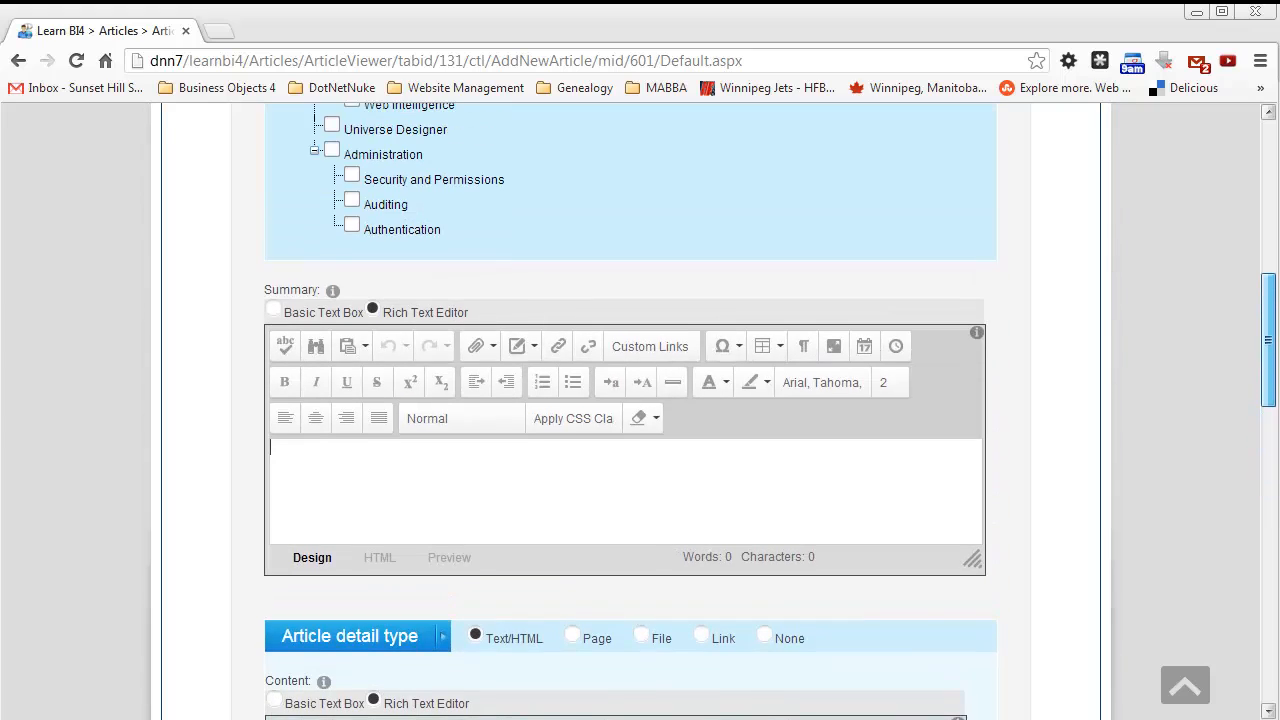
{"action": "mouse_move", "coordinate": [748, 414]}
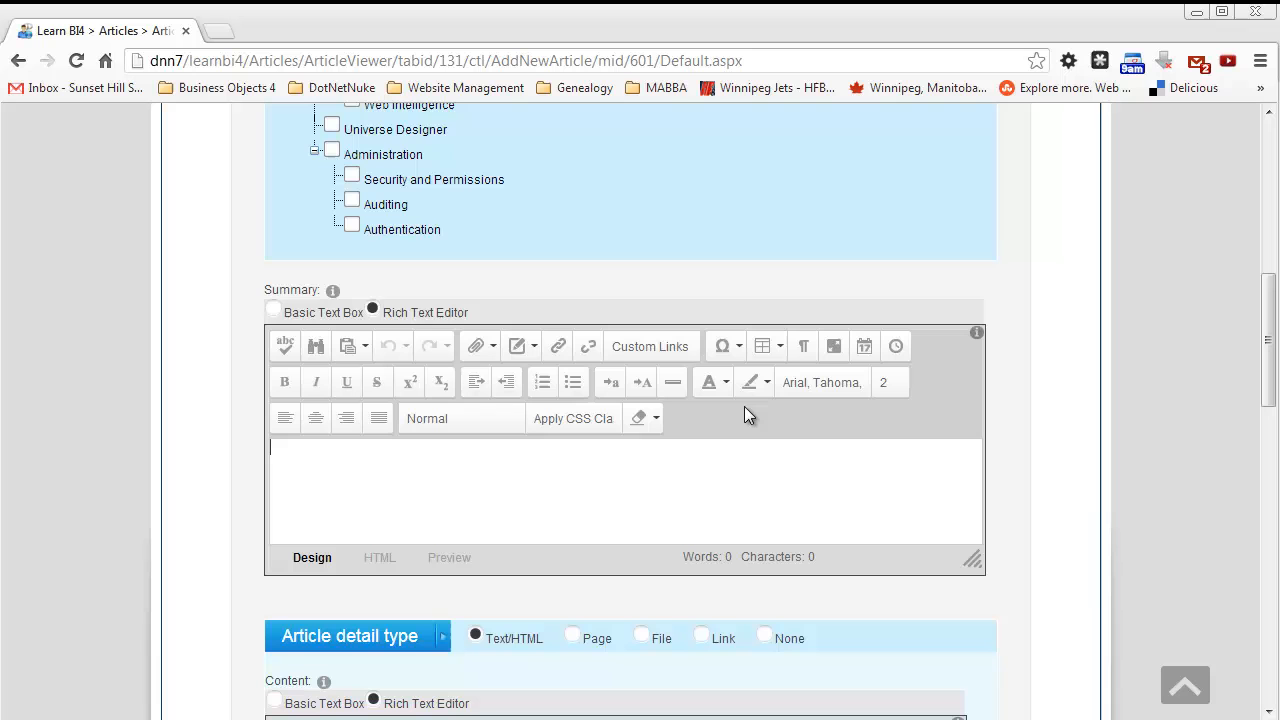
{"action": "mouse_move", "coordinate": [556, 396]}
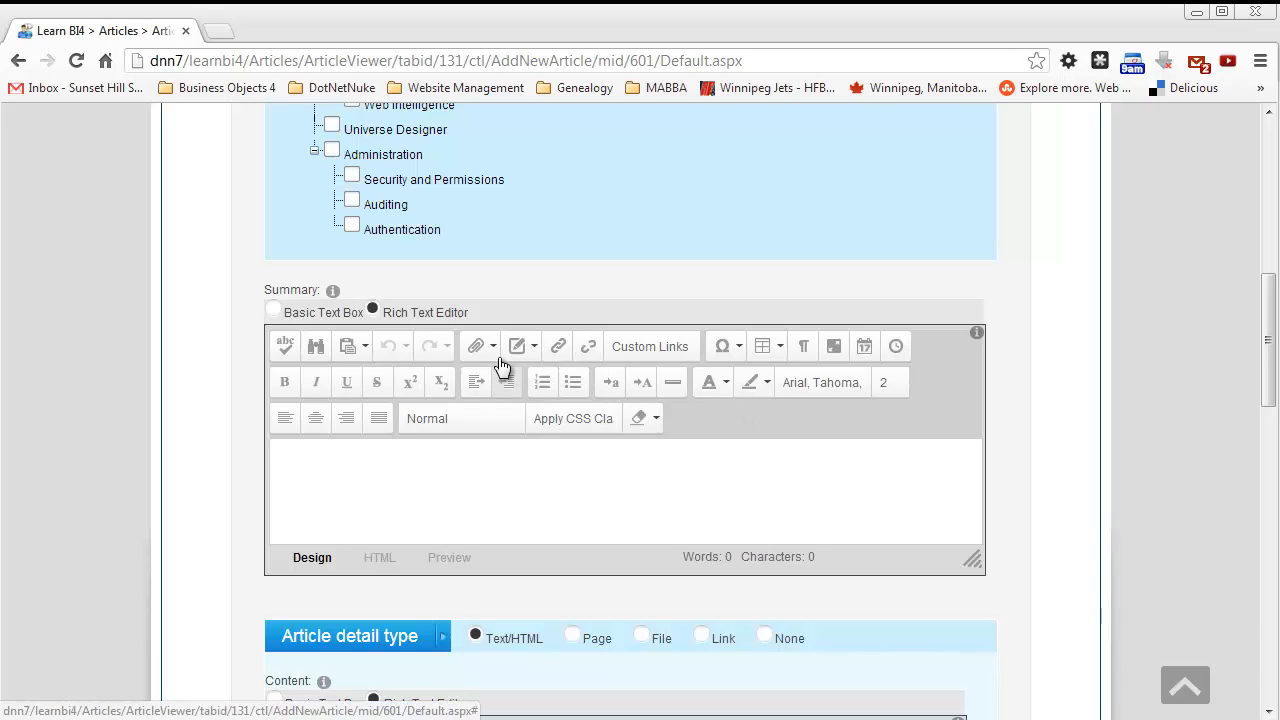
{"action": "left_click", "coordinate": [474, 344]}
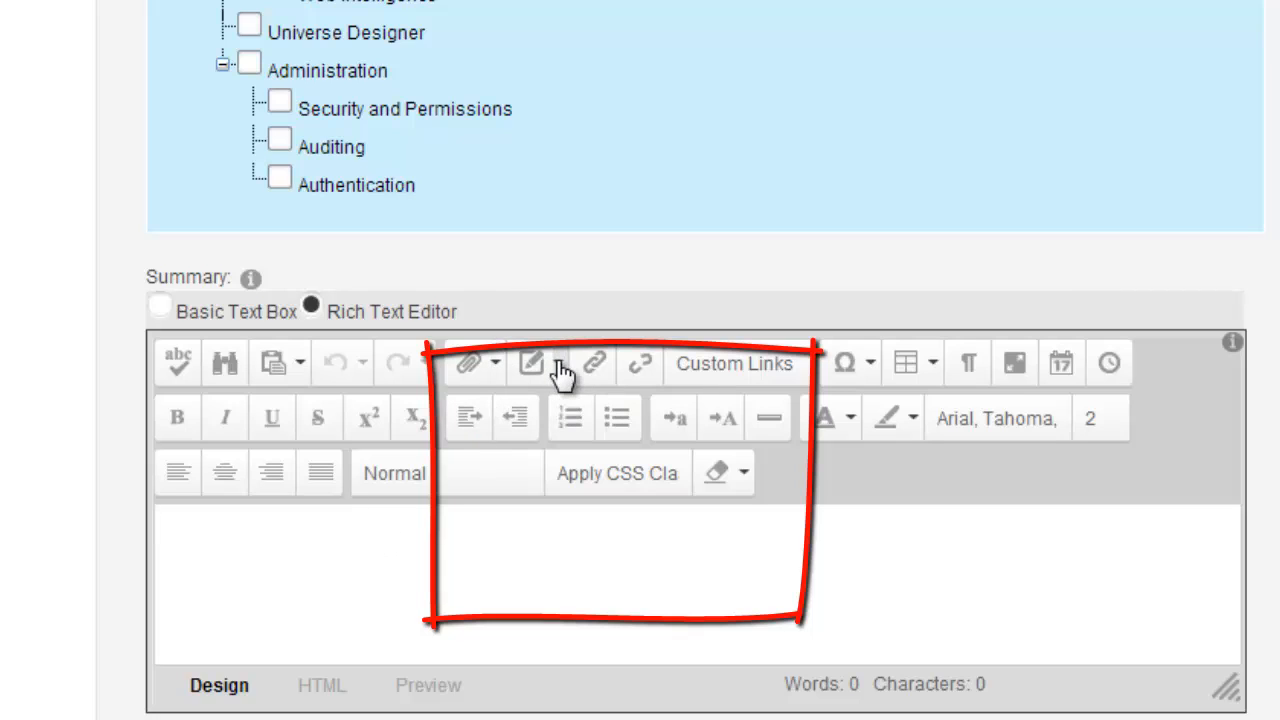
{"action": "left_click", "coordinate": [546, 364]}
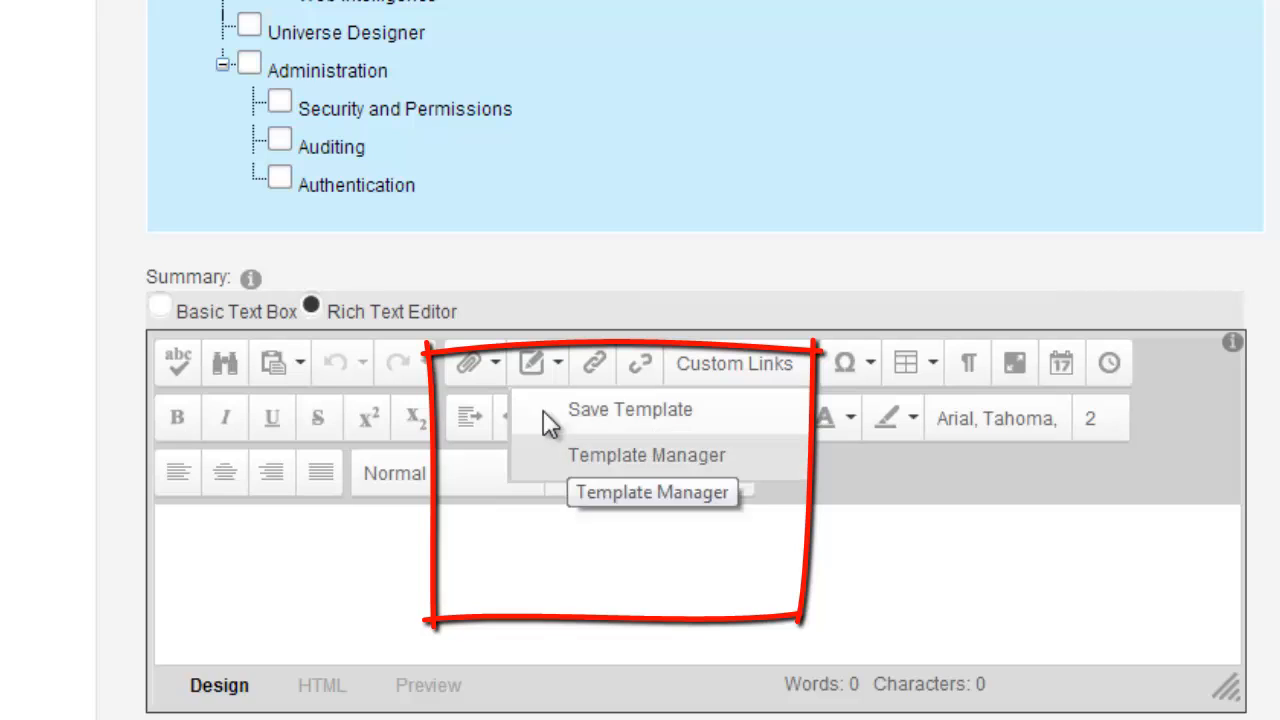
{"action": "left_click", "coordinate": [472, 364]}
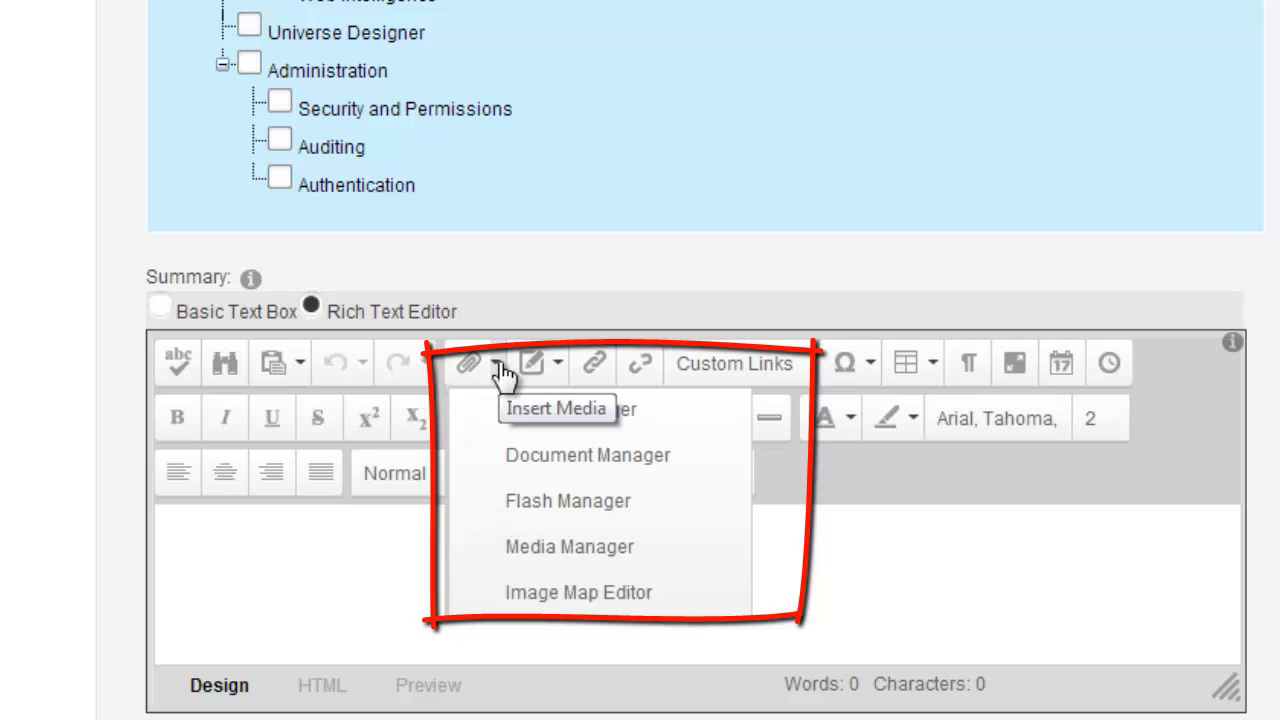
{"action": "left_click", "coordinate": [852, 560]}
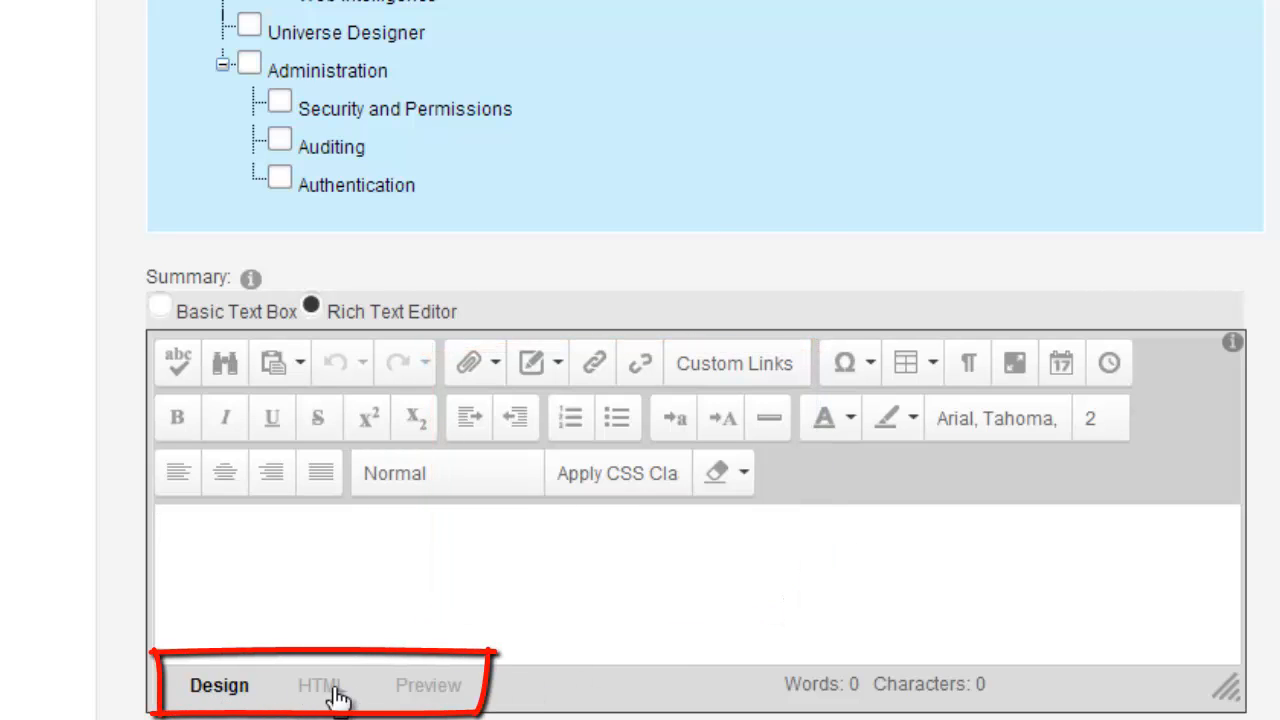
{"action": "left_click", "coordinate": [322, 686]}
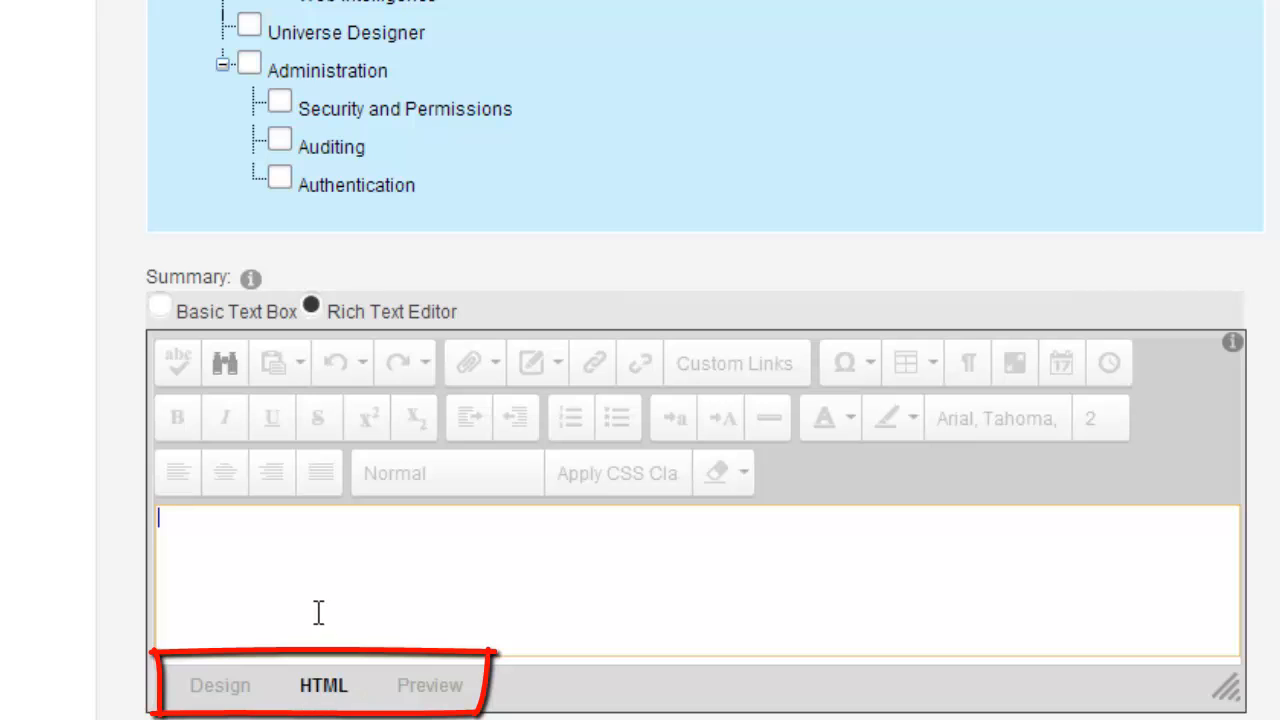
{"action": "left_click", "coordinate": [220, 686]}
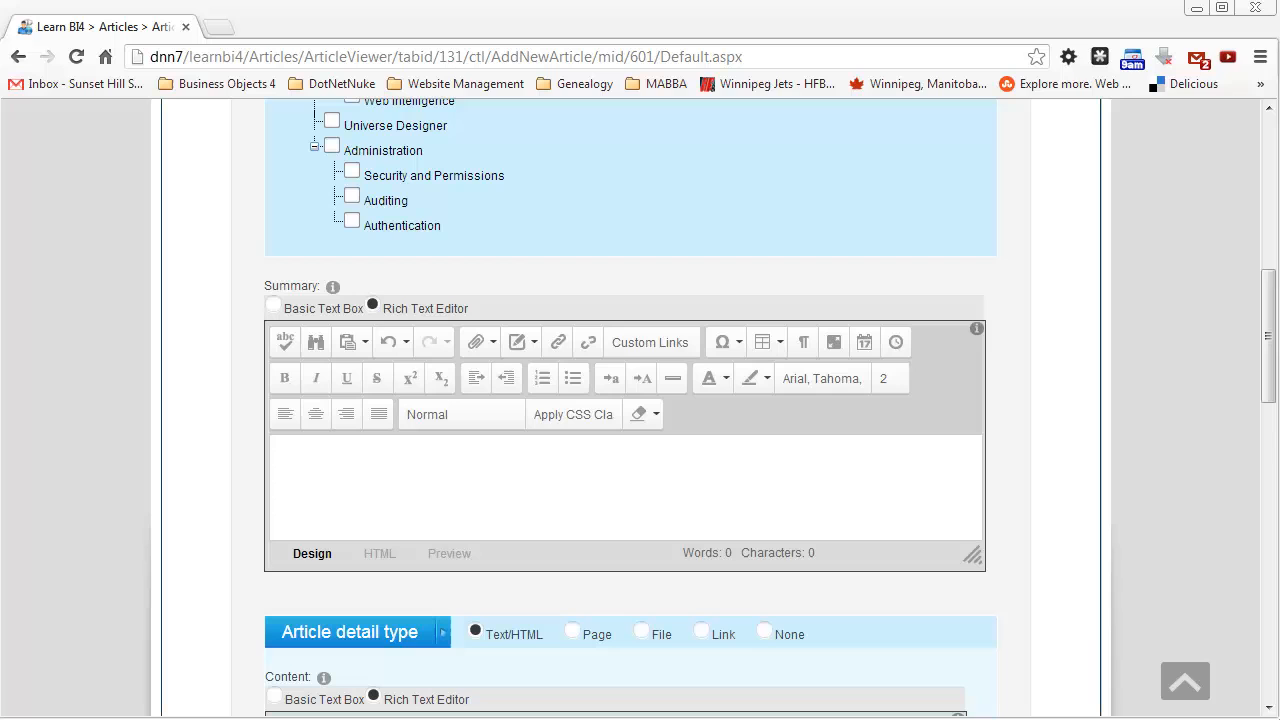
{"action": "scroll", "scroll_direction": "down", "scroll_amount": 3}
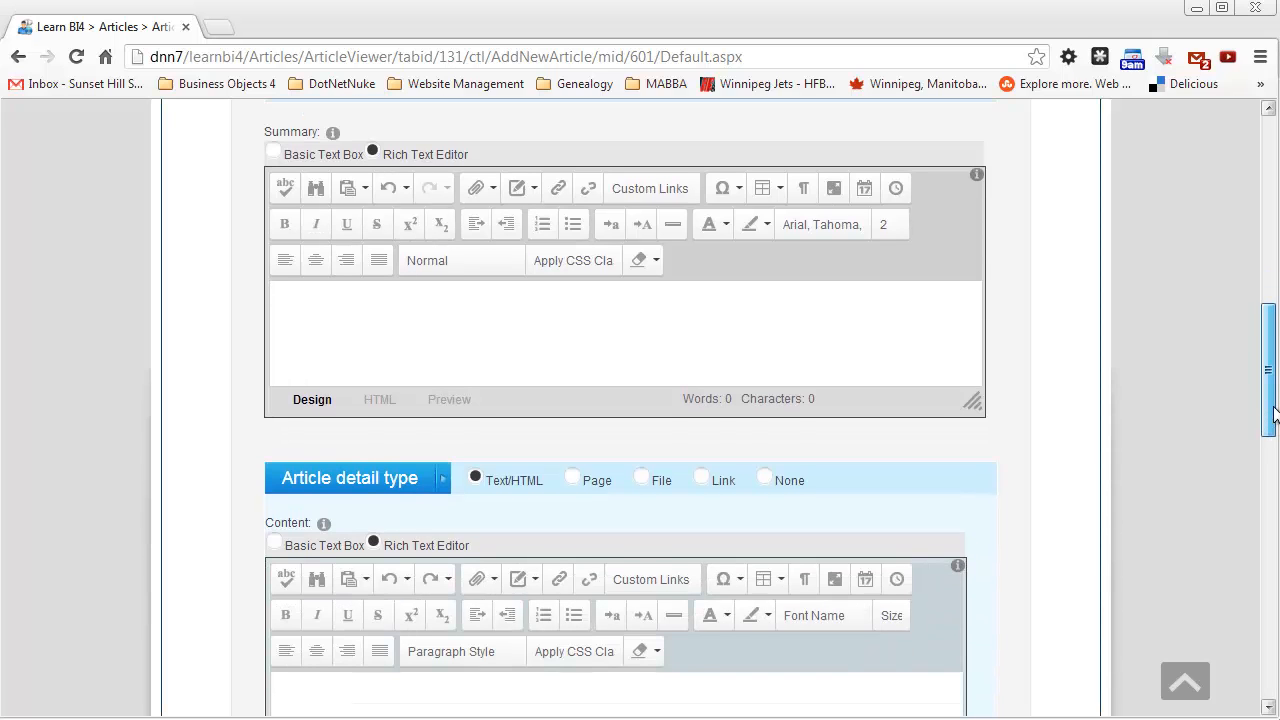
{"action": "left_click", "coordinate": [492, 188]}
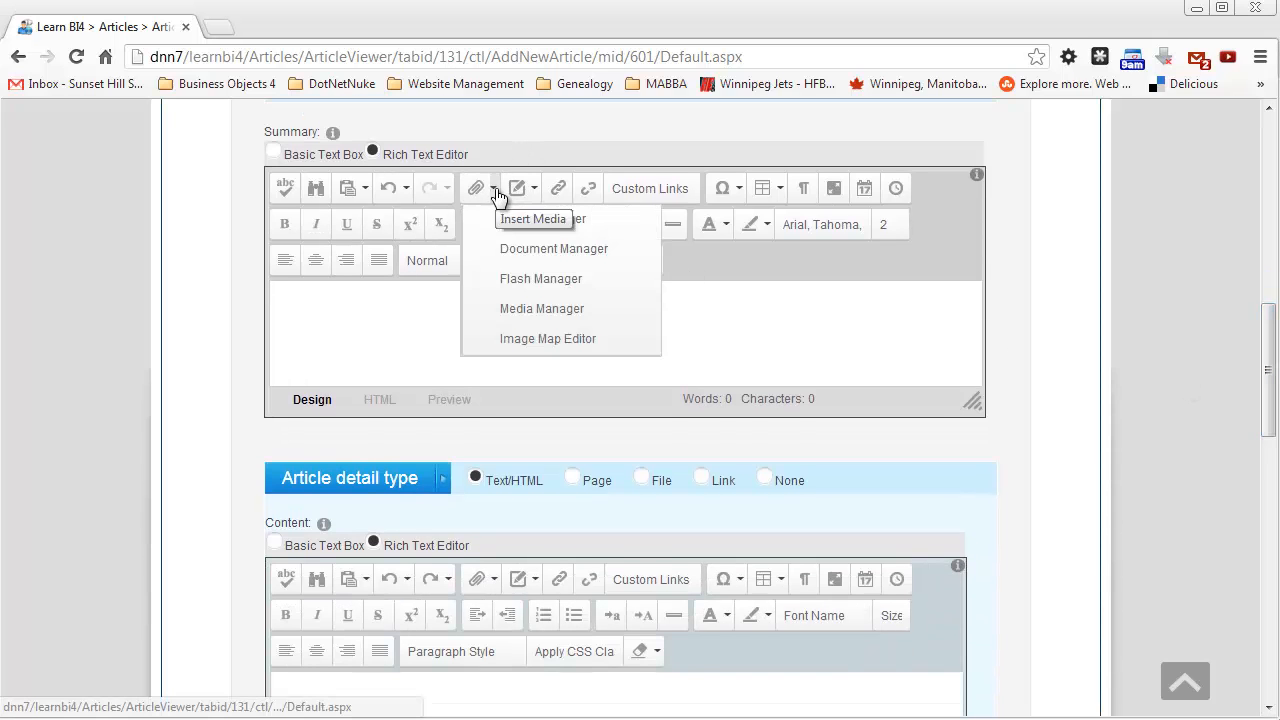
{"action": "left_click", "coordinate": [648, 332]}
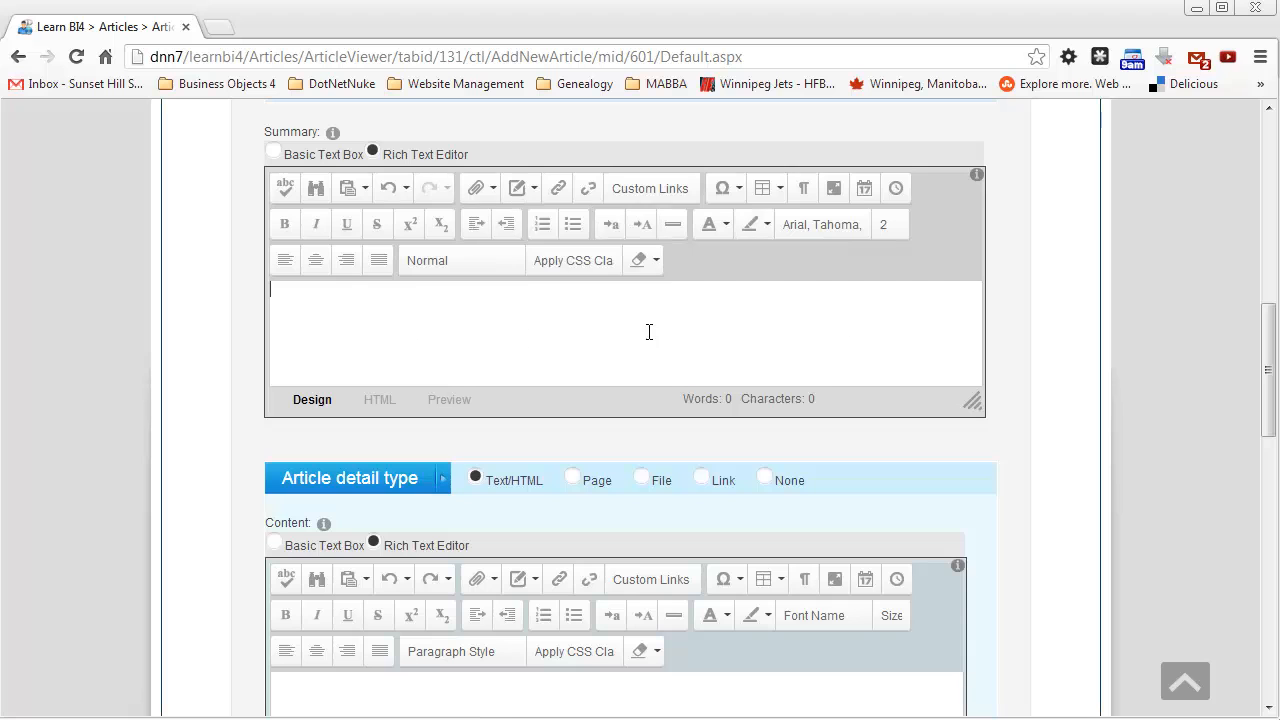
{"action": "scroll", "scroll_direction": "down", "scroll_amount": 3}
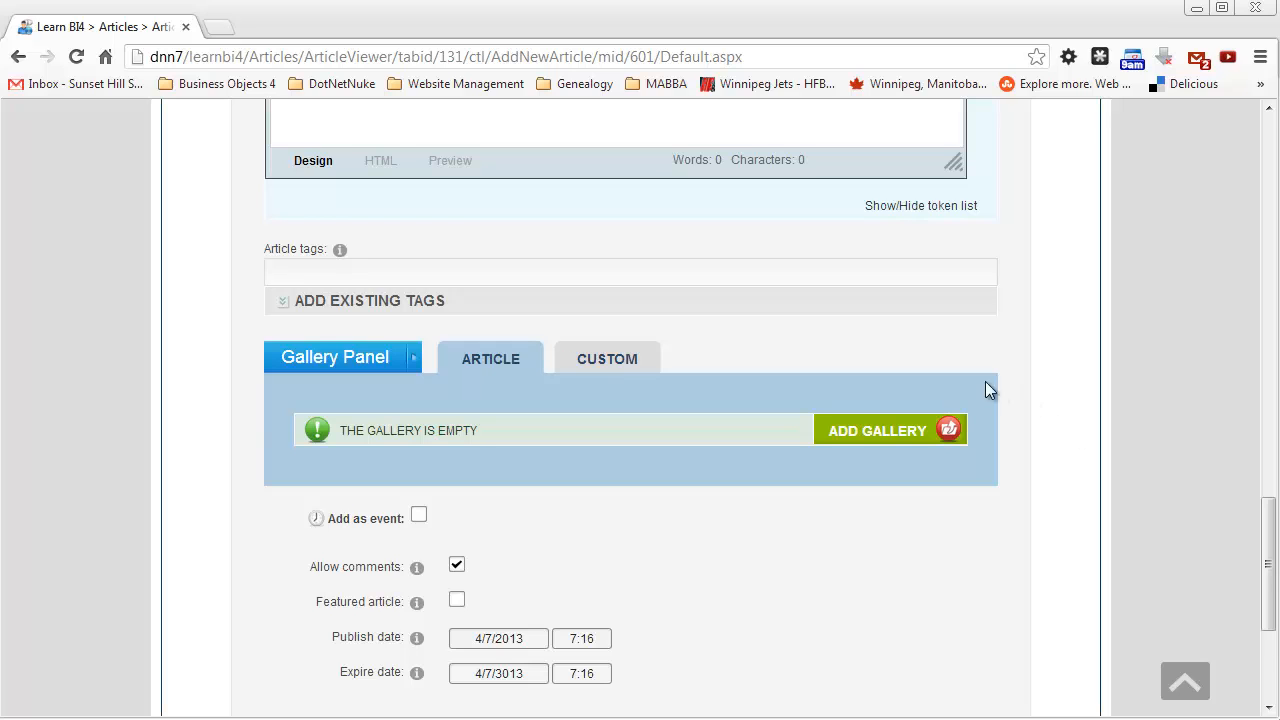
{"action": "mouse_move", "coordinate": [850, 436]}
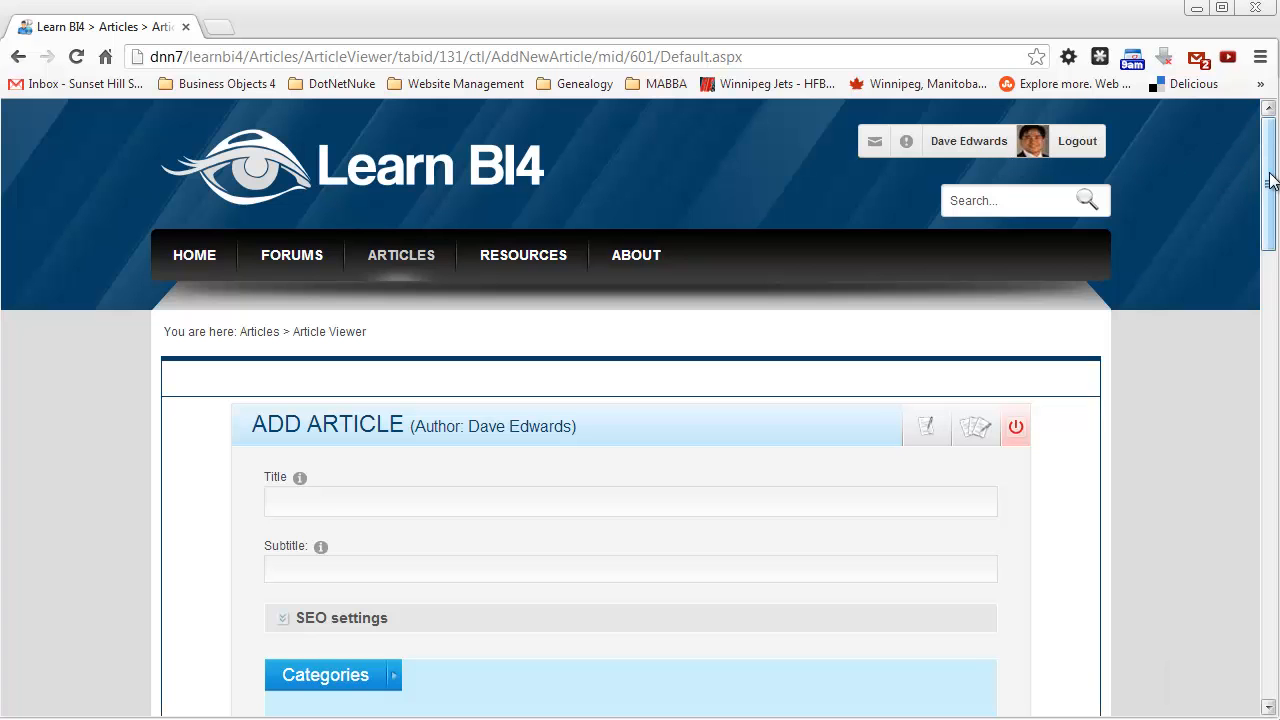
Reach the HTML Editor Manager from the Host advanced settings.
{"action": "scroll", "scroll_direction": "down", "scroll_amount": 3}
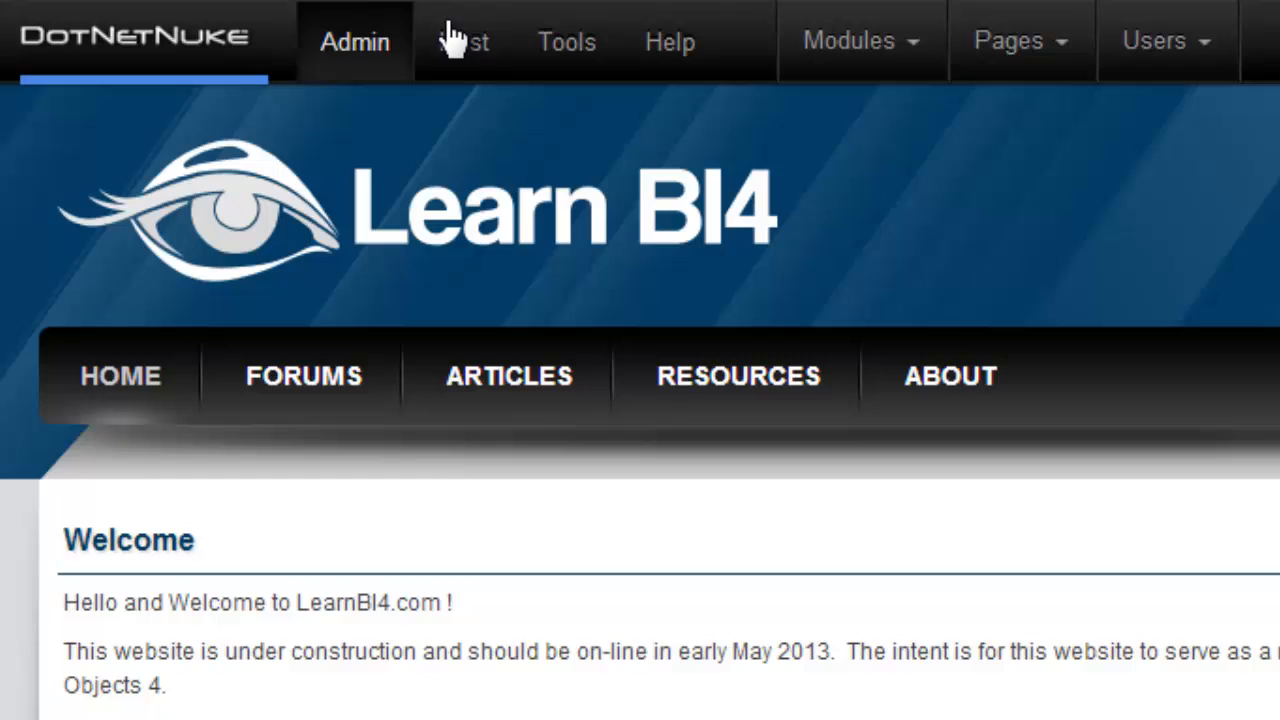
{"action": "left_click", "coordinate": [462, 42]}
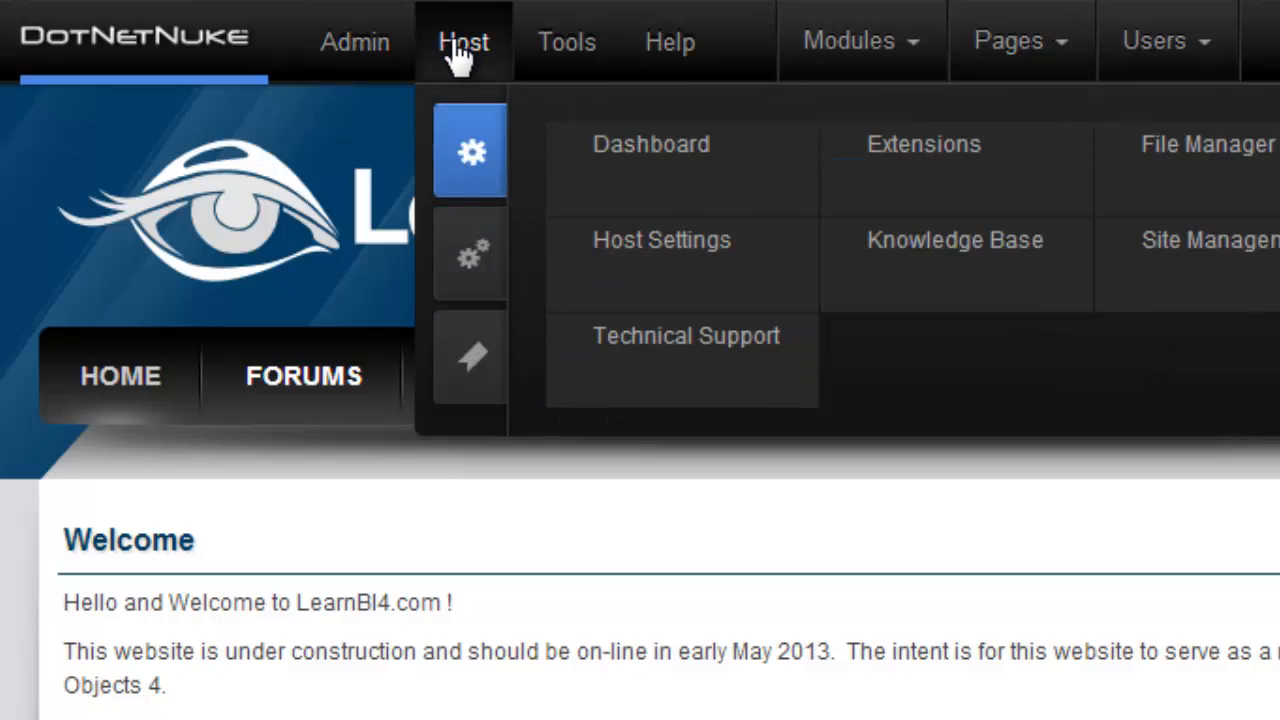
{"action": "mouse_move", "coordinate": [444, 212]}
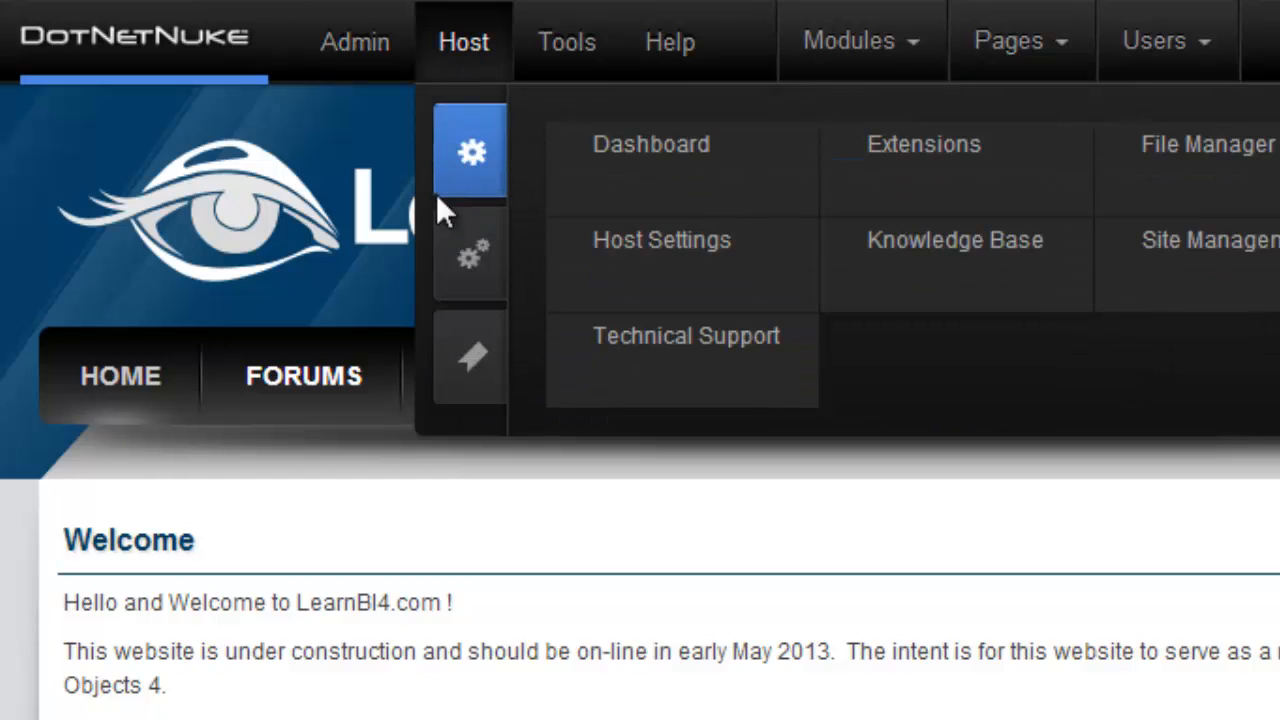
{"action": "mouse_move", "coordinate": [472, 254]}
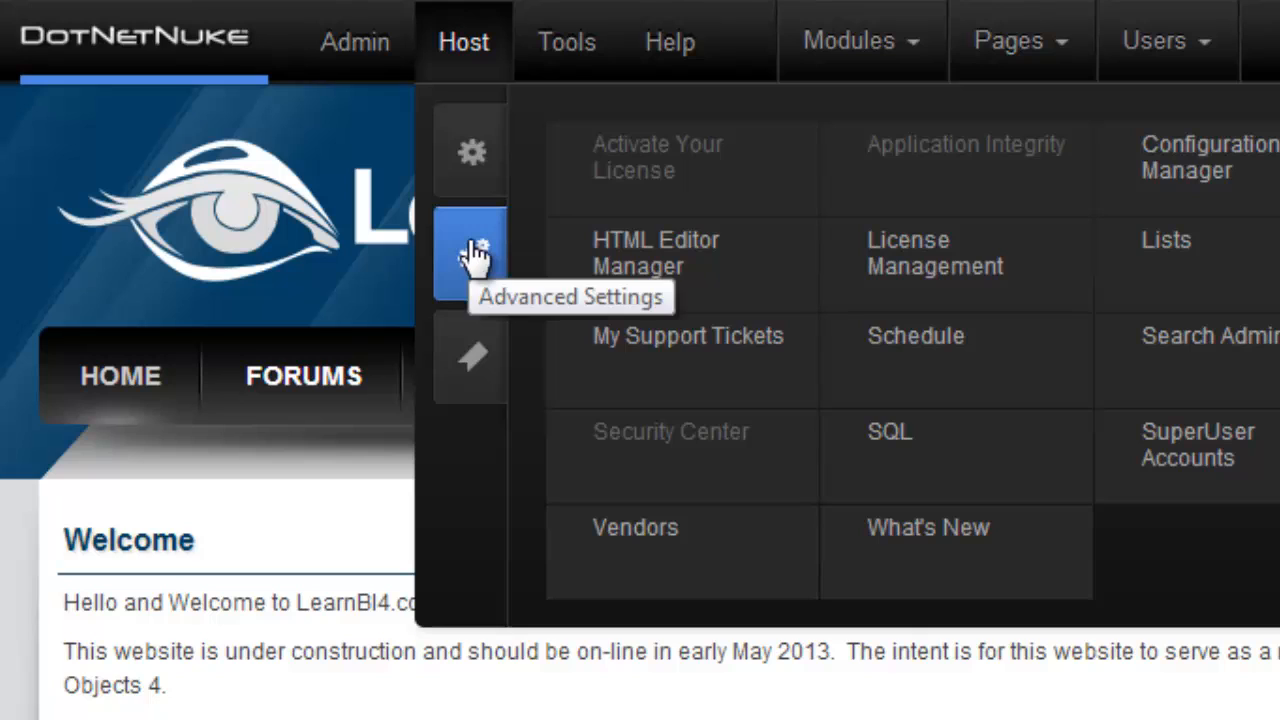
{"action": "mouse_move", "coordinate": [650, 272]}
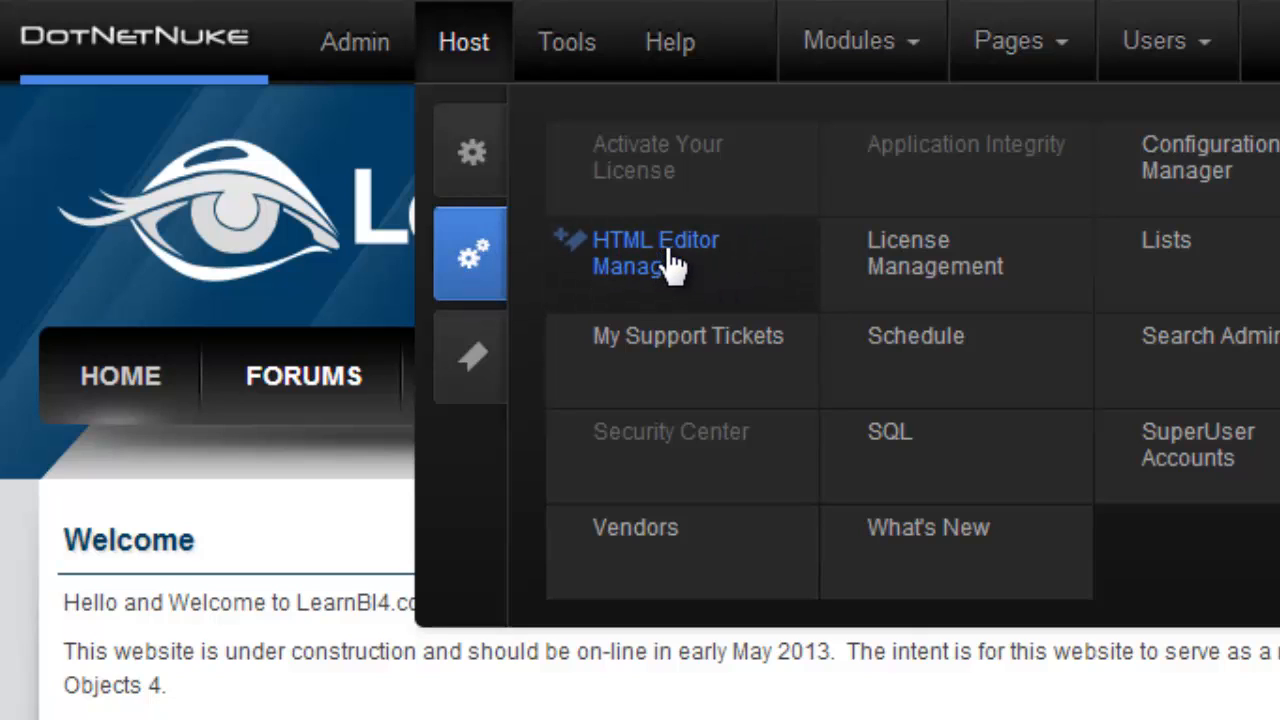
{"action": "mouse_move", "coordinate": [668, 270]}
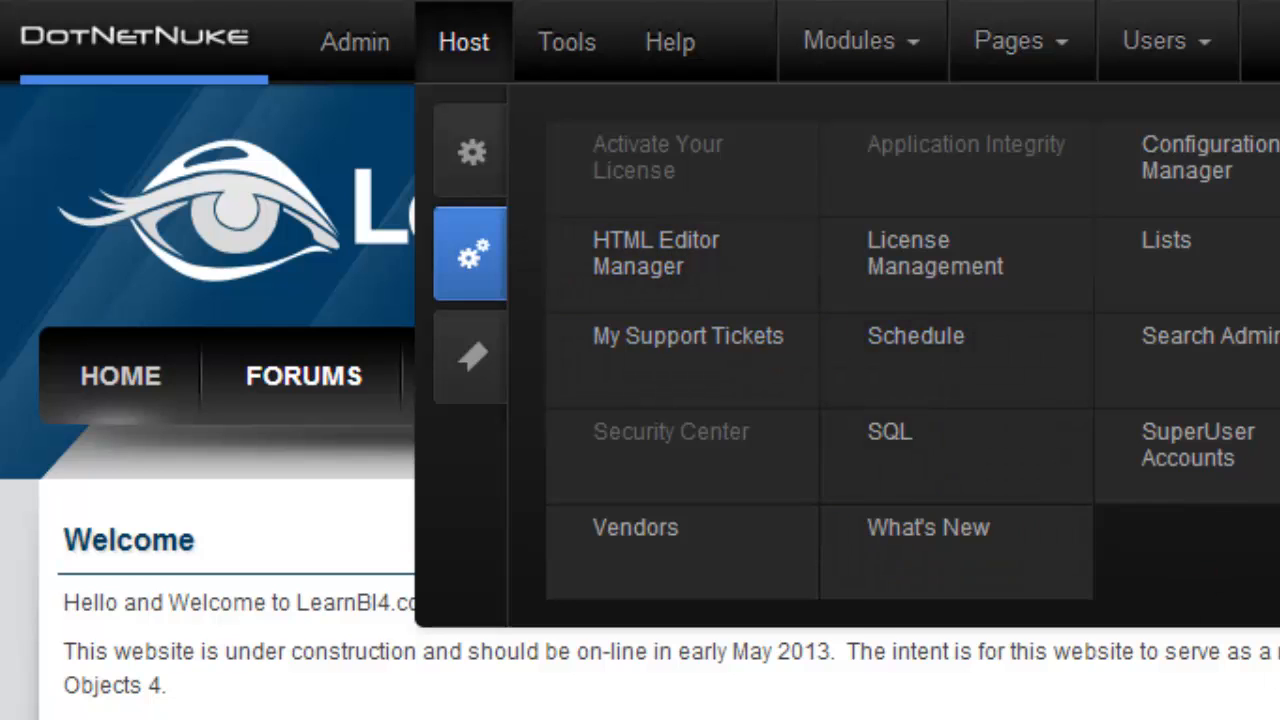
{"action": "left_click", "coordinate": [652, 252]}
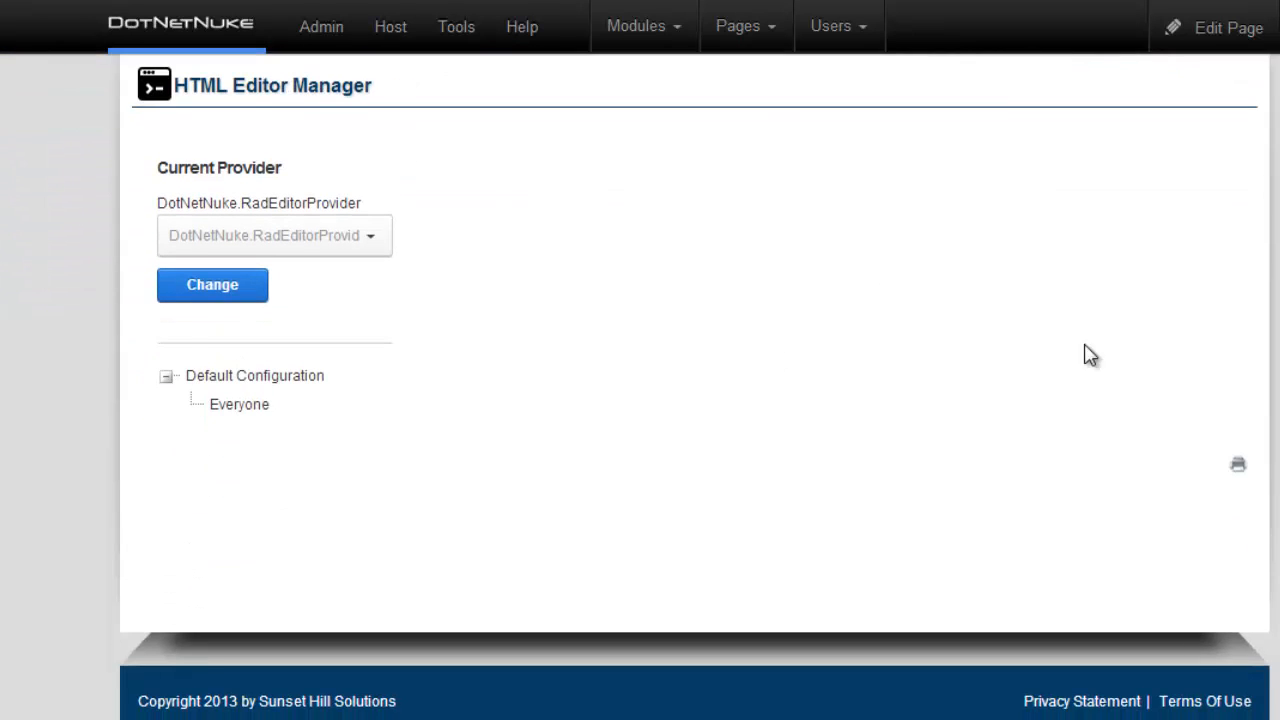
Show the editor settings of the Everyone configuration under Default Configuration.
{"action": "left_click", "coordinate": [252, 376]}
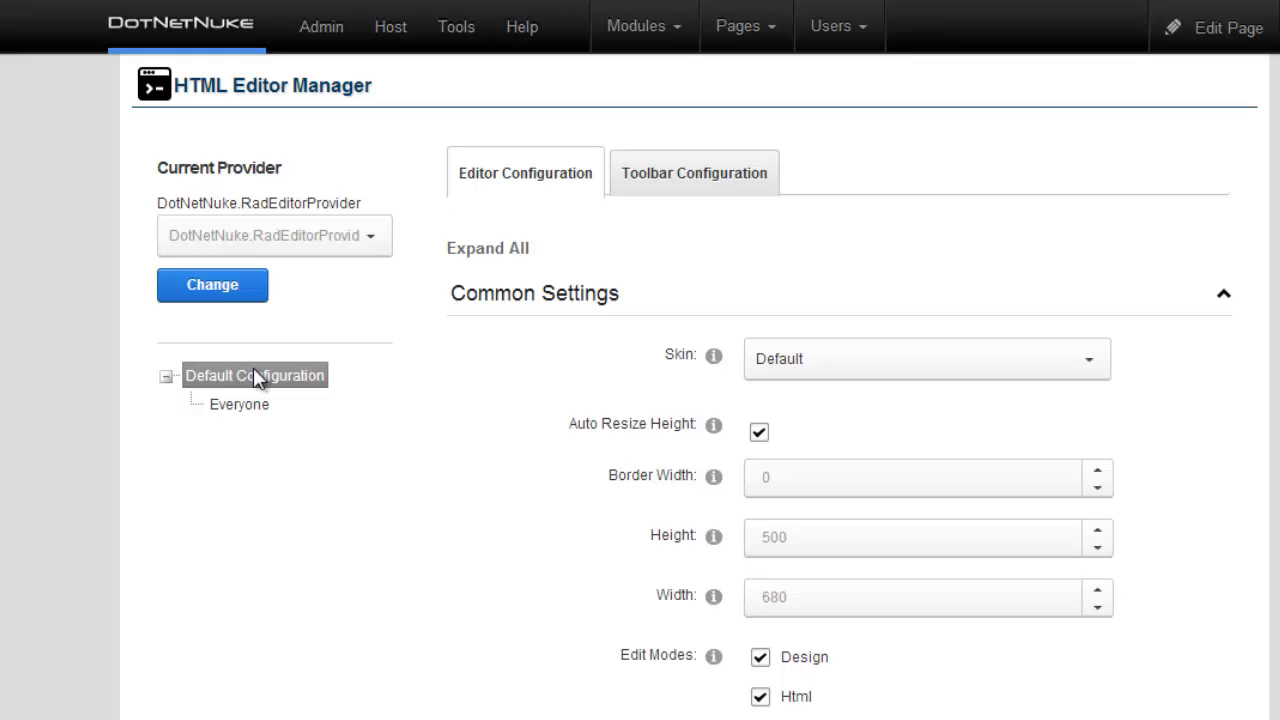
{"action": "left_click", "coordinate": [236, 404]}
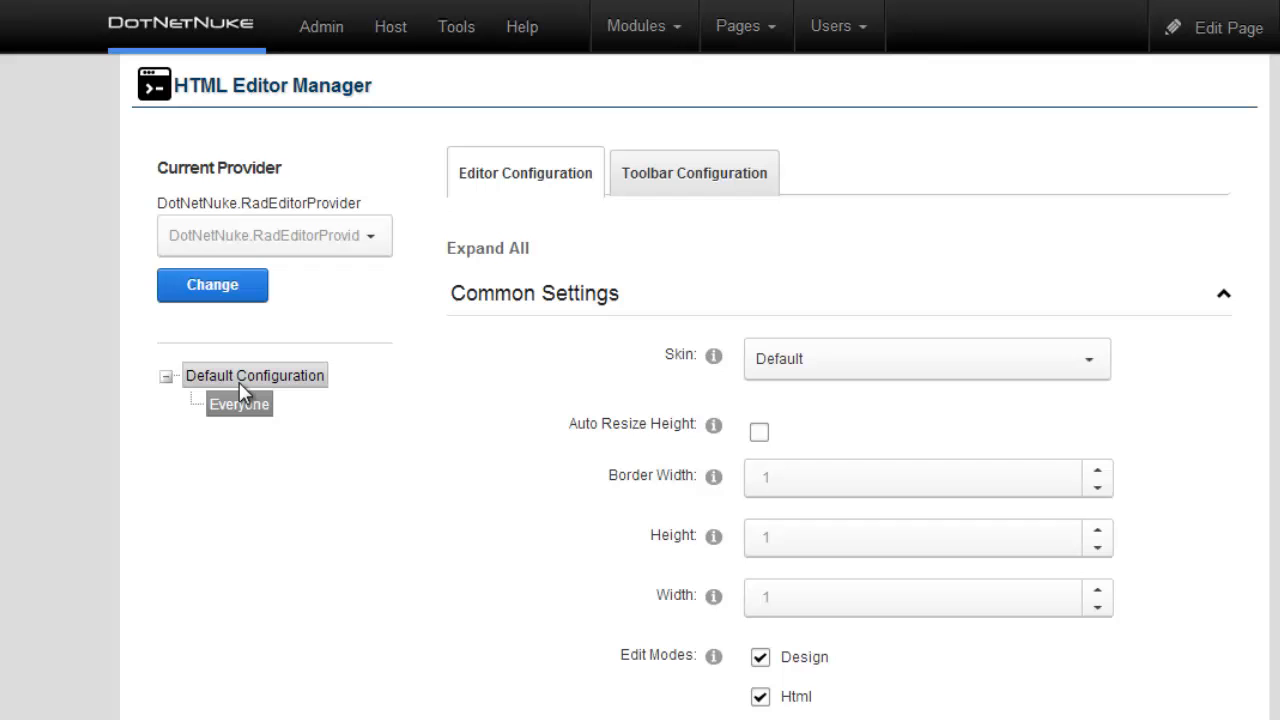
{"action": "left_click", "coordinate": [238, 404]}
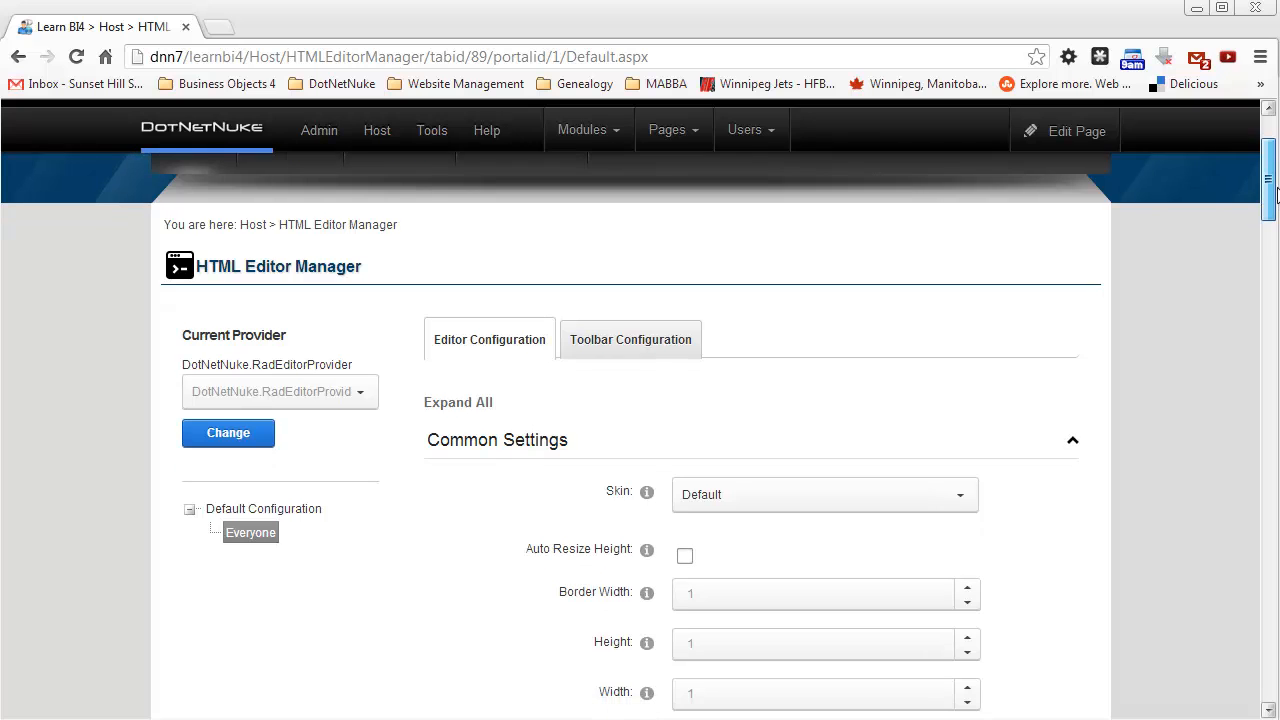
Copy the Everyone editor configuration to bind it to the Registered Users role.
{"action": "scroll", "scroll_direction": "down", "scroll_amount": 3}
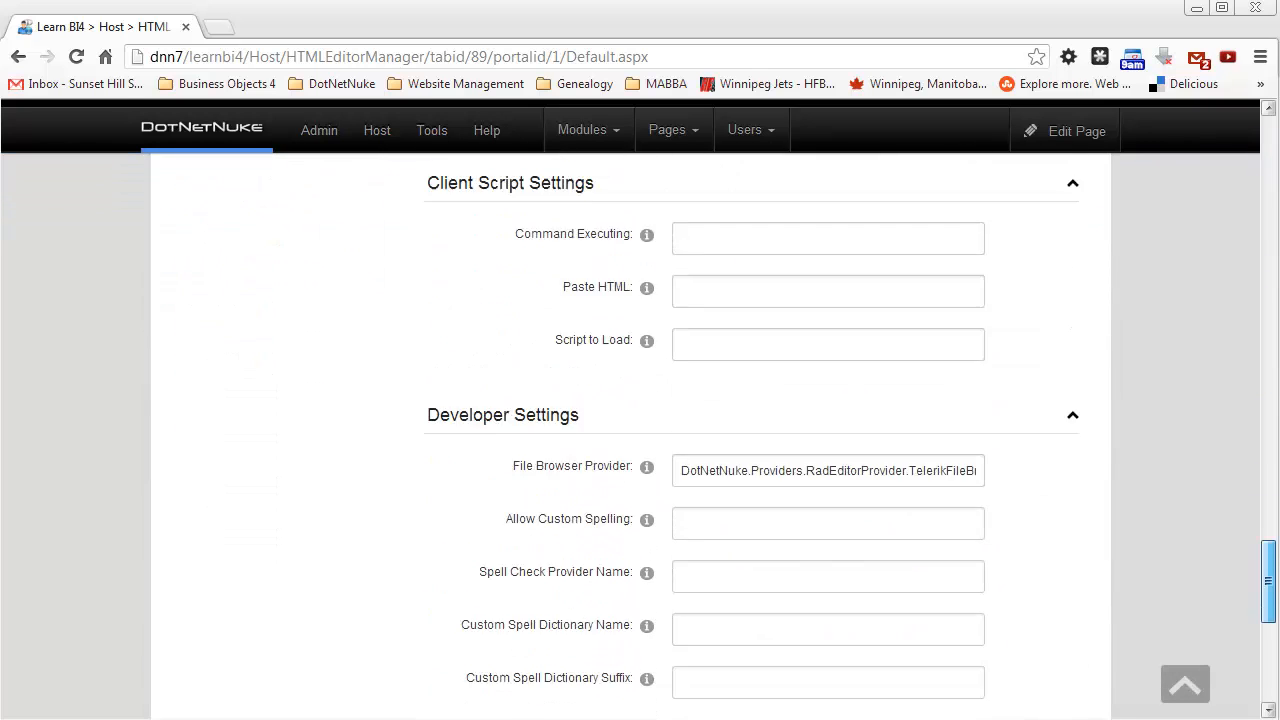
{"action": "scroll", "scroll_direction": "down", "scroll_amount": 3}
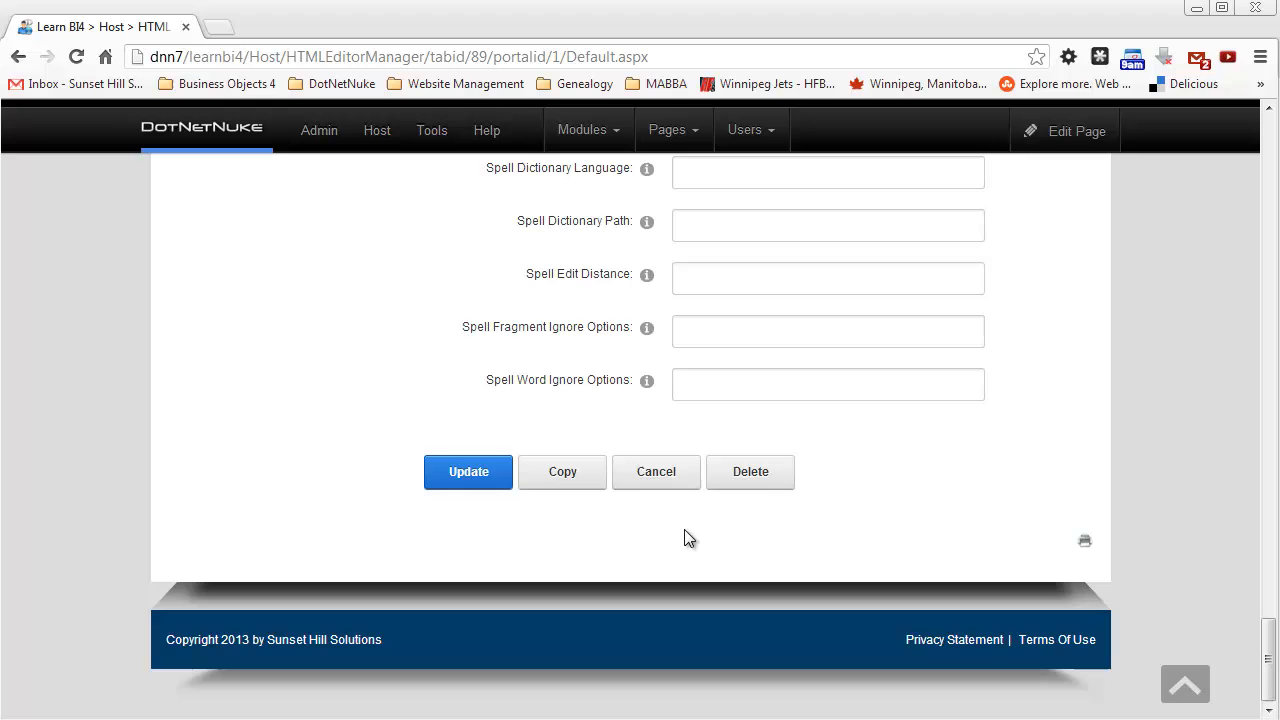
{"action": "mouse_move", "coordinate": [566, 474]}
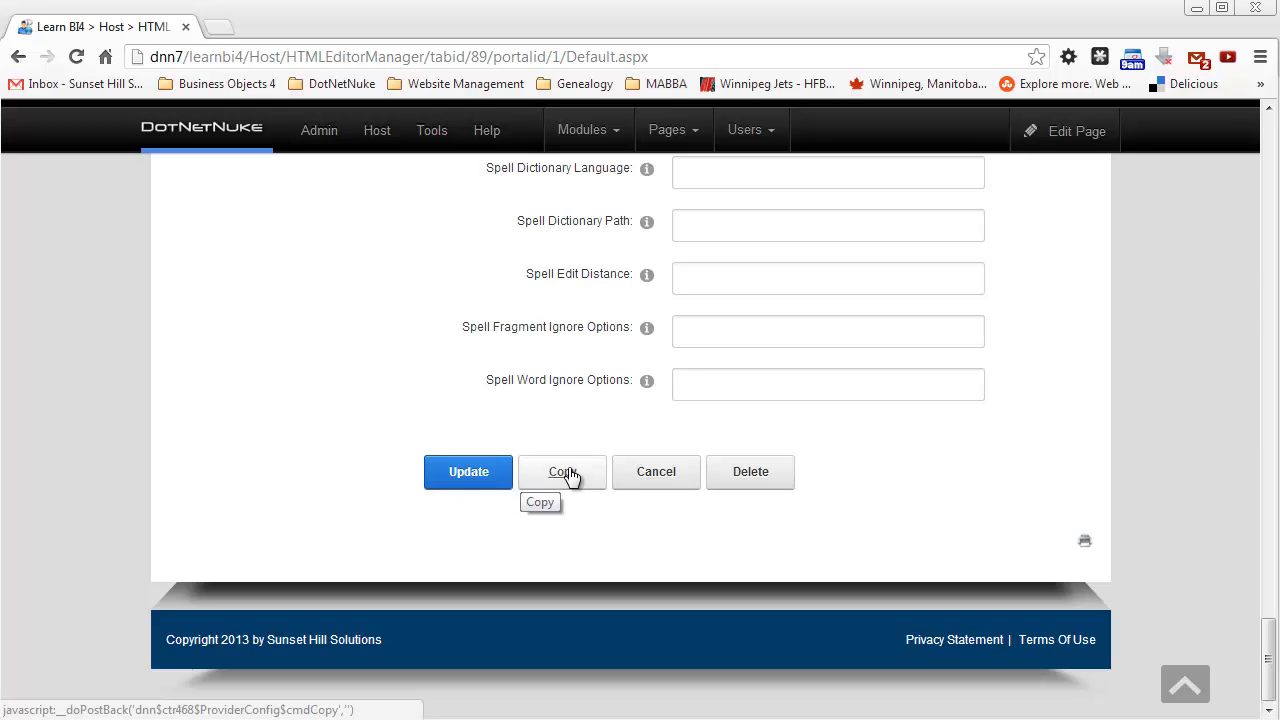
{"action": "left_click", "coordinate": [562, 472]}
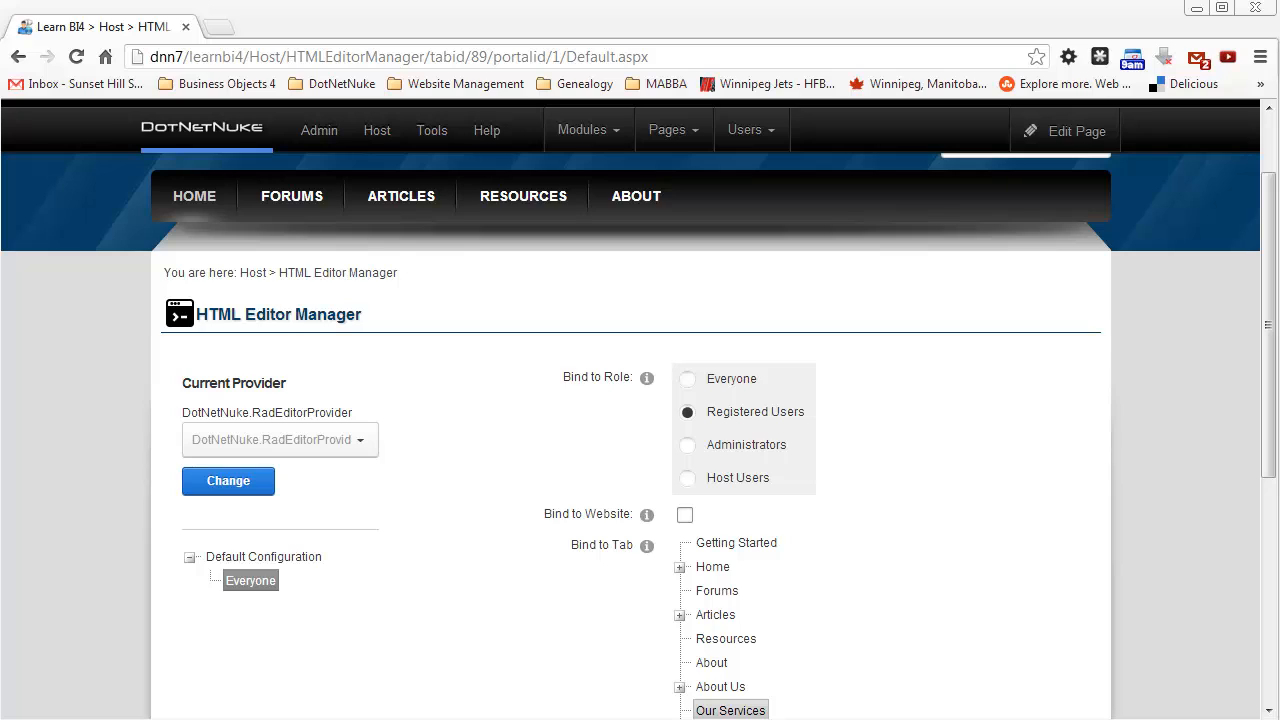
{"action": "mouse_move", "coordinate": [636, 392]}
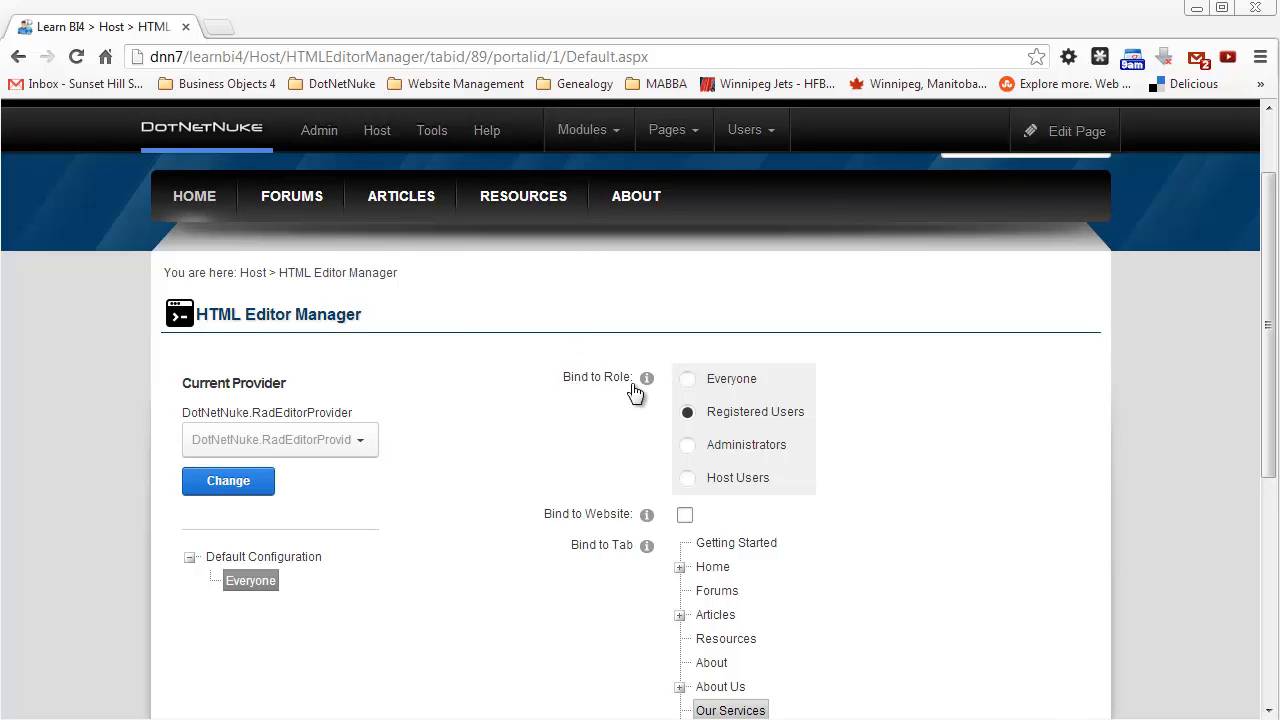
{"action": "mouse_move", "coordinate": [760, 378]}
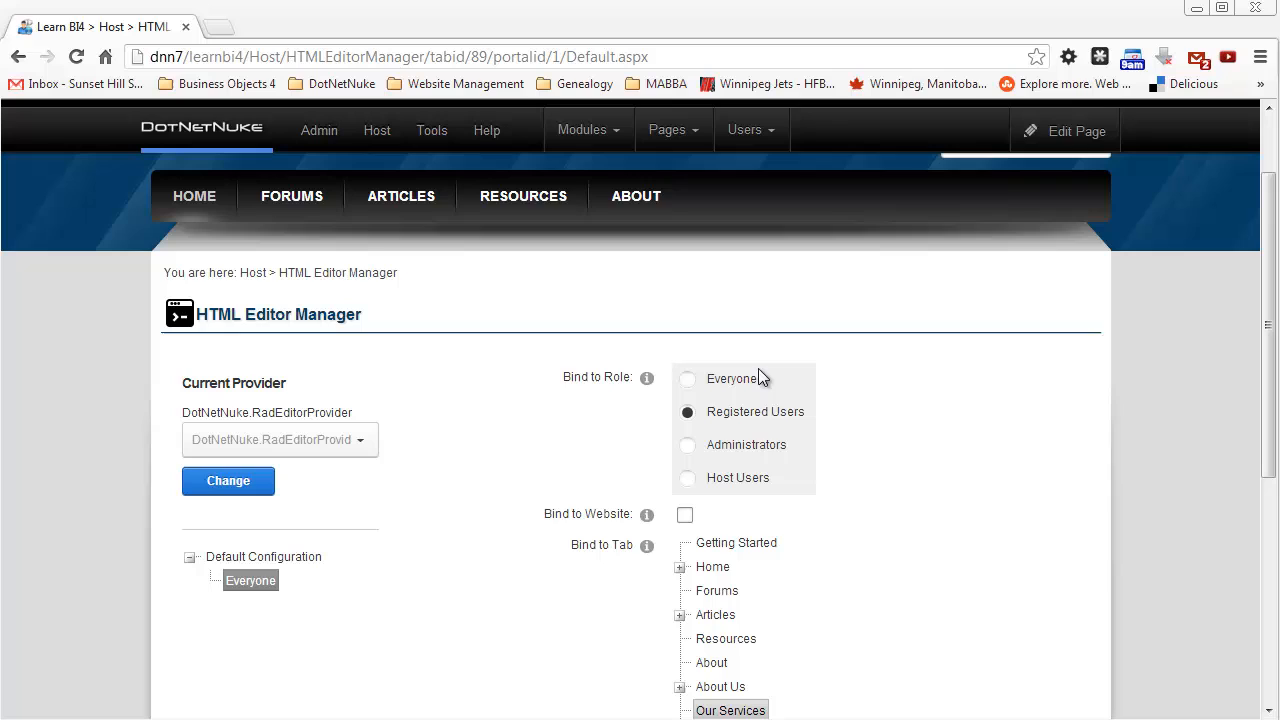
{"action": "mouse_move", "coordinate": [760, 488]}
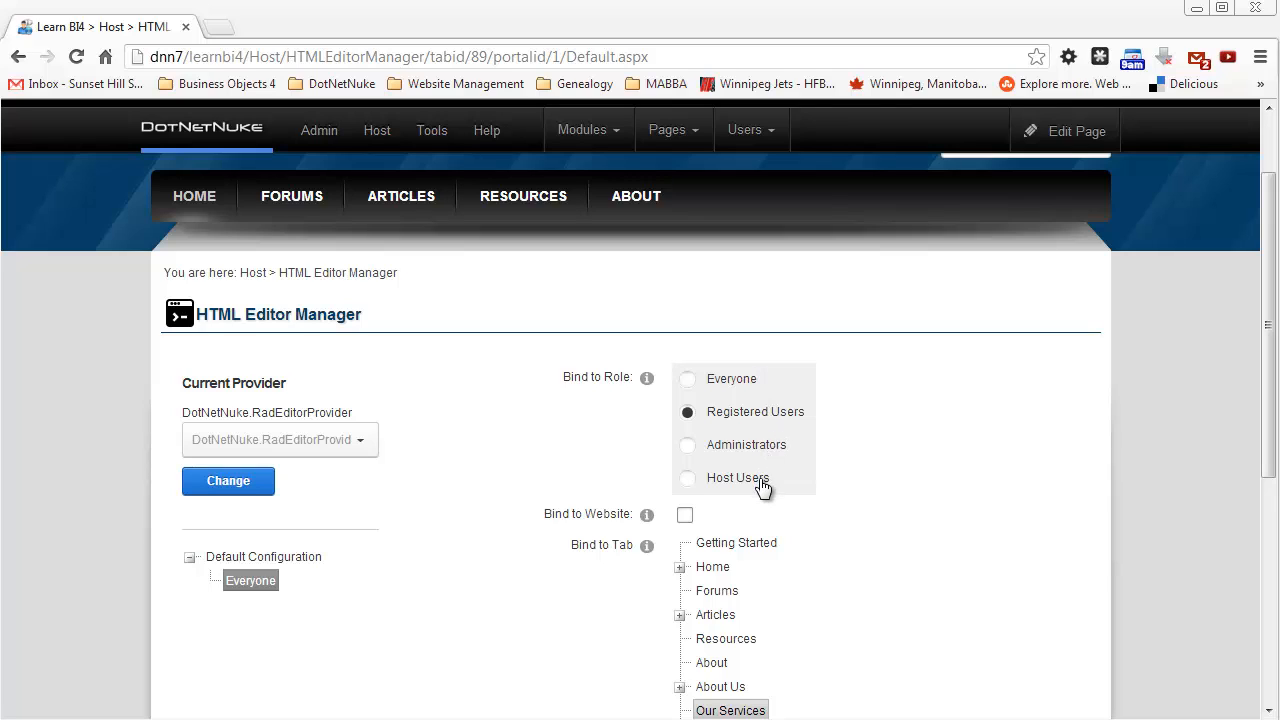
{"action": "mouse_move", "coordinate": [538, 460]}
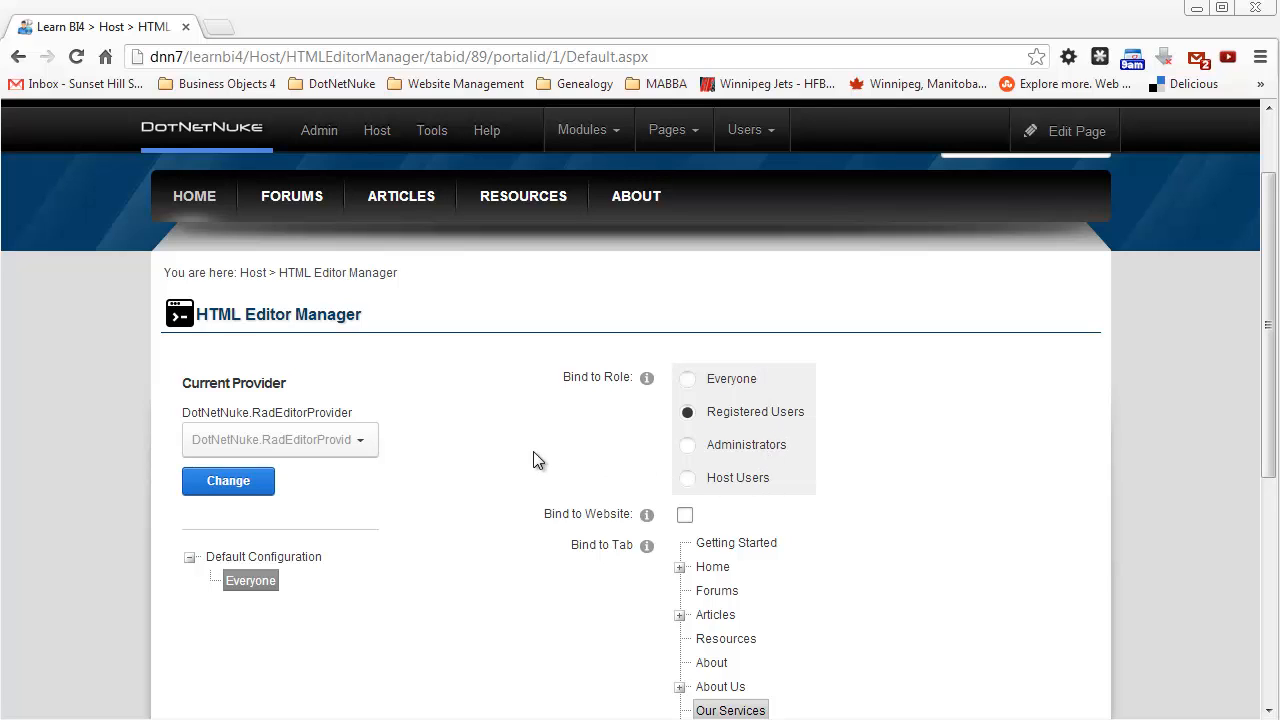
{"action": "mouse_move", "coordinate": [400, 204]}
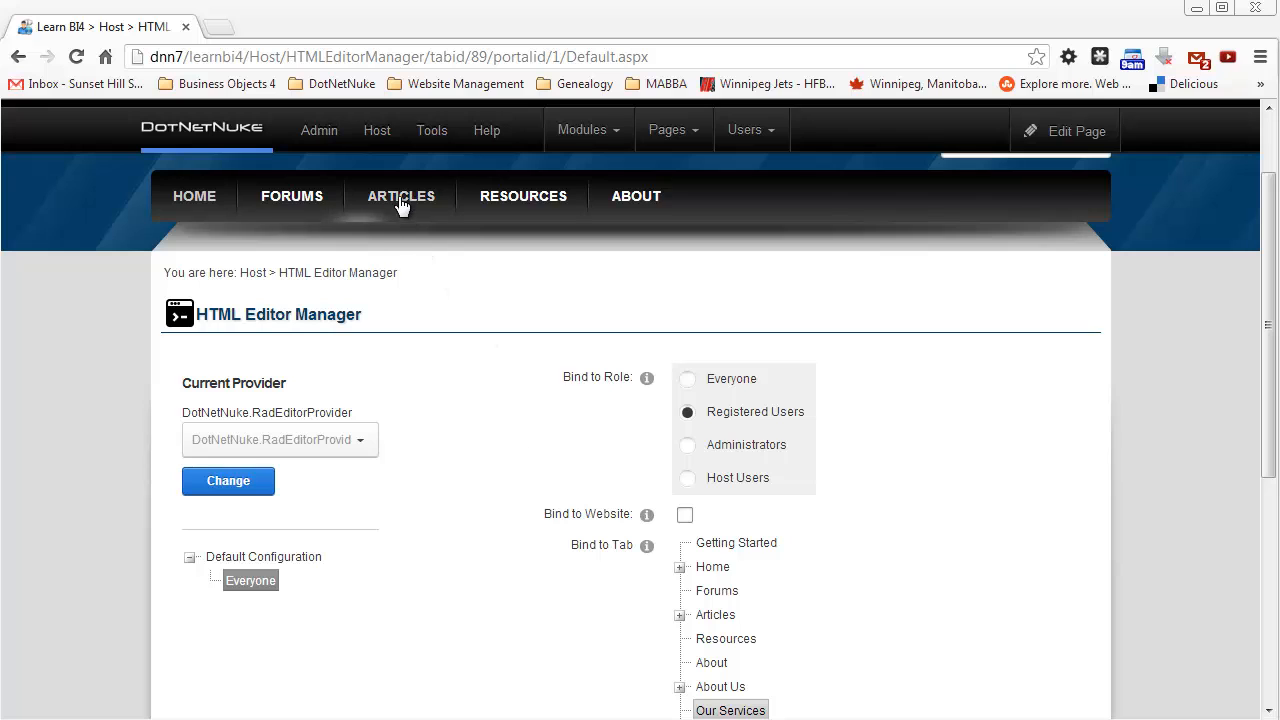
View the Security Roles list with its moderator roles, then go to the Host page.
{"action": "left_click", "coordinate": [320, 130]}
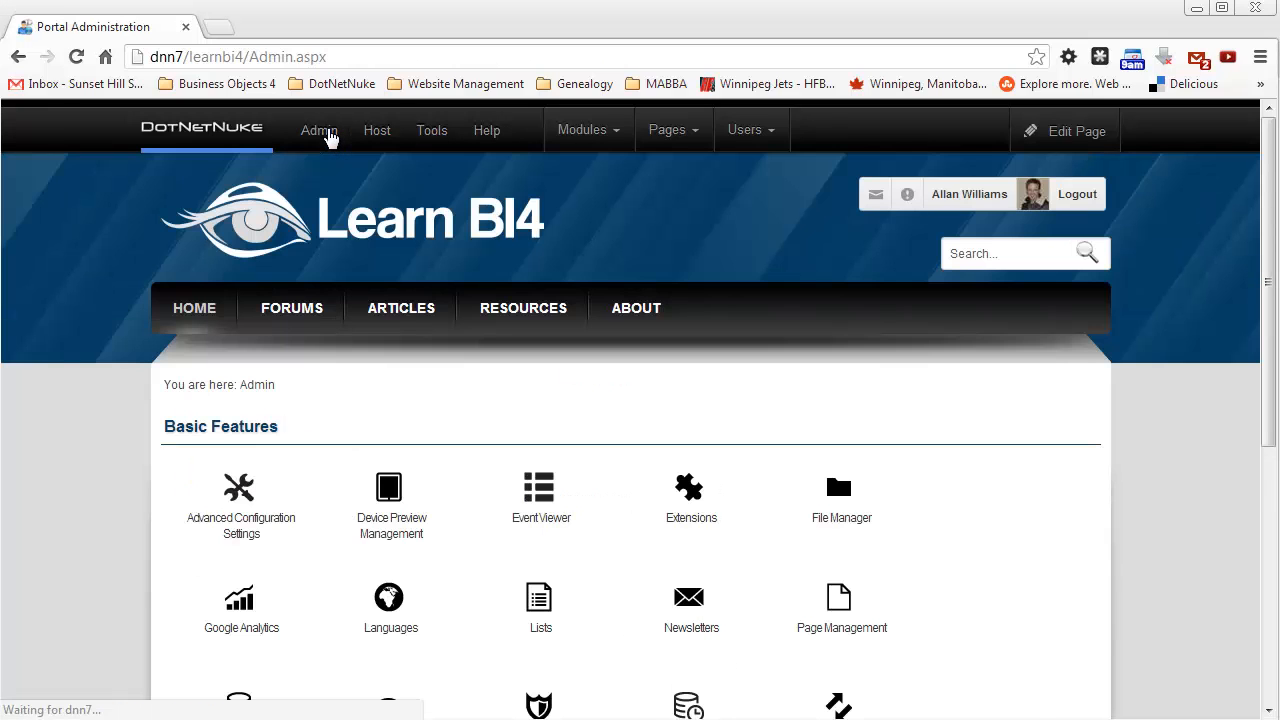
{"action": "left_click", "coordinate": [320, 130]}
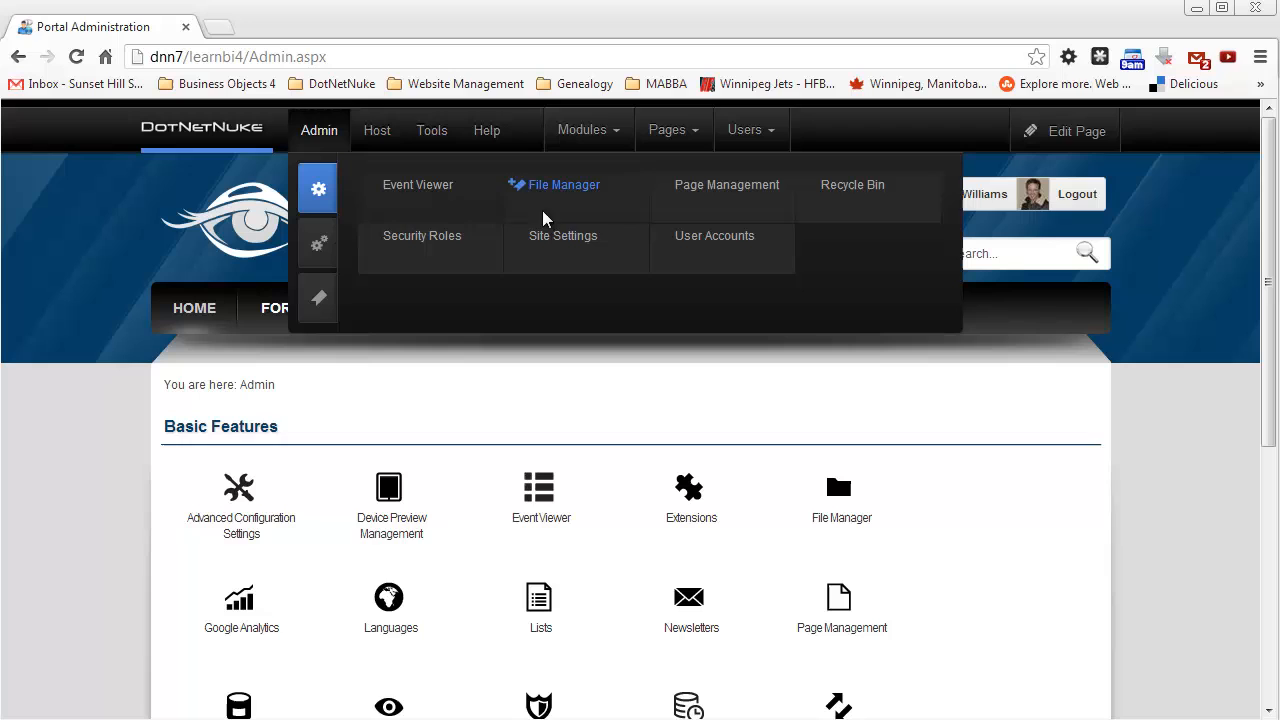
{"action": "left_click", "coordinate": [420, 236]}
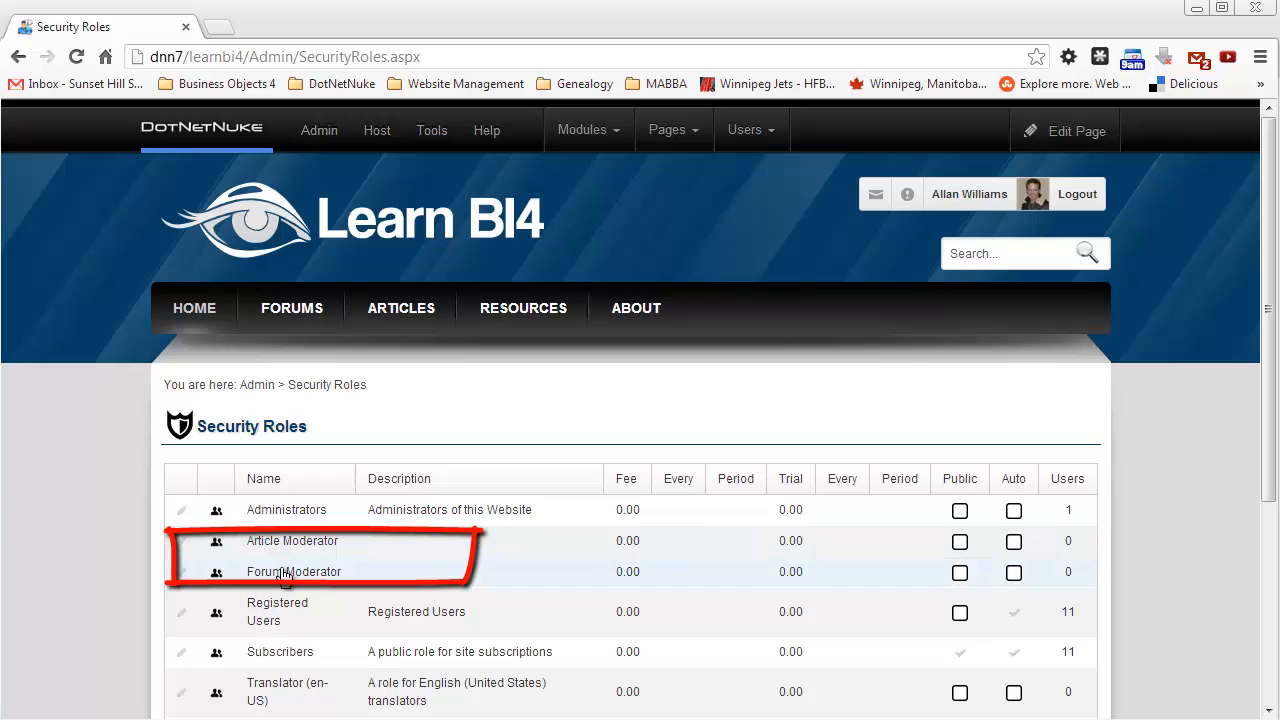
{"action": "mouse_move", "coordinate": [350, 540]}
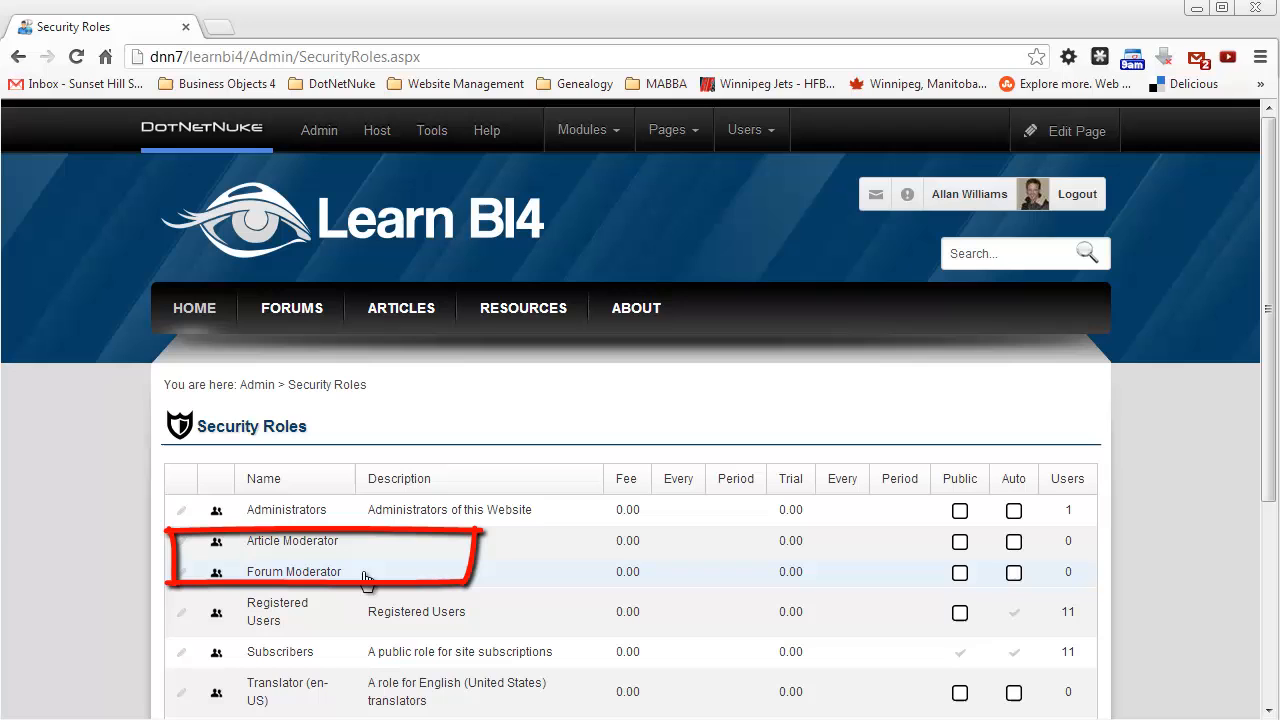
{"action": "mouse_move", "coordinate": [374, 548]}
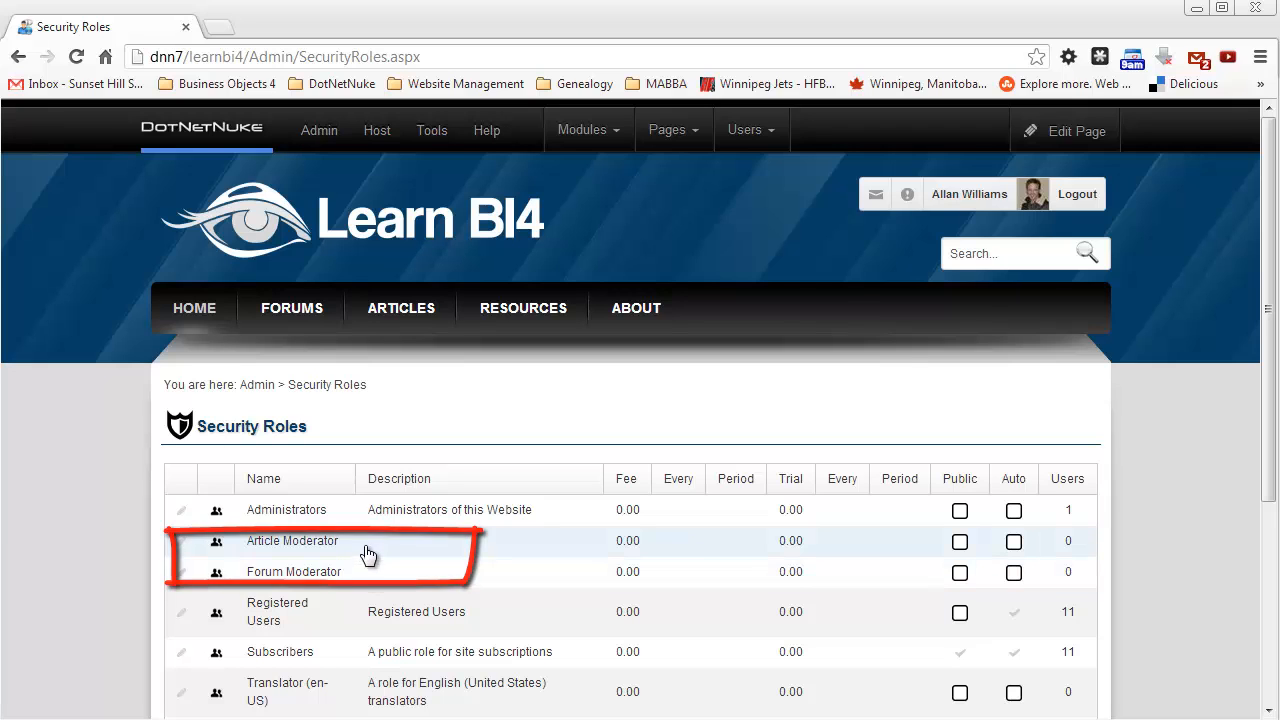
{"action": "mouse_move", "coordinate": [376, 130]}
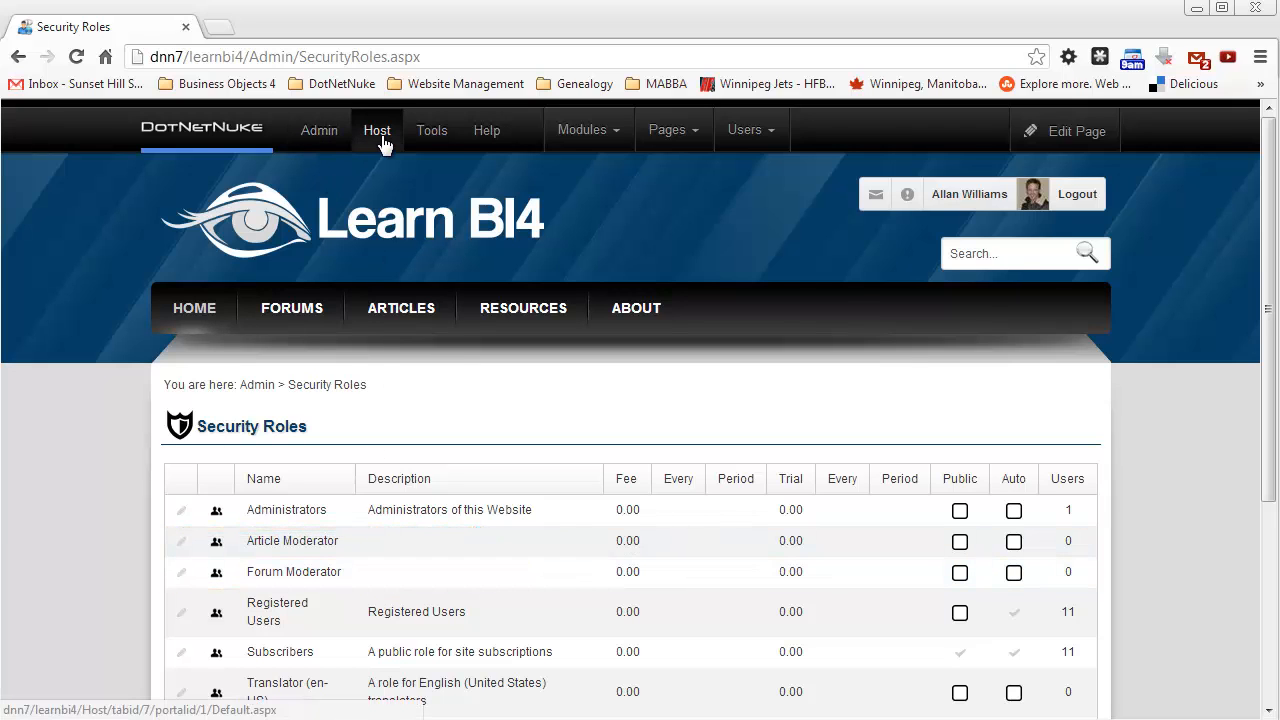
{"action": "left_click", "coordinate": [376, 130]}
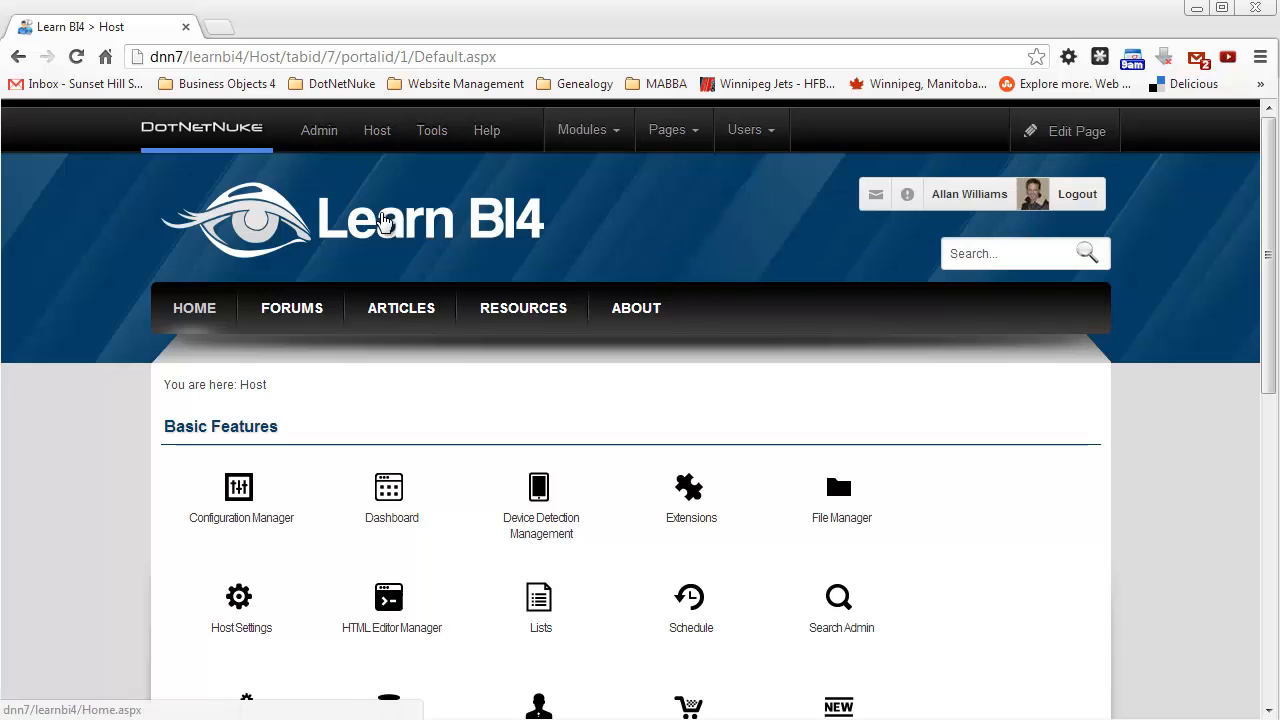
In the HTML Editor Manager, bind an Everyone-based configuration to Registered Users and the Article Viewer page.
{"action": "left_click", "coordinate": [376, 130]}
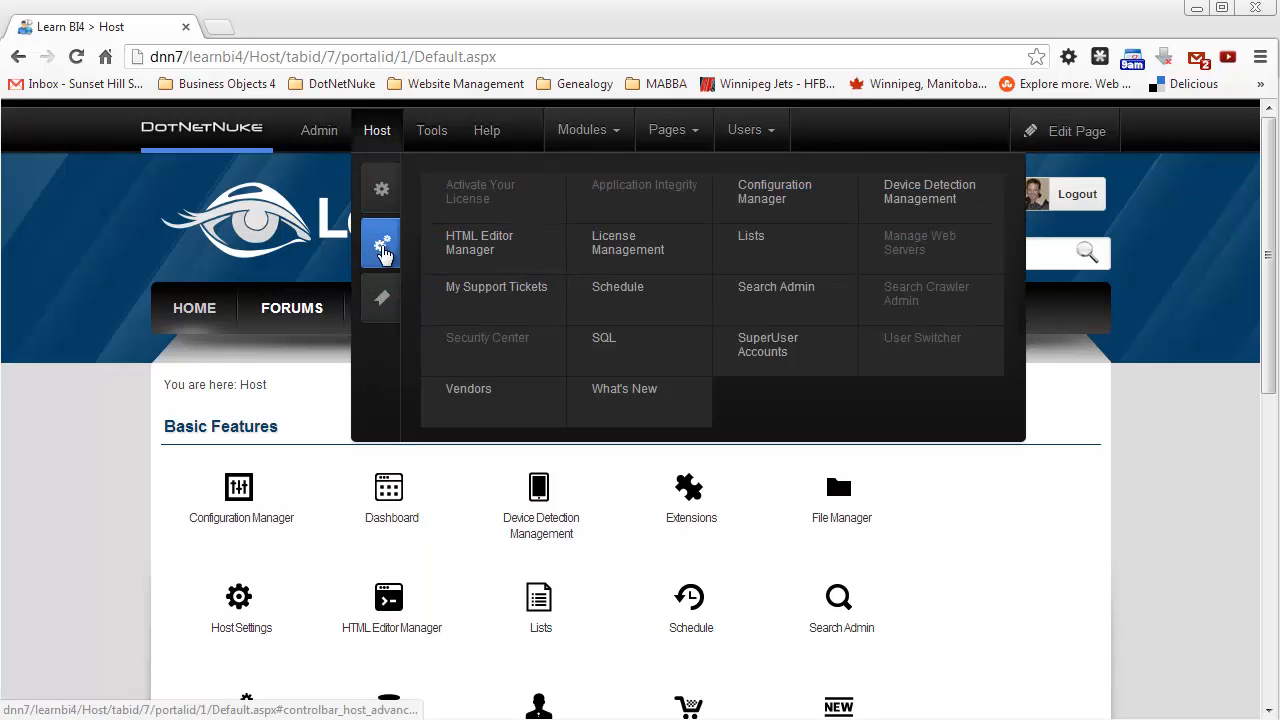
{"action": "left_click", "coordinate": [478, 242]}
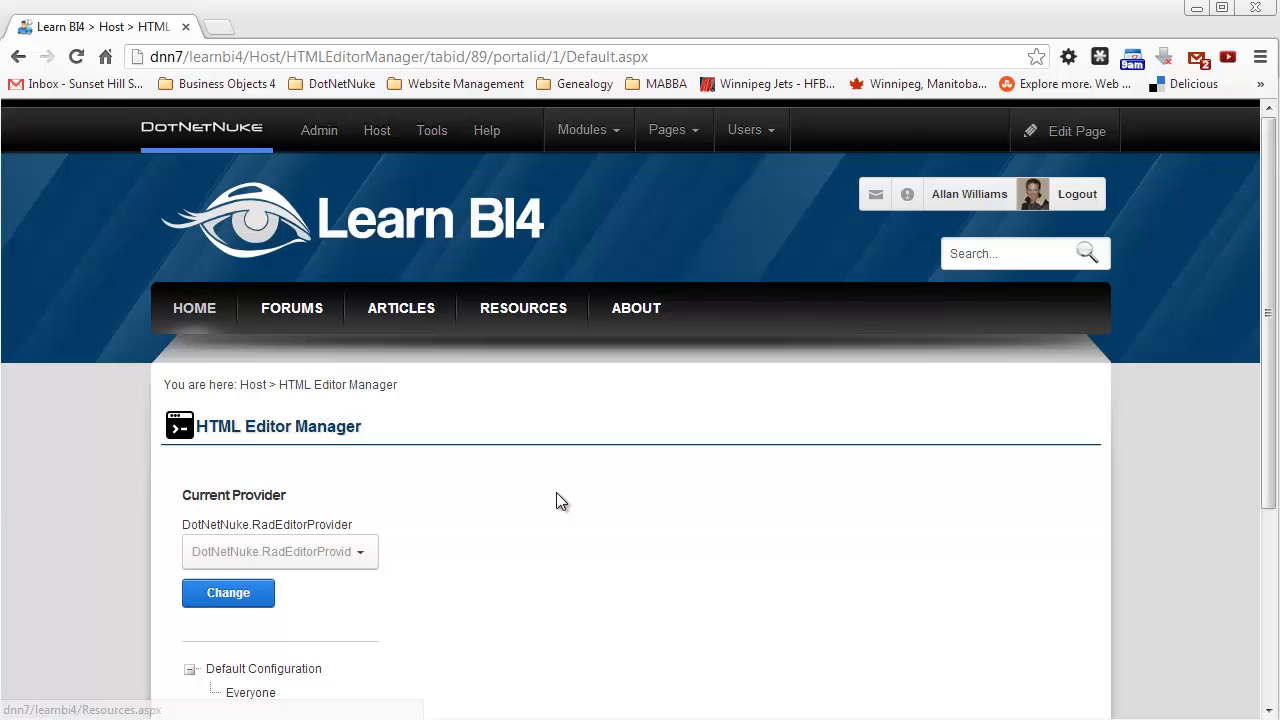
{"action": "scroll", "scroll_direction": "down", "scroll_amount": 3}
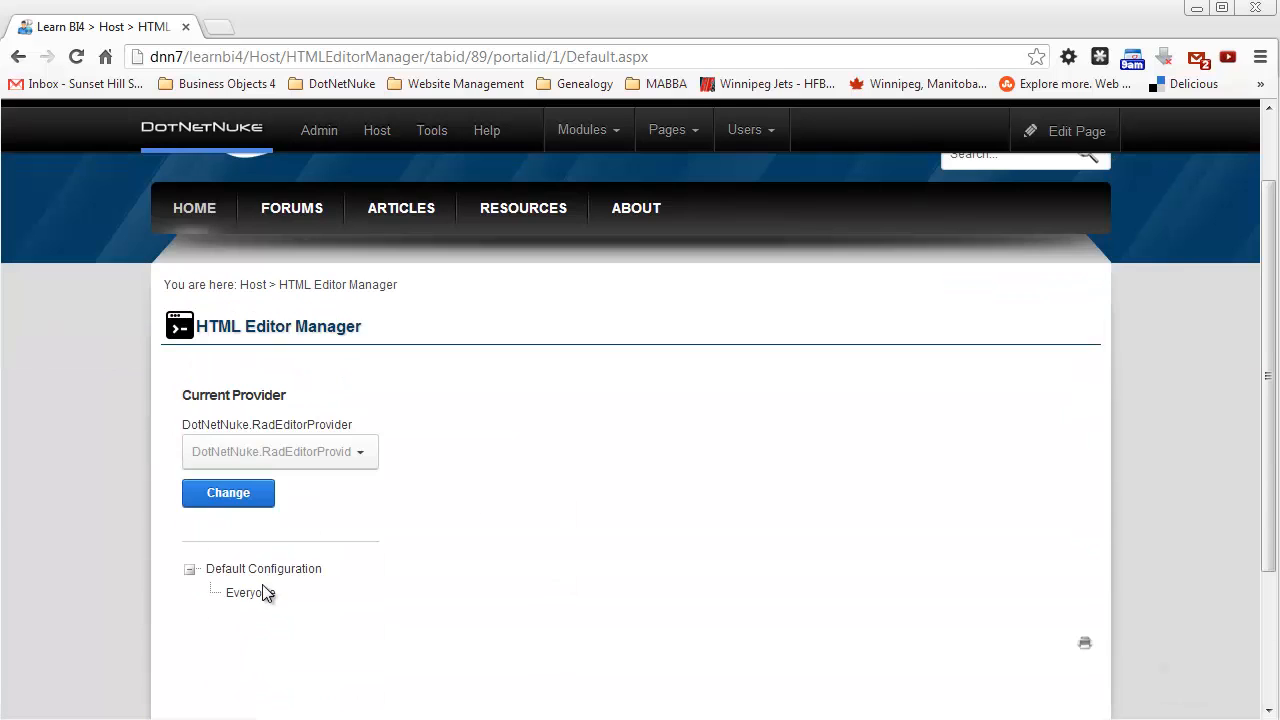
{"action": "left_click", "coordinate": [248, 592]}
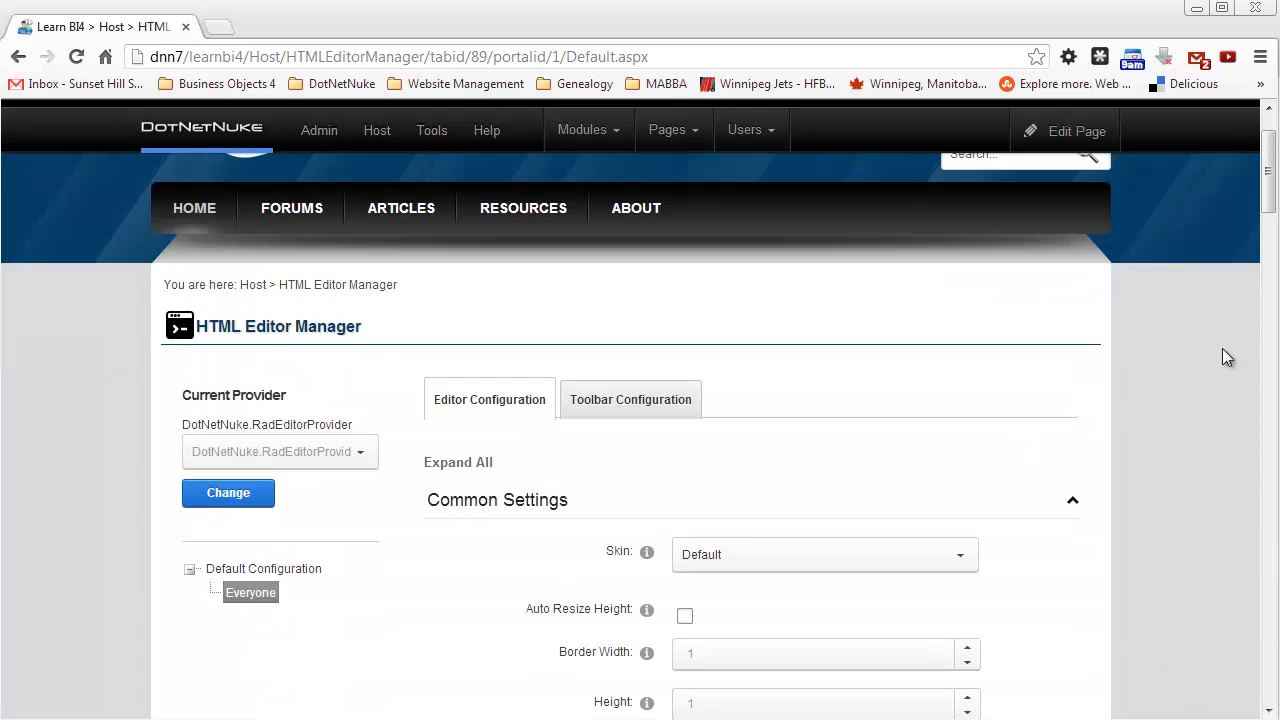
{"action": "scroll", "scroll_direction": "down", "scroll_amount": 3}
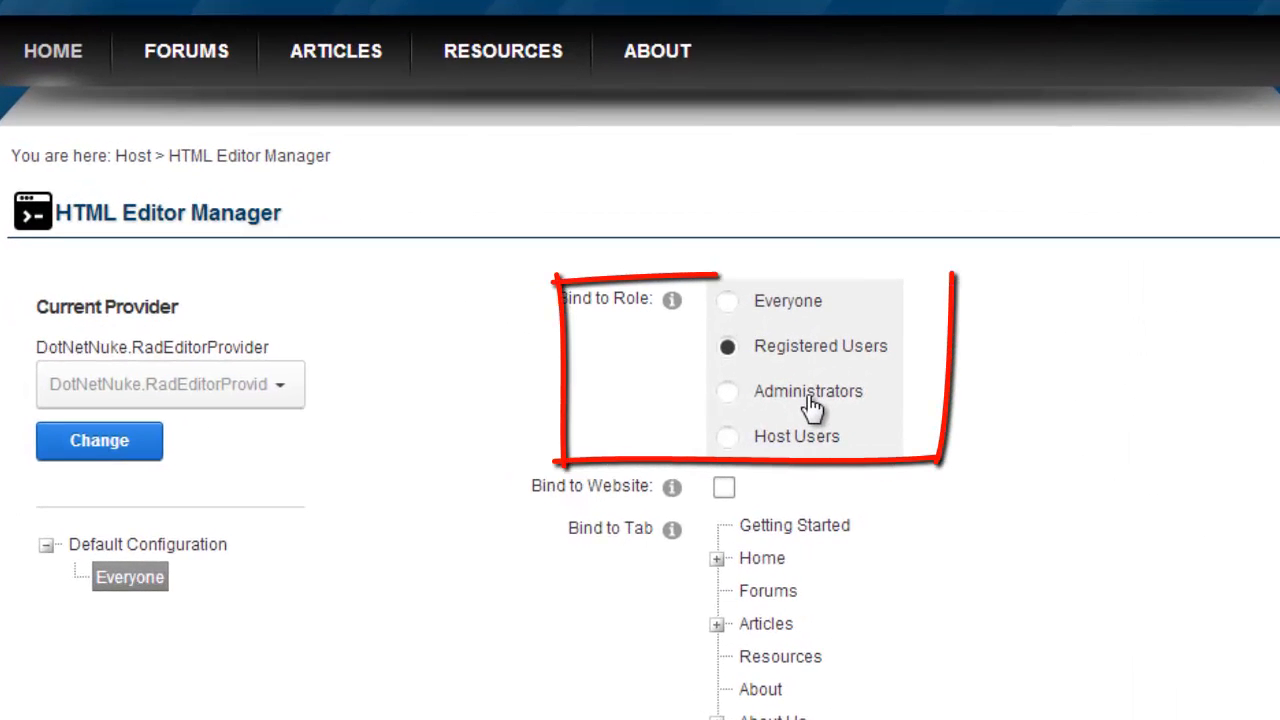
{"action": "mouse_move", "coordinate": [816, 376]}
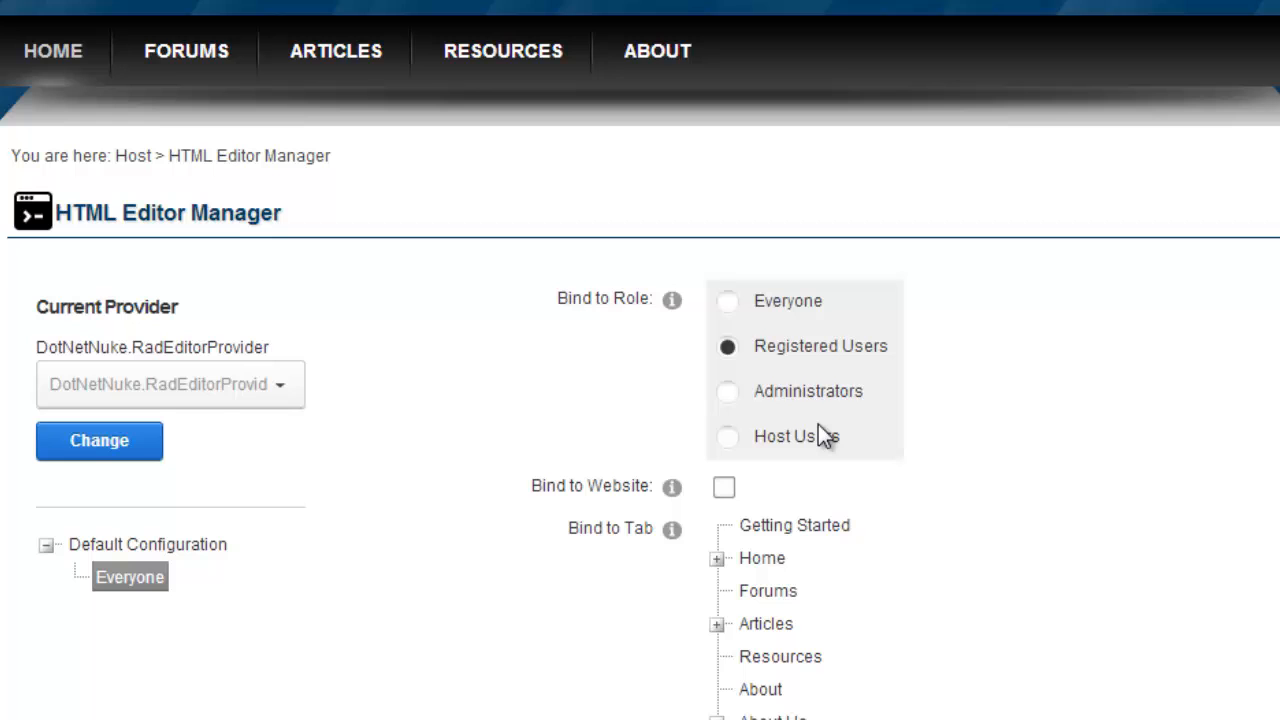
{"action": "mouse_move", "coordinate": [842, 356]}
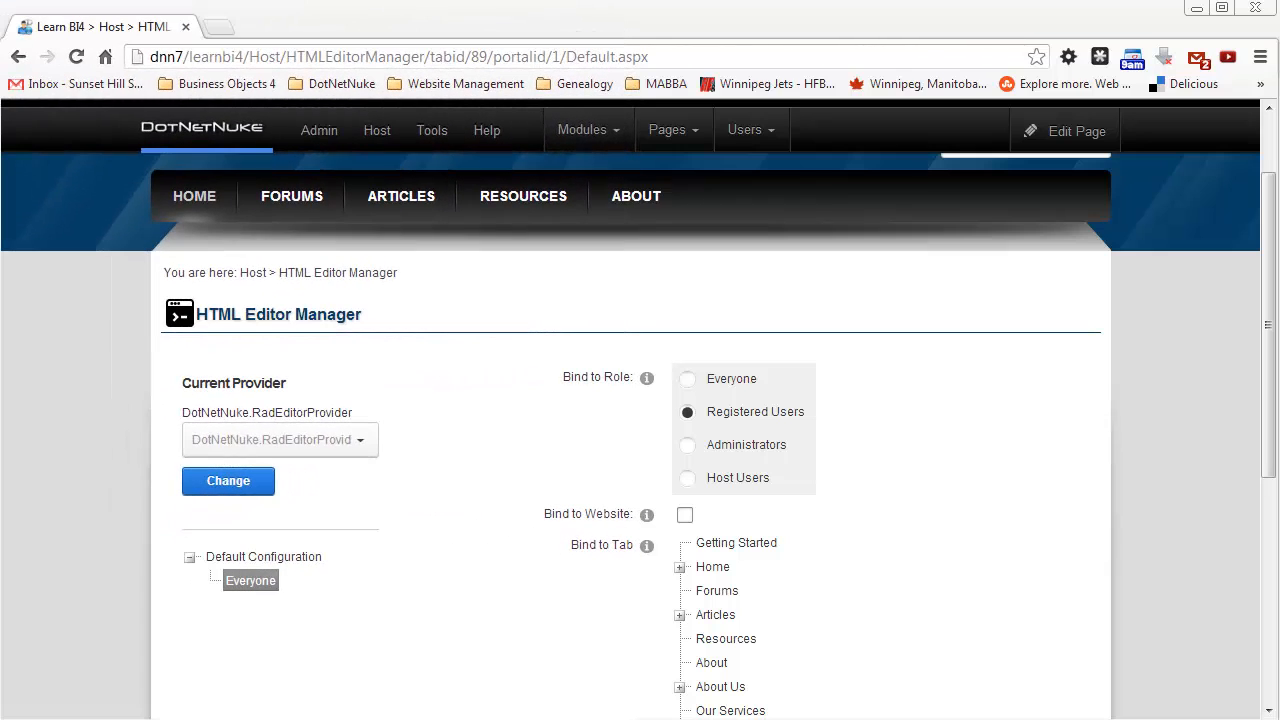
{"action": "mouse_move", "coordinate": [978, 482]}
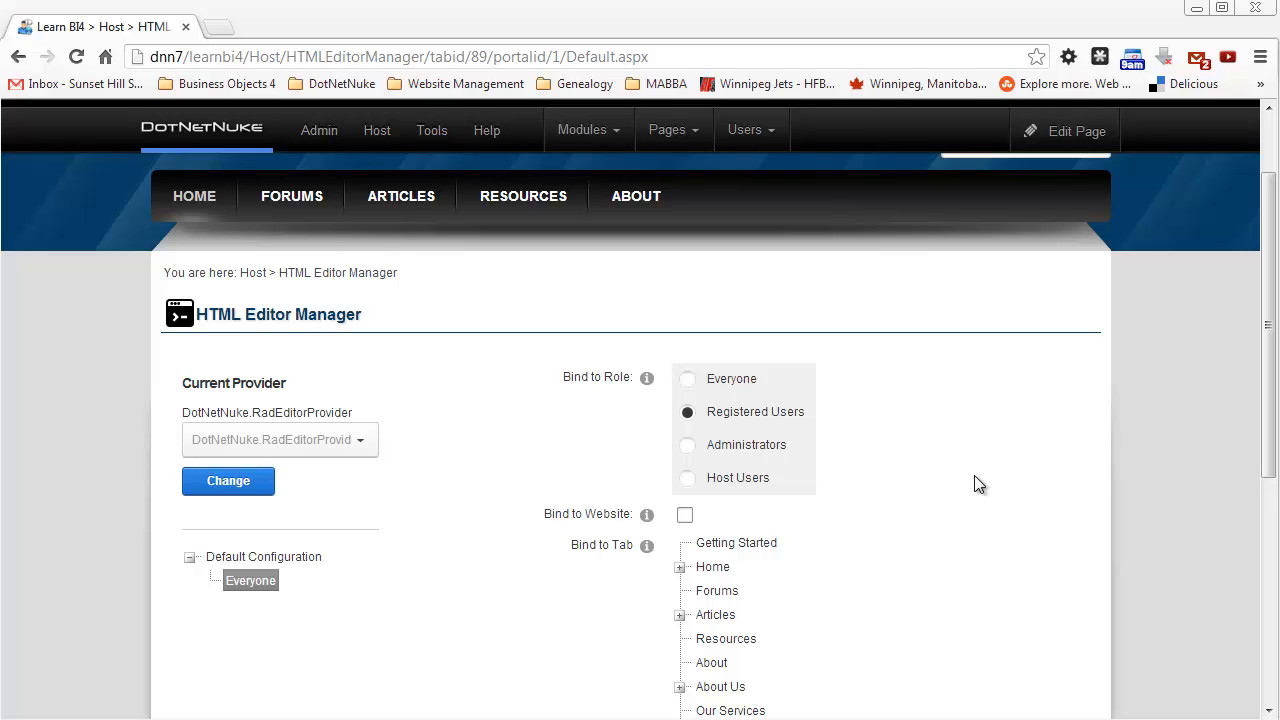
{"action": "mouse_move", "coordinate": [1258, 312]}
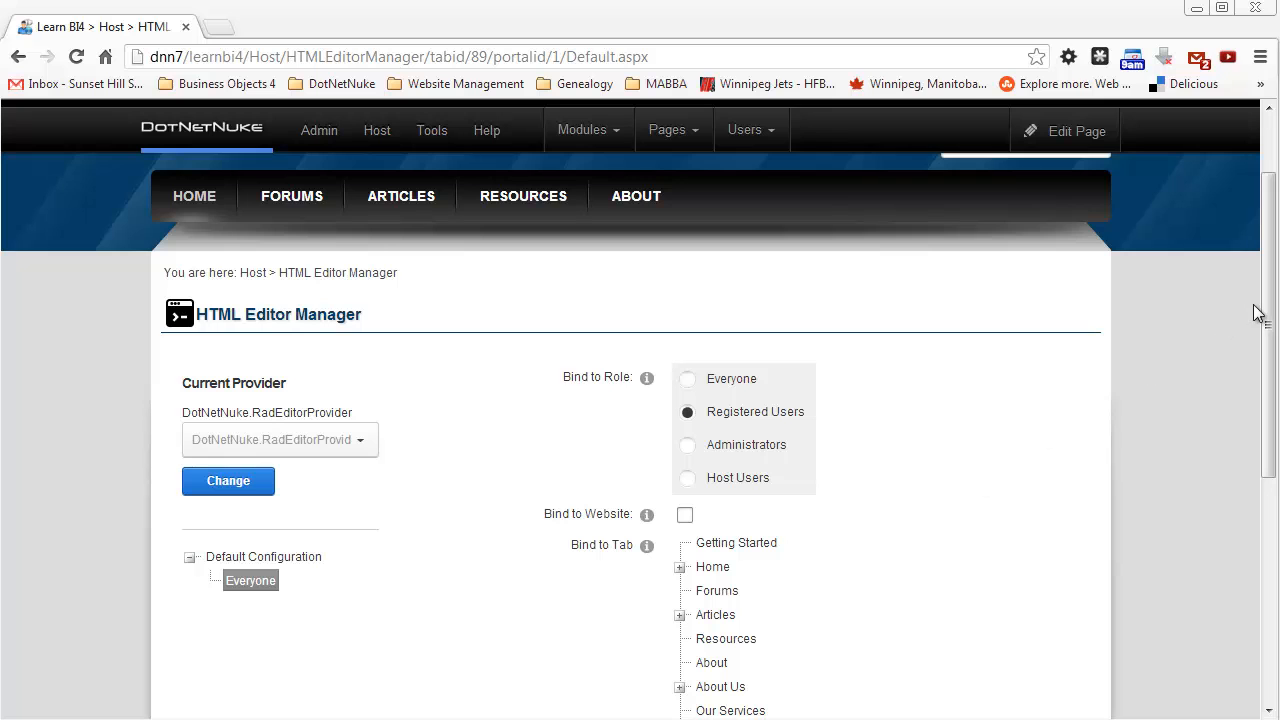
{"action": "scroll", "scroll_direction": "down", "scroll_amount": 3}
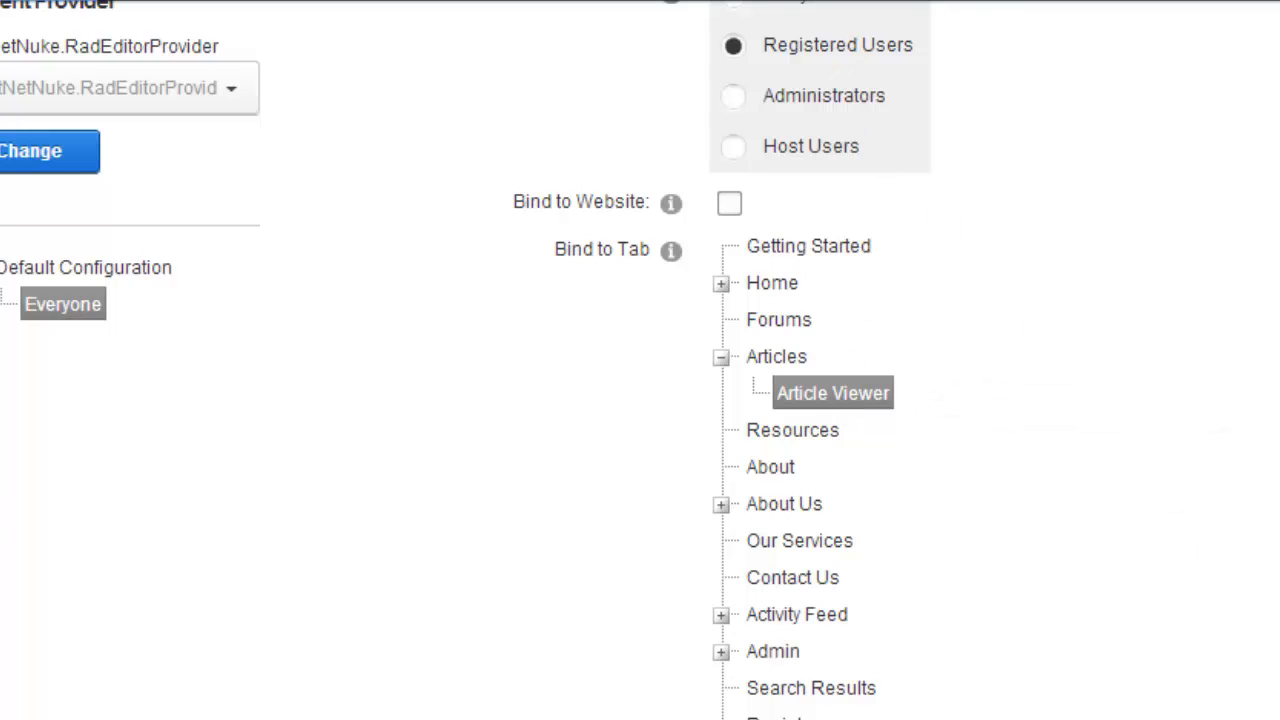
Select the Users (Page "Article Viewer" only) configuration and scroll through its editor settings.
{"action": "scroll", "scroll_direction": "down", "scroll_amount": 3}
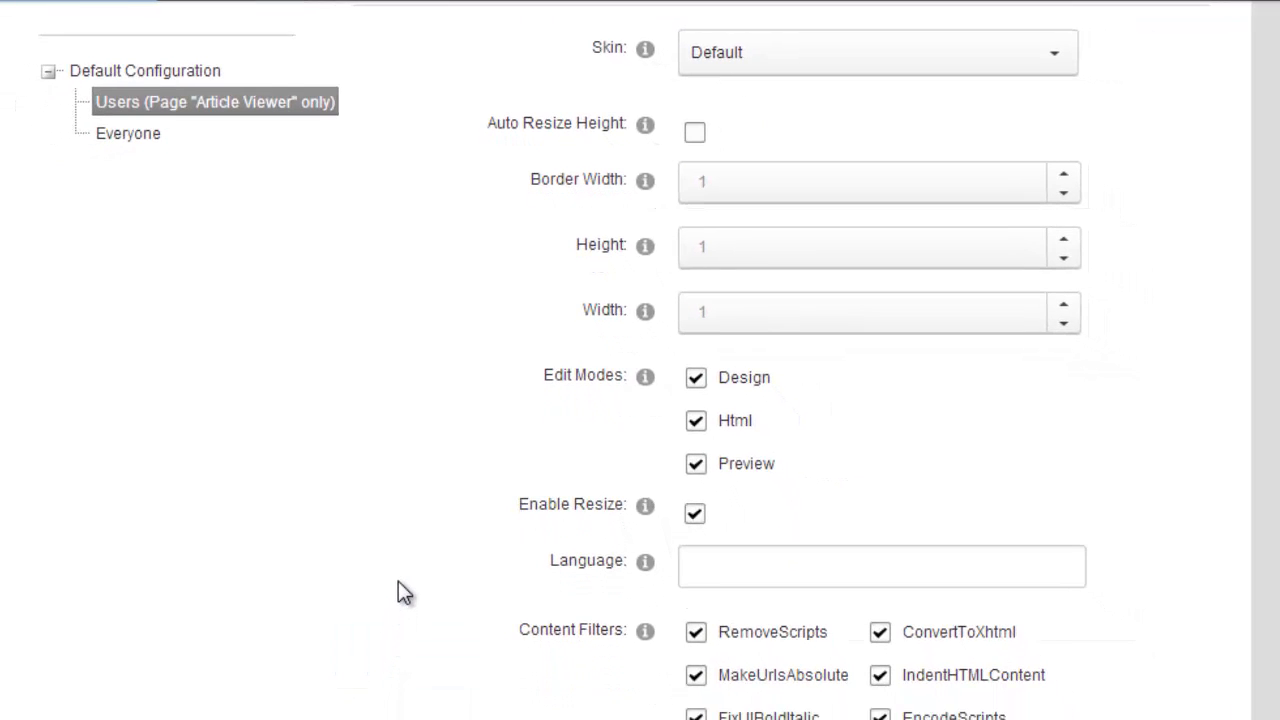
{"action": "mouse_move", "coordinate": [150, 158]}
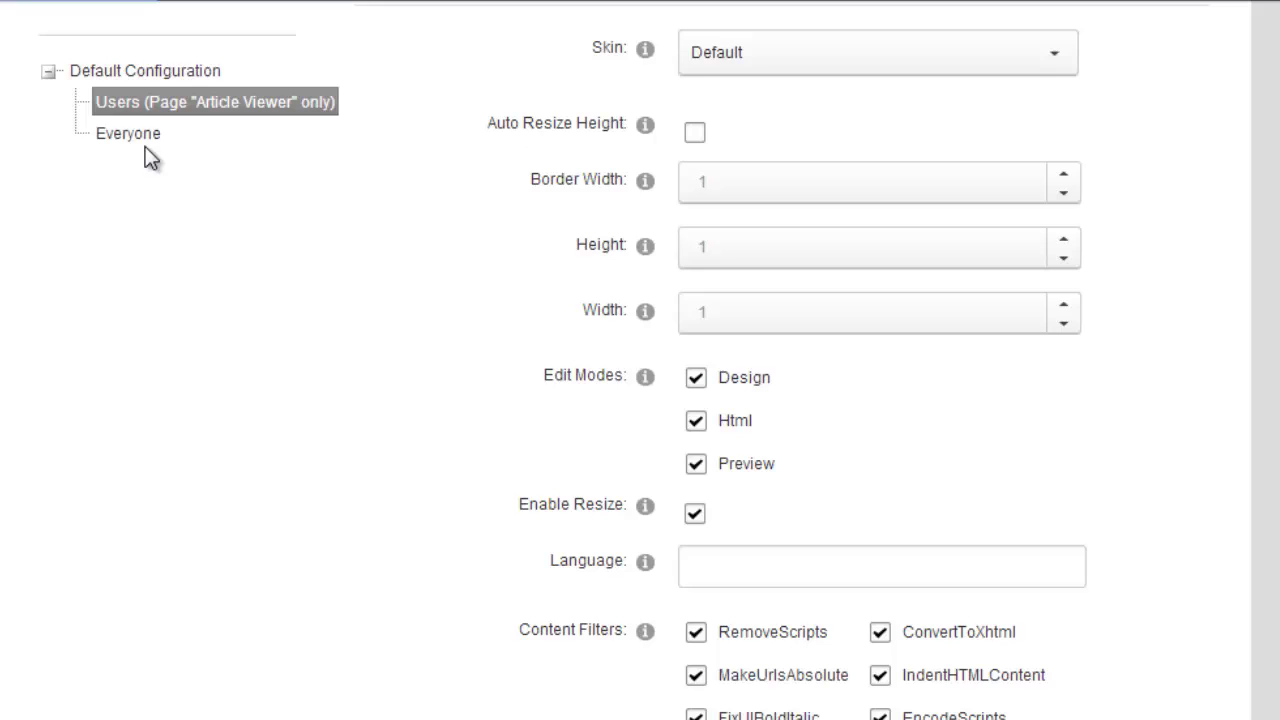
{"action": "left_click", "coordinate": [128, 132]}
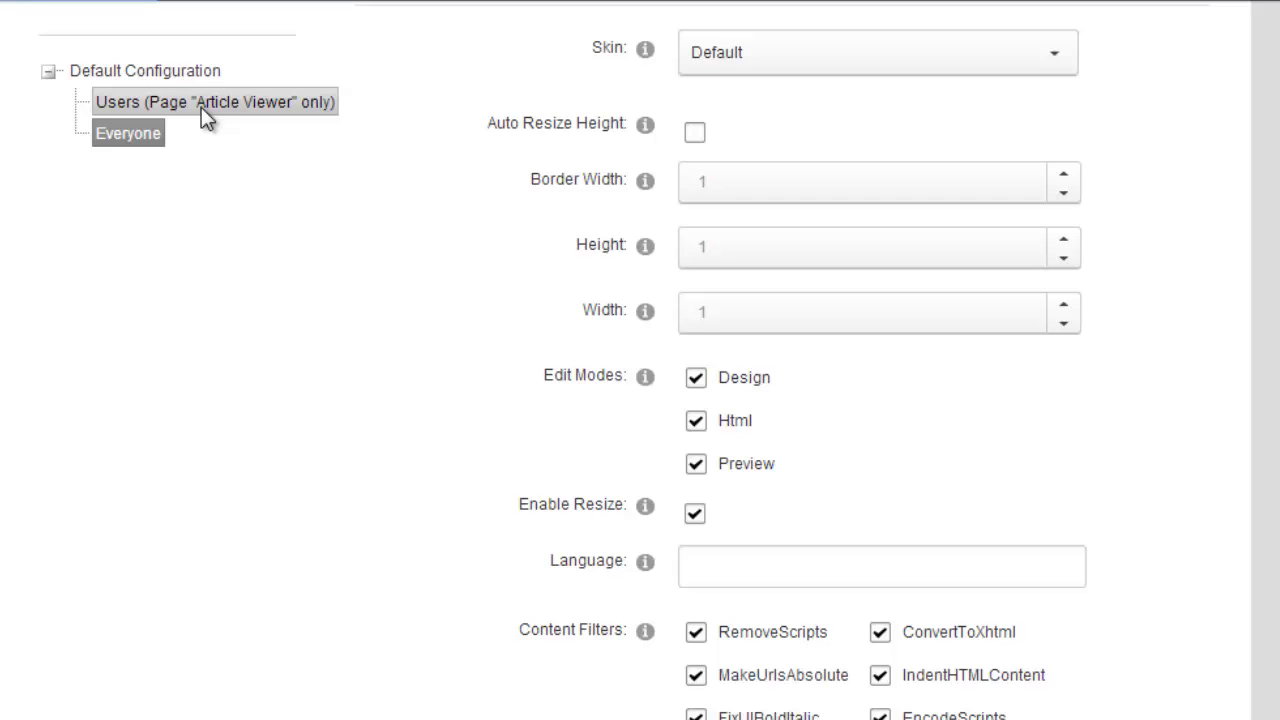
{"action": "mouse_move", "coordinate": [222, 112]}
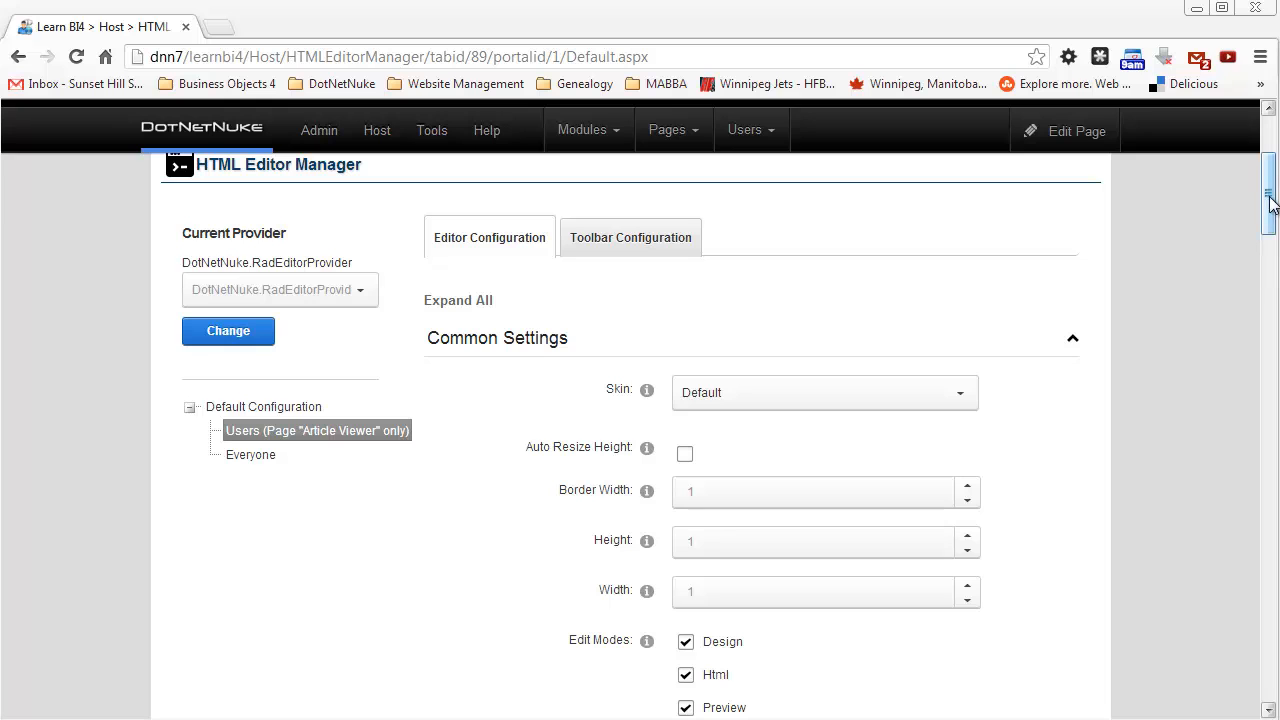
{"action": "scroll", "scroll_direction": "down", "scroll_amount": 3}
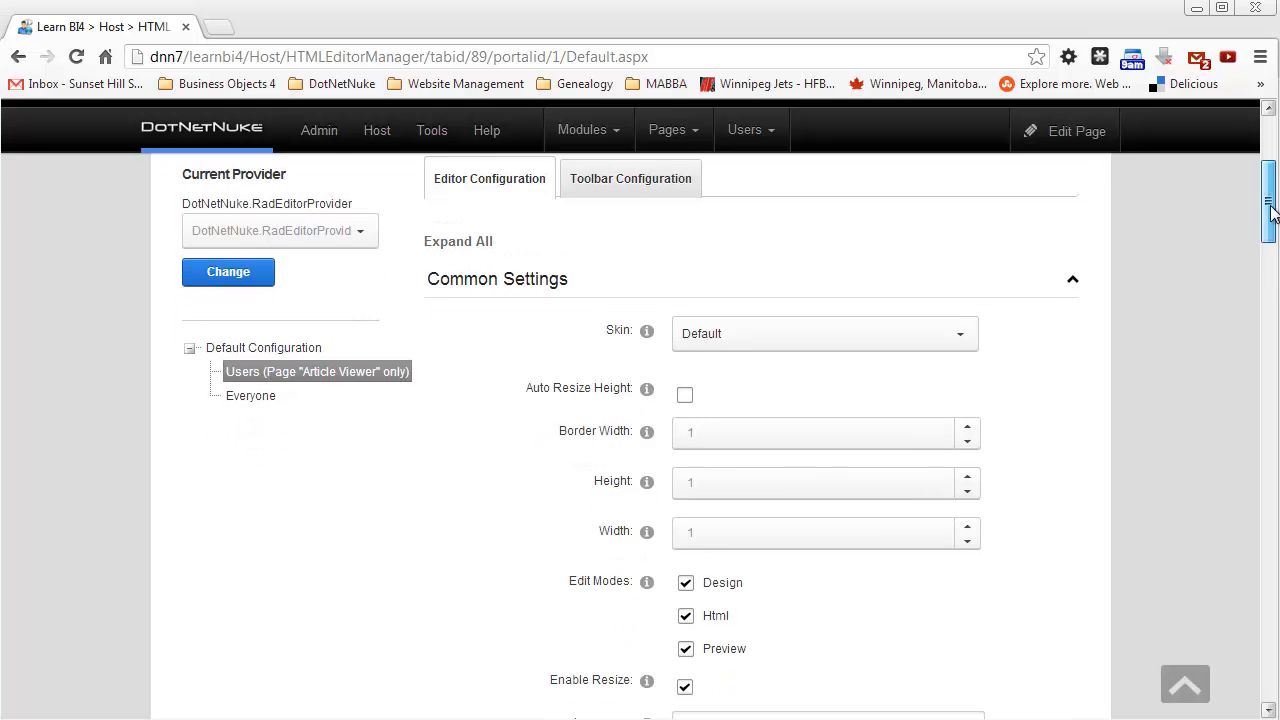
{"action": "scroll", "scroll_direction": "down", "scroll_amount": 3}
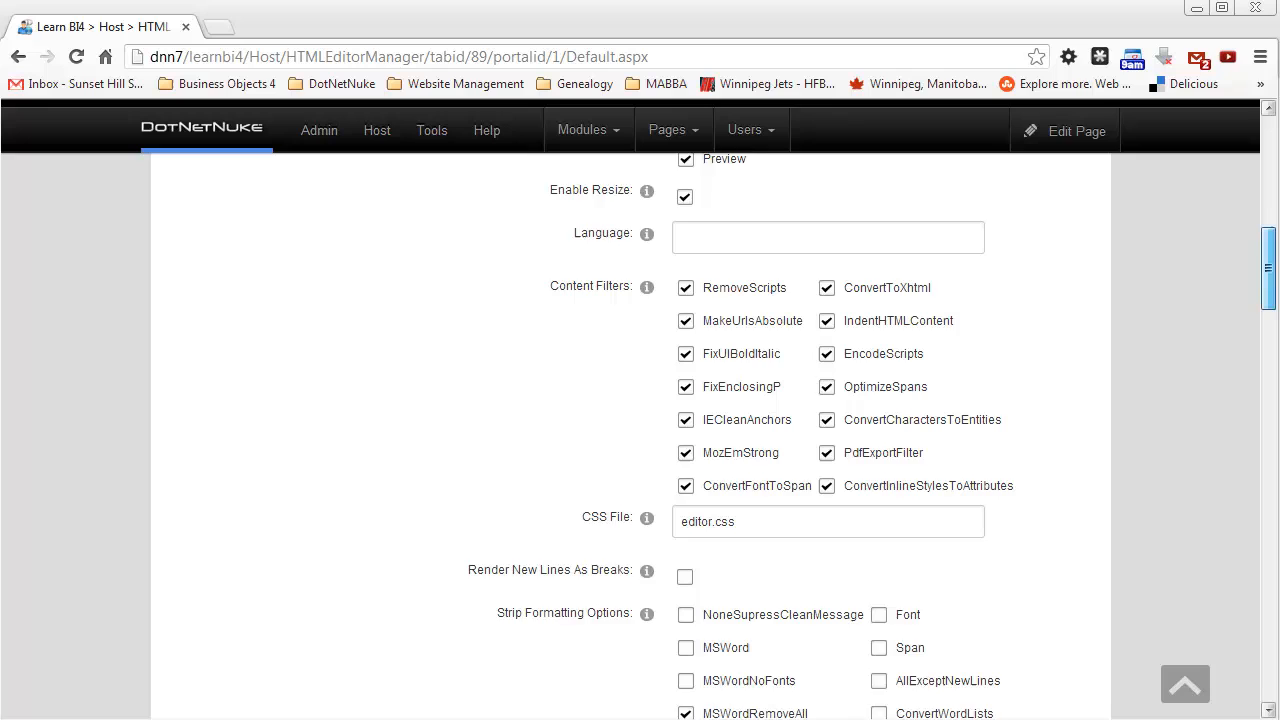
{"action": "scroll", "scroll_direction": "down", "scroll_amount": 3}
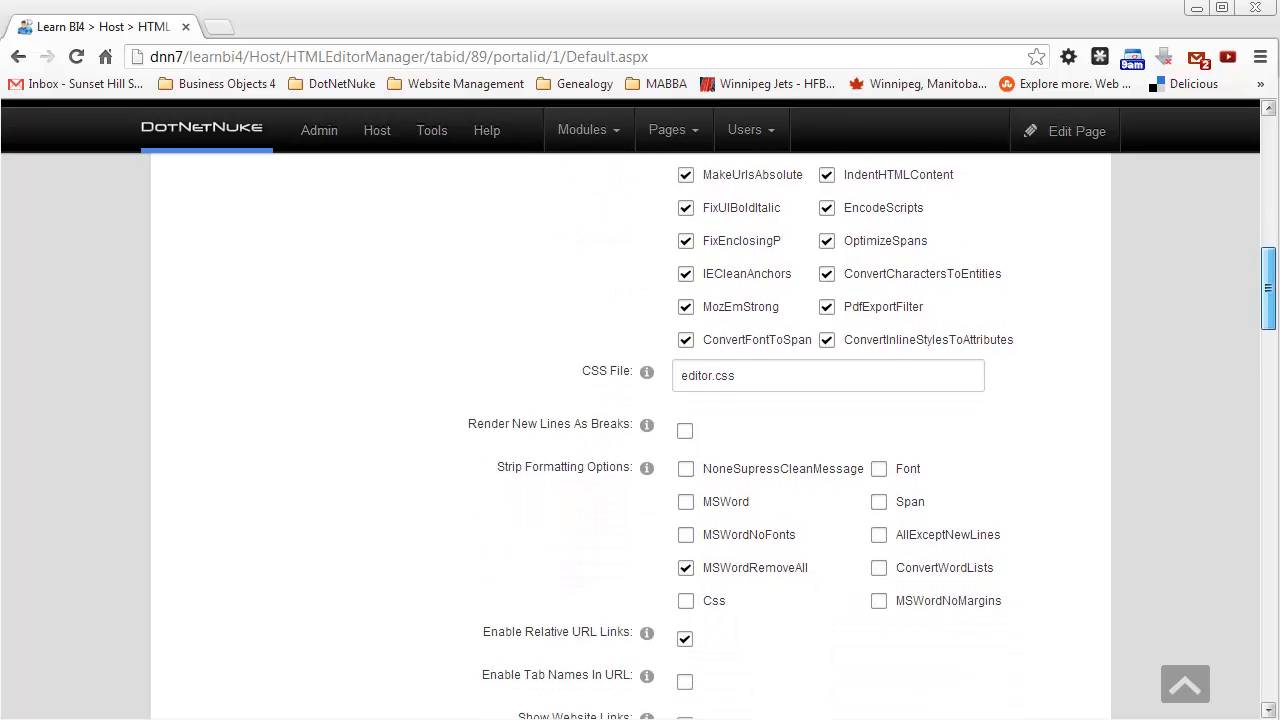
{"action": "scroll", "scroll_direction": "down", "scroll_amount": 3}
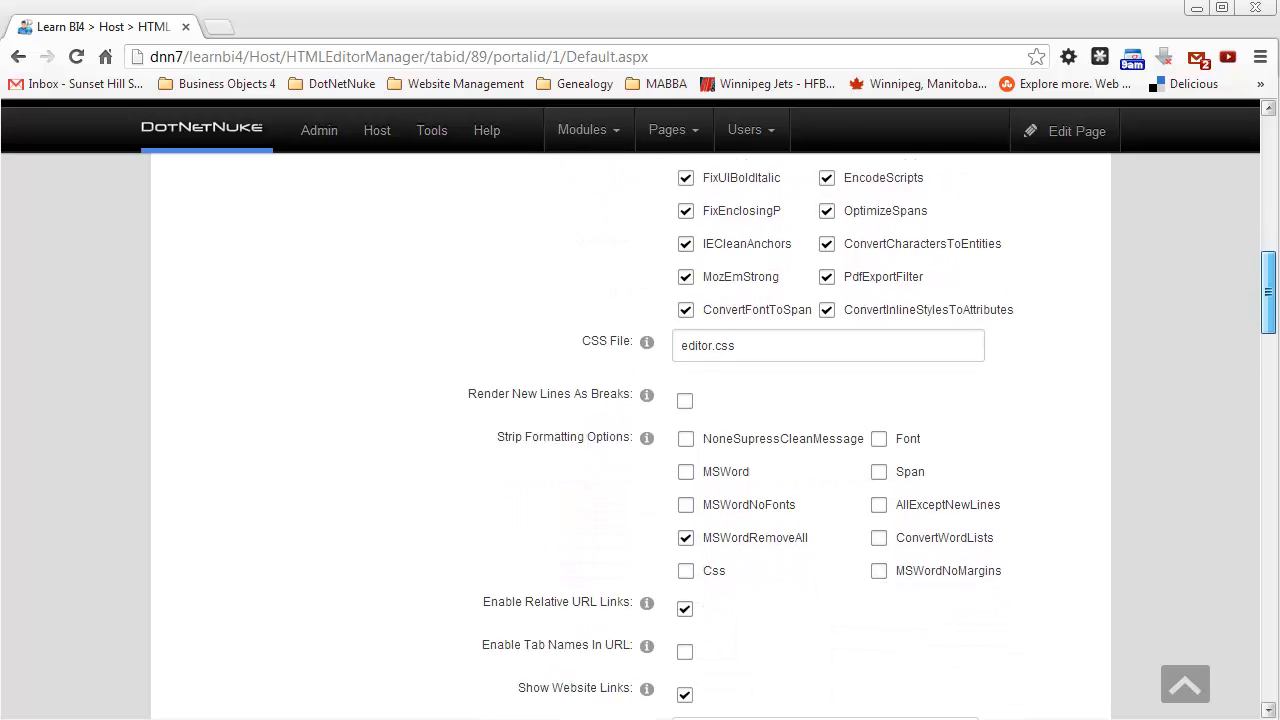
{"action": "scroll", "scroll_direction": "down", "scroll_amount": 3}
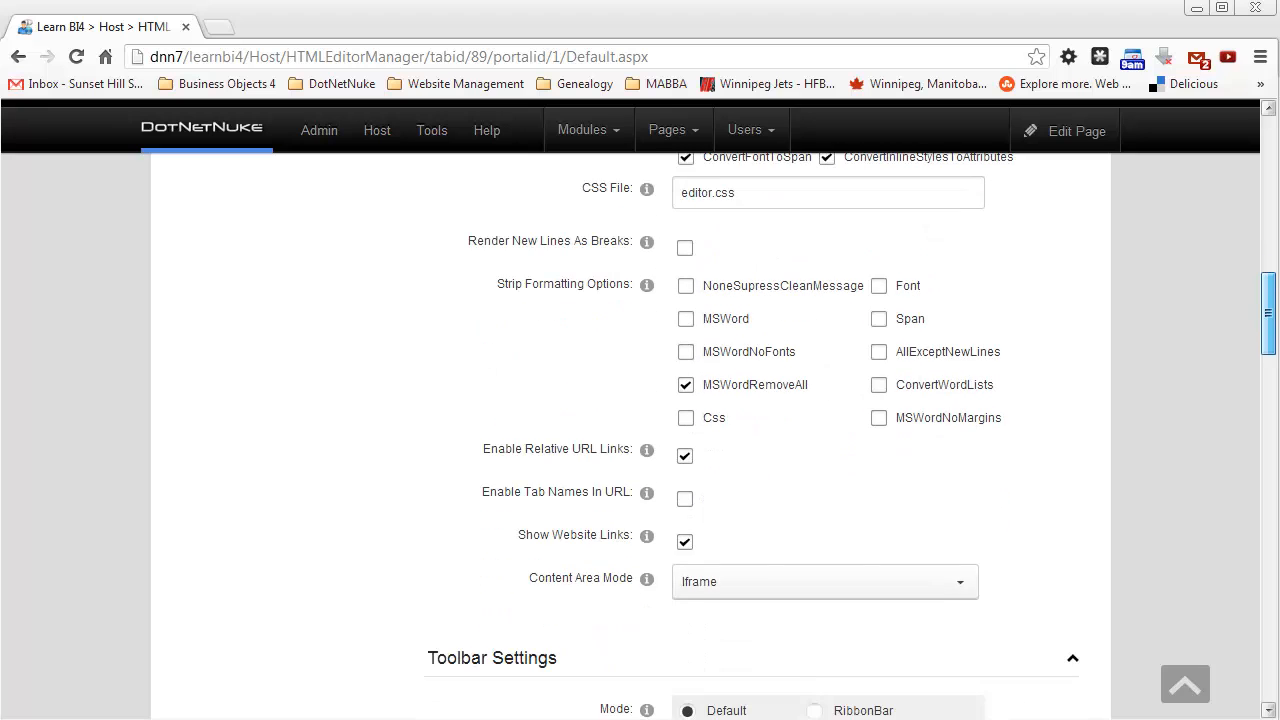
{"action": "scroll", "scroll_direction": "down", "scroll_amount": 3}
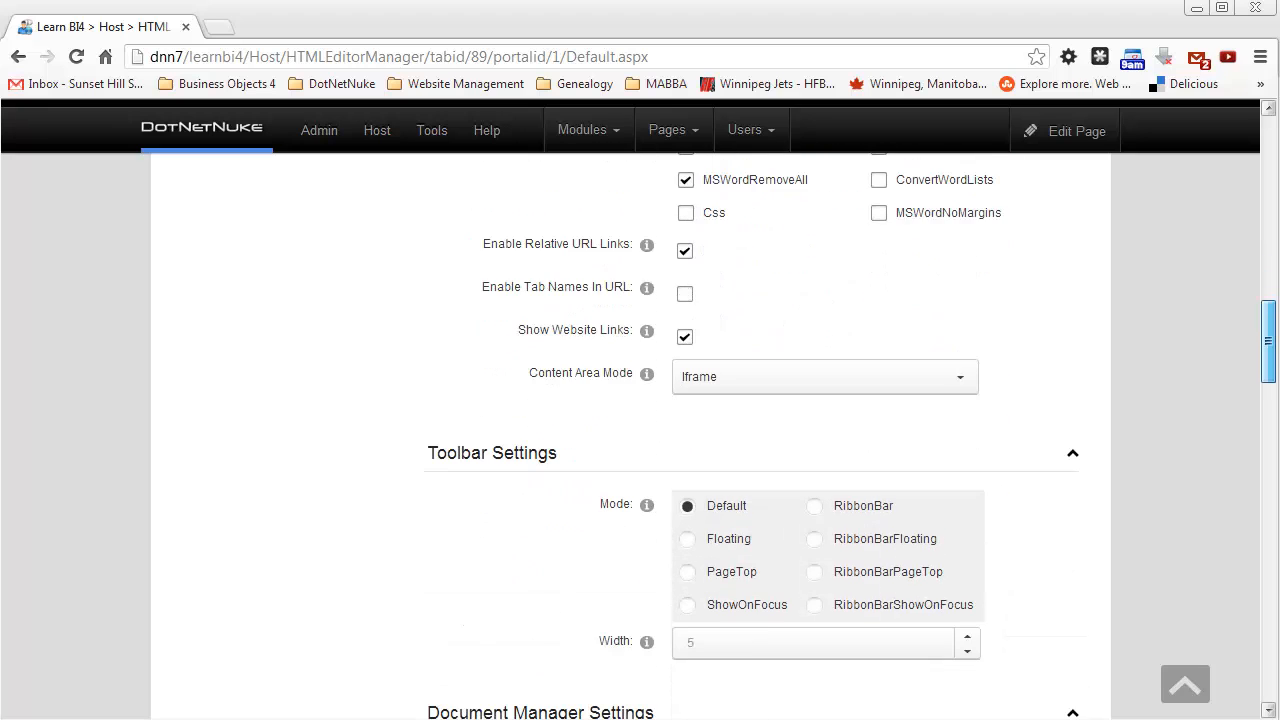
{"action": "scroll", "scroll_direction": "down", "scroll_amount": 3}
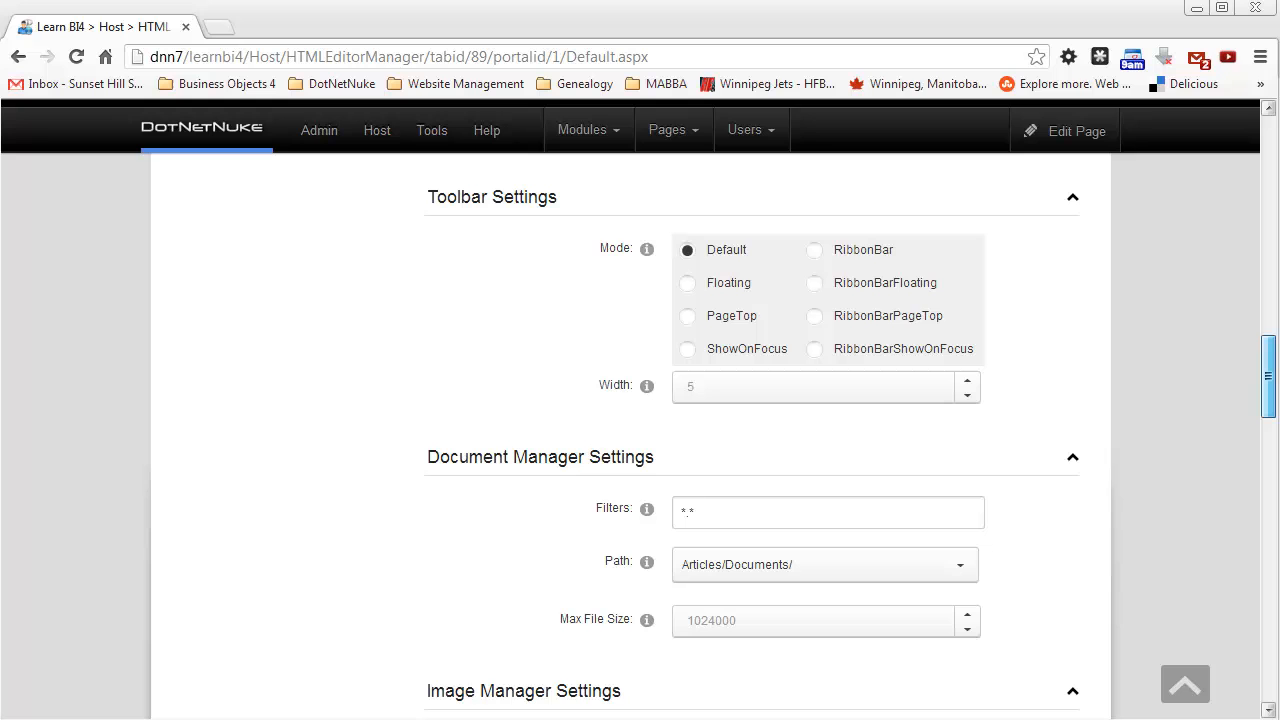
{"action": "scroll", "scroll_direction": "down", "scroll_amount": 3}
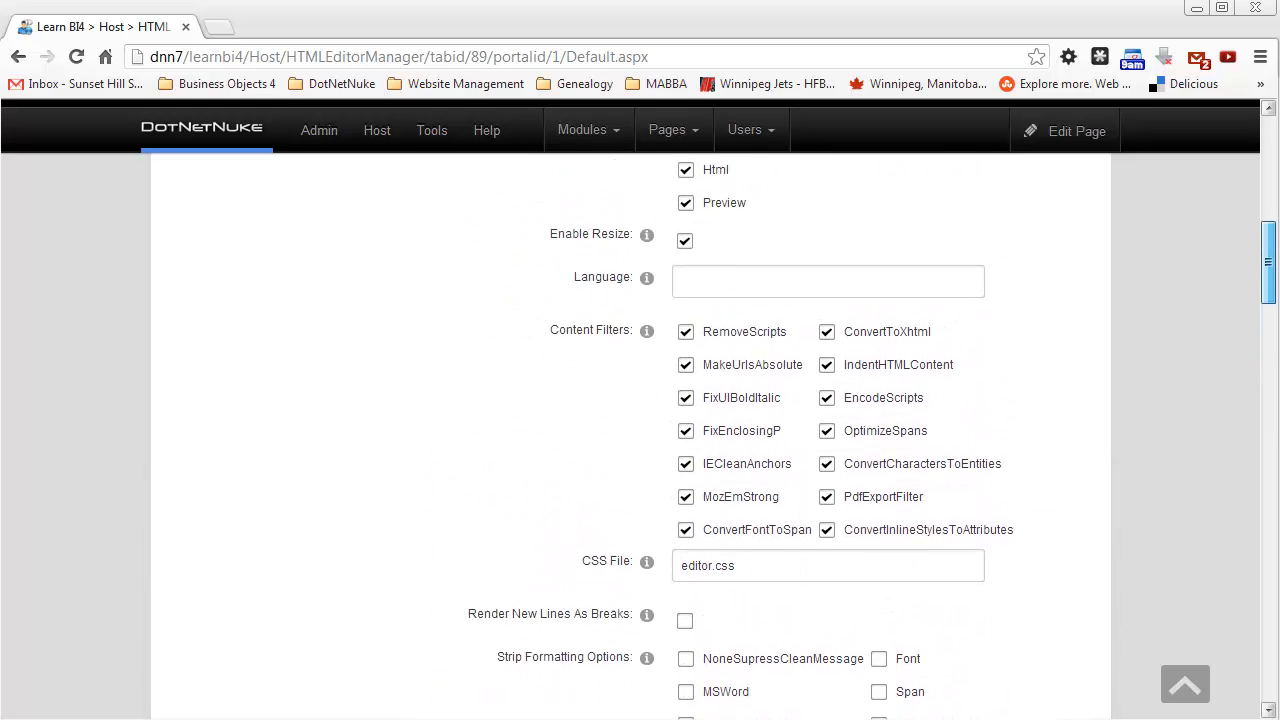
{"action": "scroll", "scroll_direction": "up", "scroll_amount": 3}
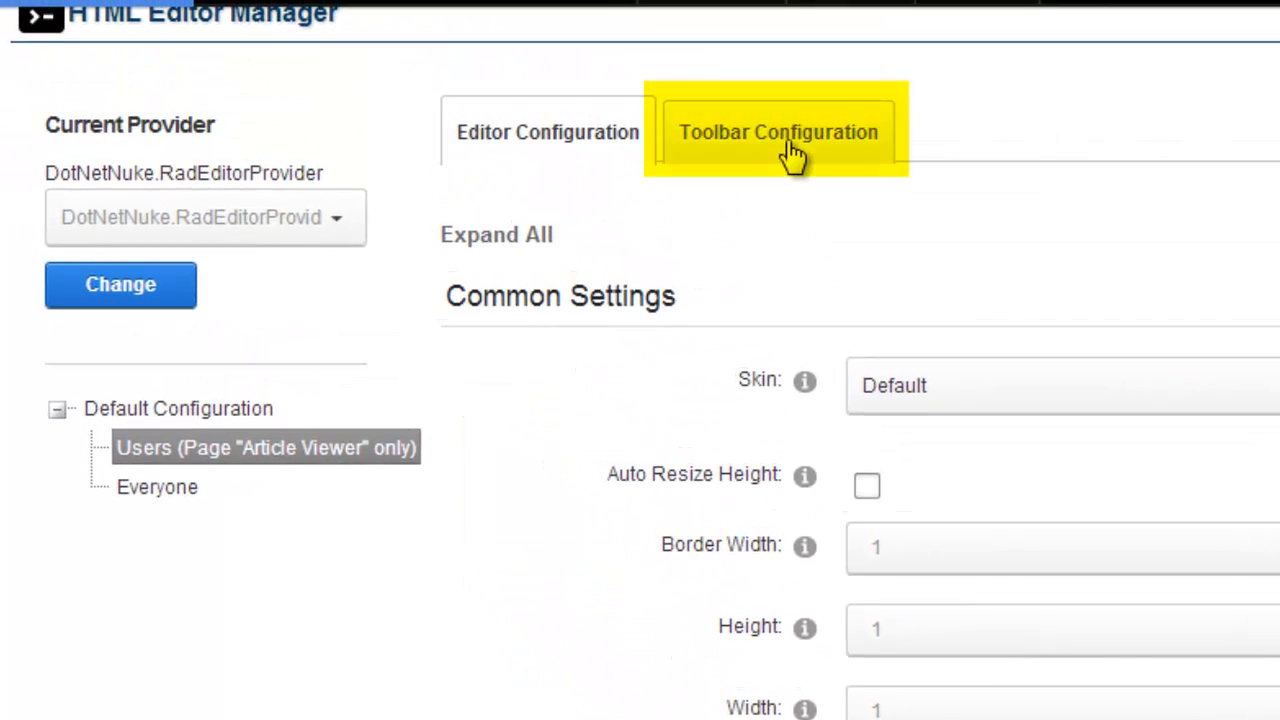
In the Toolbar Configuration XML, select the InsertOptions and TemplateOptions EditorToolStrip blocks for deletion.
{"action": "left_click", "coordinate": [780, 132]}
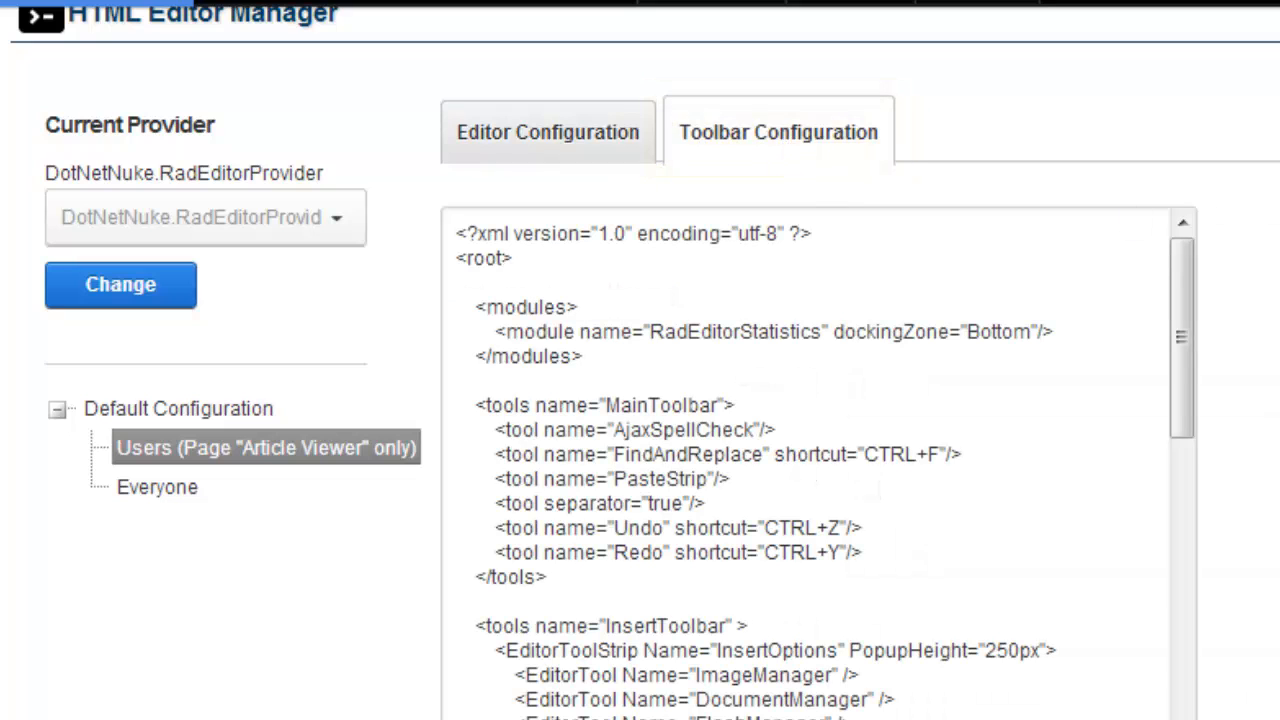
{"action": "scroll", "scroll_direction": "down", "scroll_amount": 3}
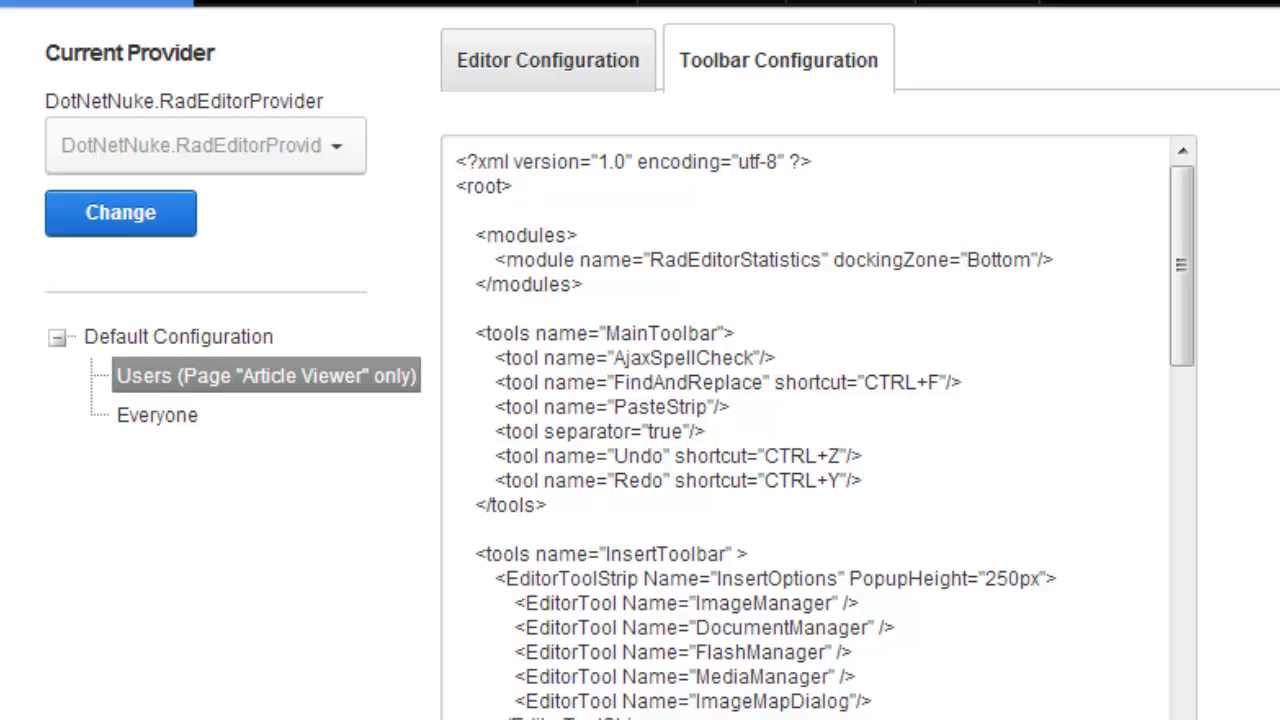
{"action": "scroll", "scroll_direction": "down", "scroll_amount": 3}
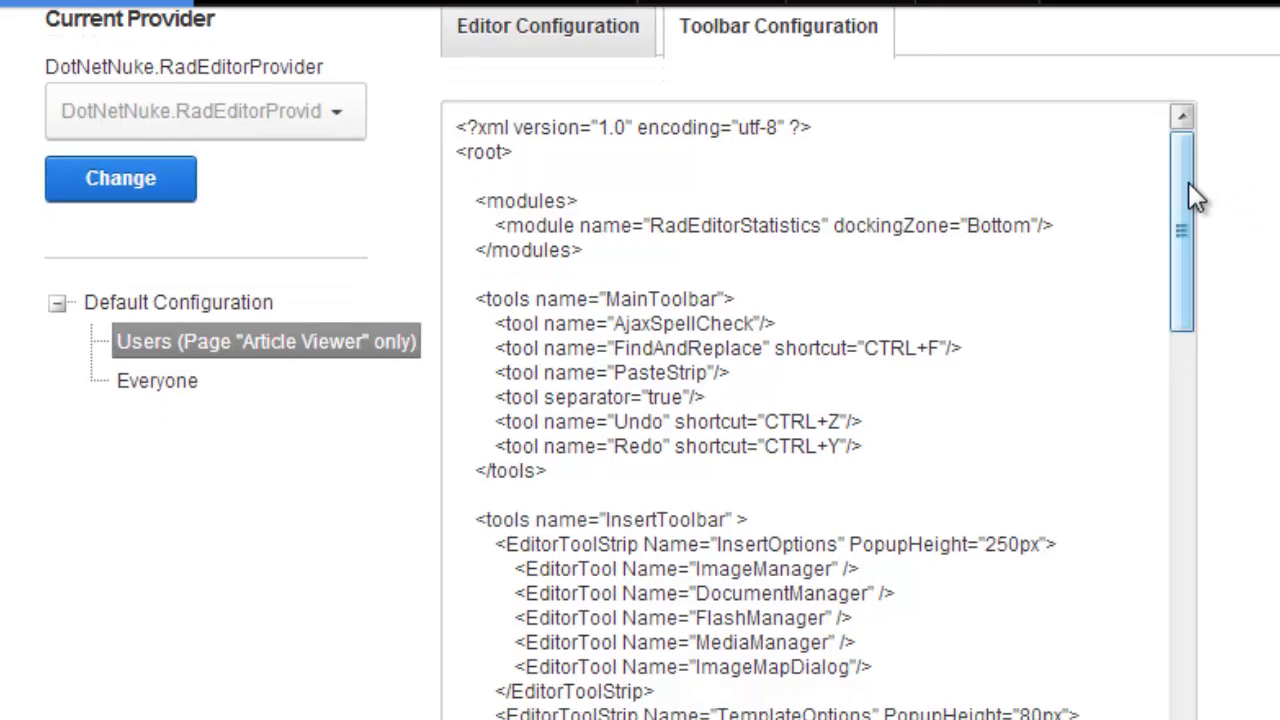
{"action": "scroll", "scroll_direction": "down", "scroll_amount": 3}
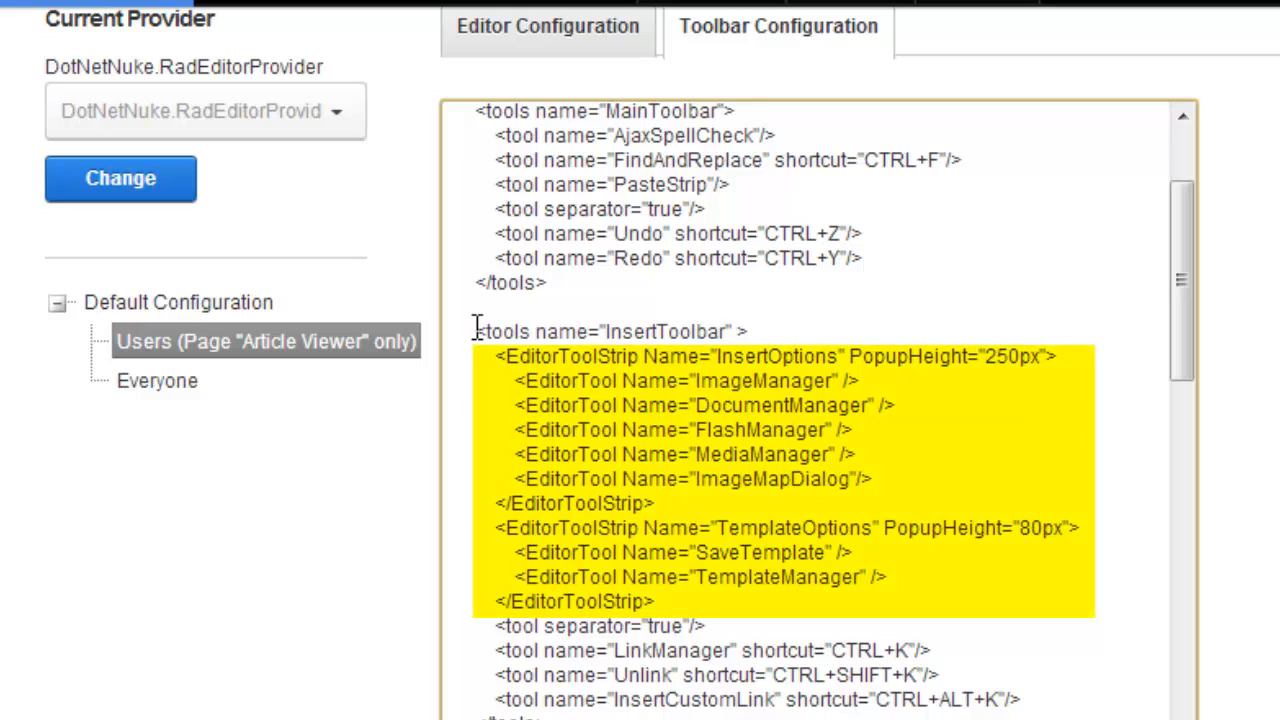
{"action": "mouse_move", "coordinate": [604, 328]}
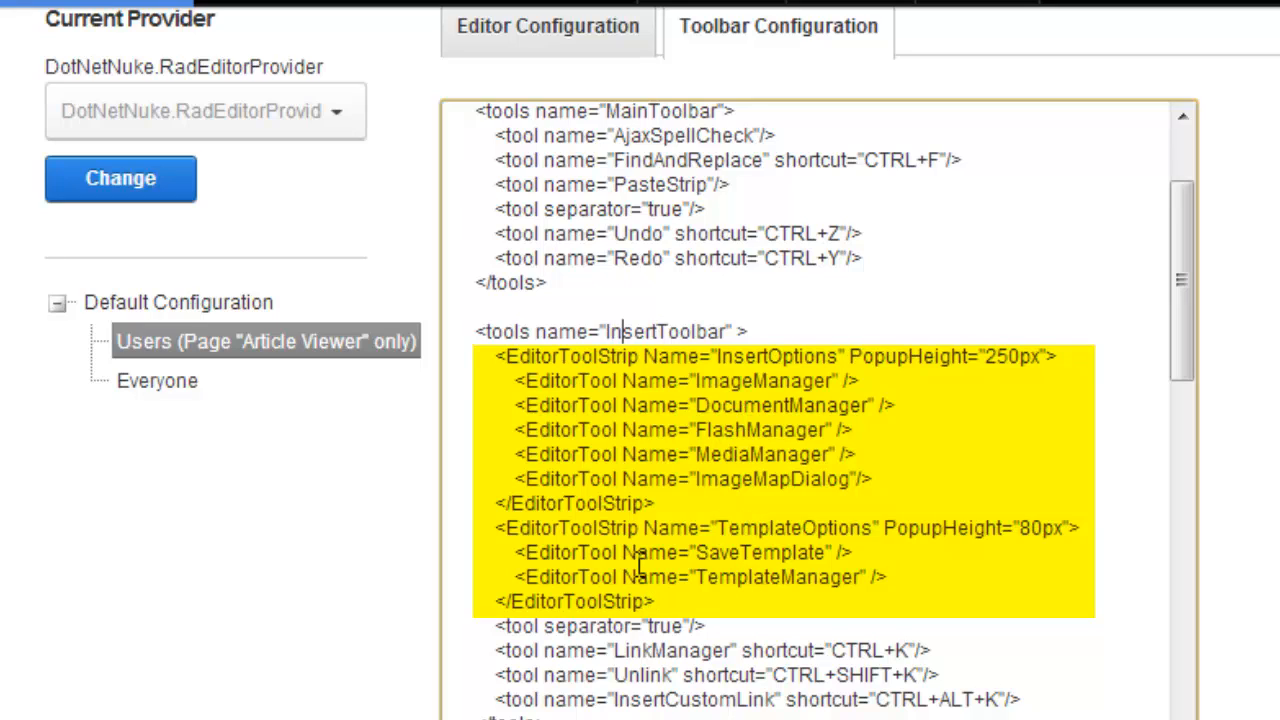
{"action": "mouse_move", "coordinate": [468, 332]}
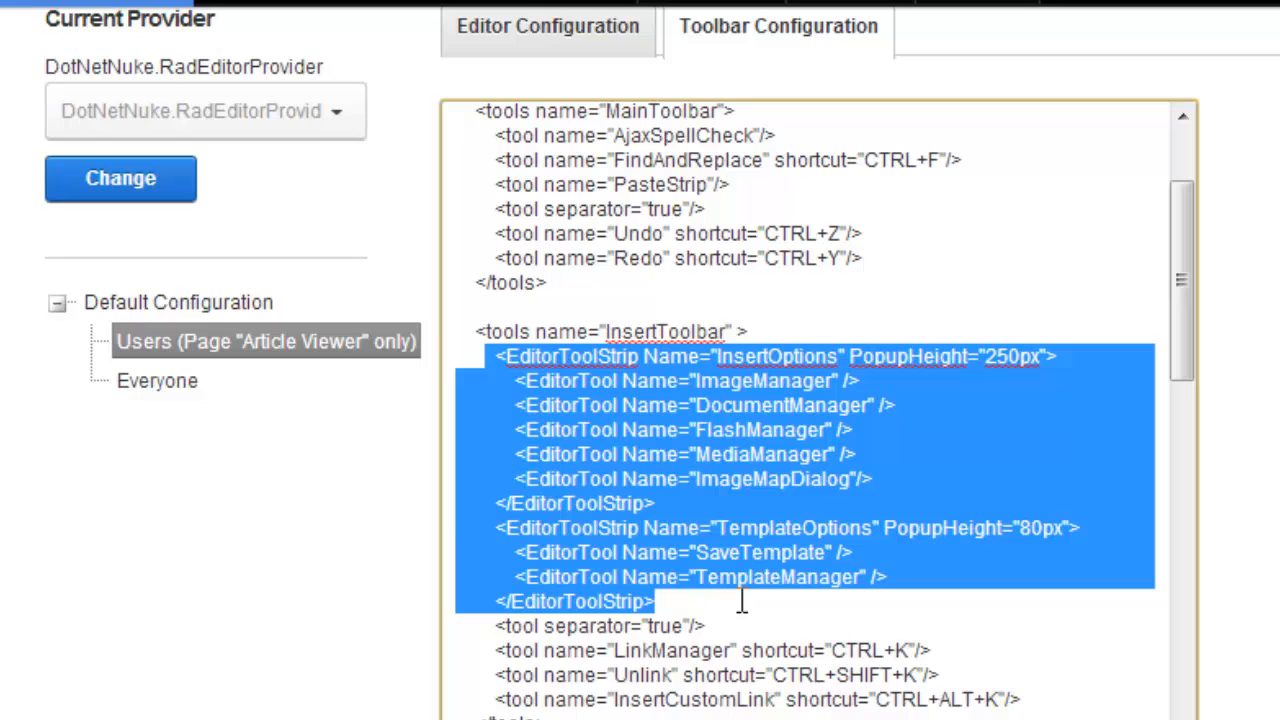
{"action": "mouse_move", "coordinate": [750, 600]}
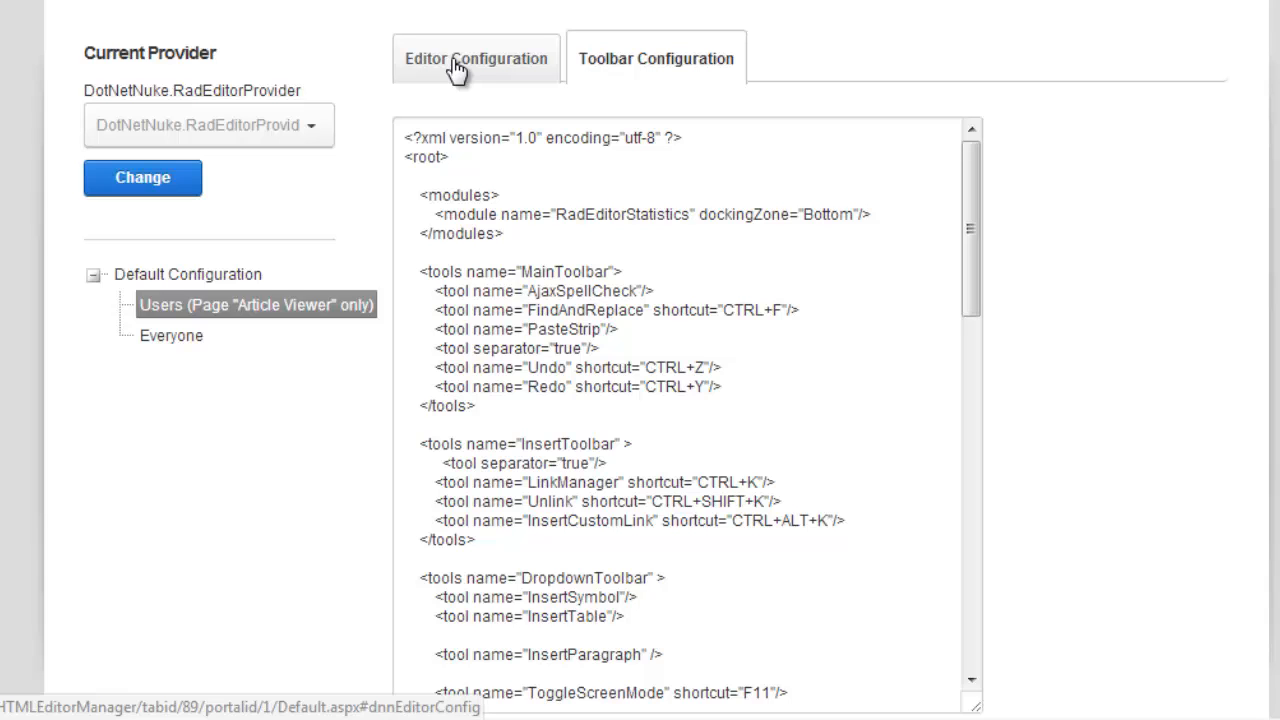
Update the editor configuration until the success message shows, then return to the Home page.
{"action": "left_click", "coordinate": [474, 58]}
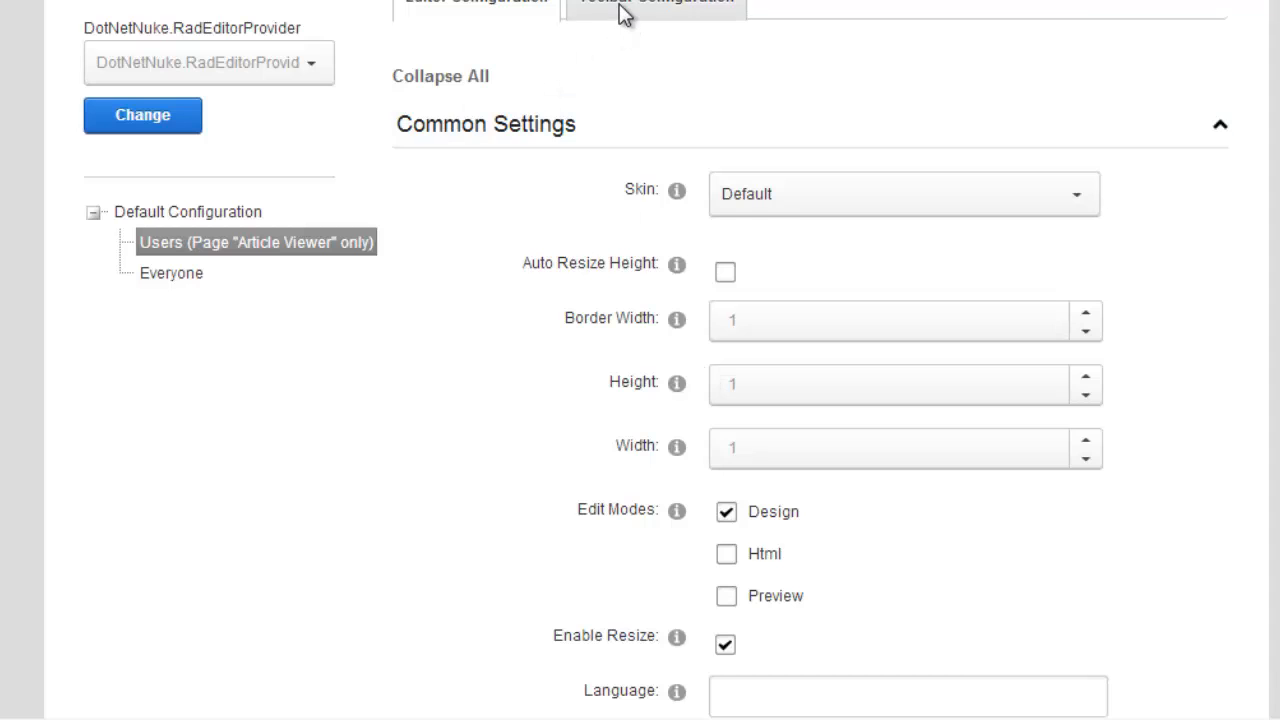
{"action": "mouse_move", "coordinate": [624, 16]}
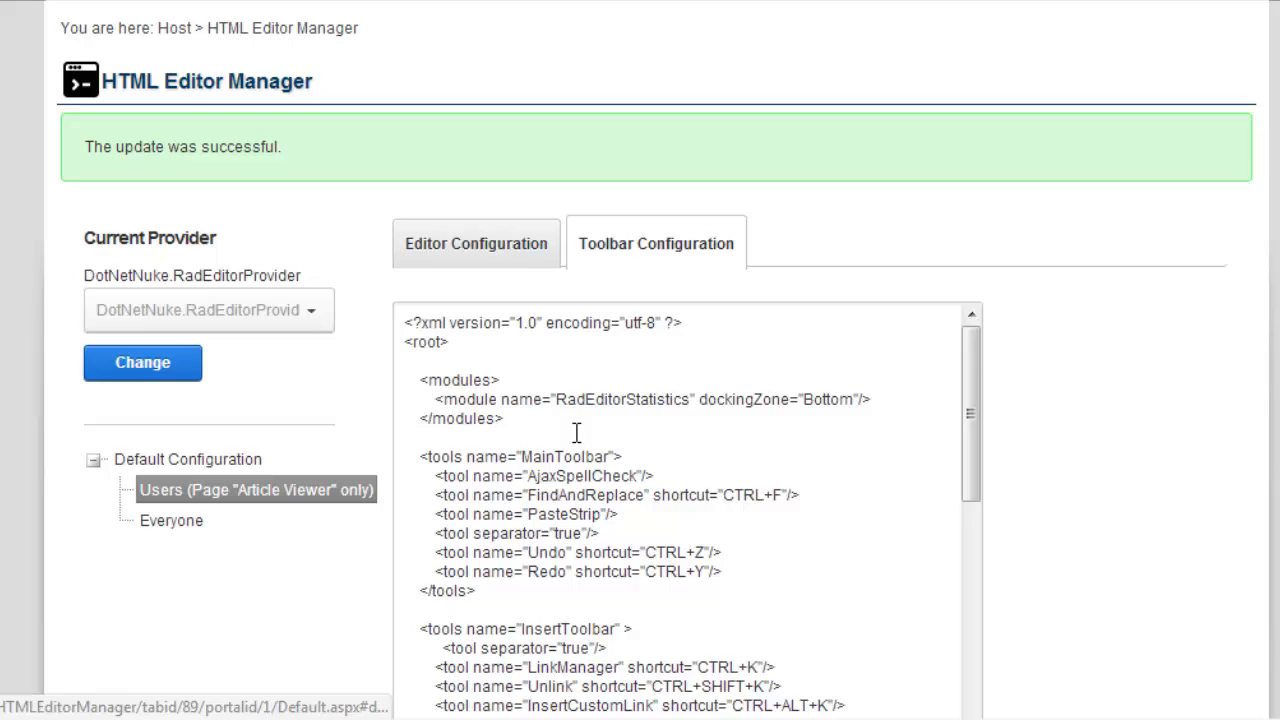
{"action": "scroll", "scroll_direction": "down", "scroll_amount": 3}
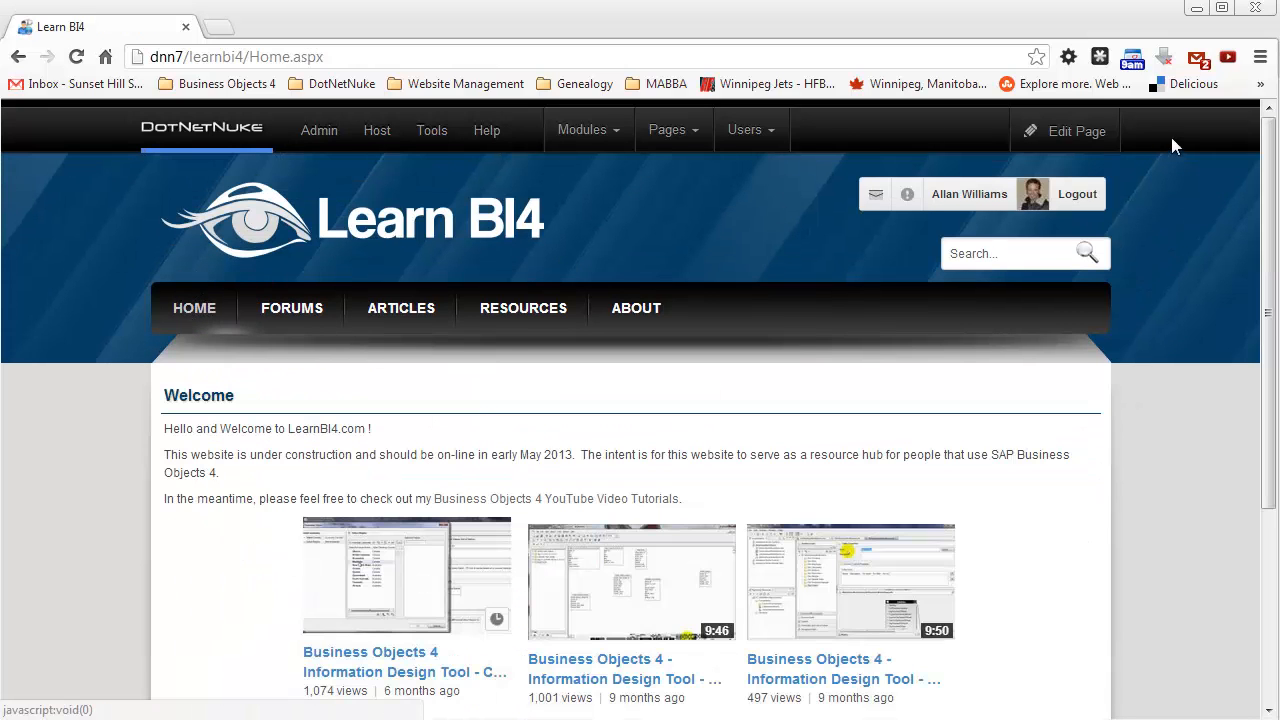
{"action": "left_click", "coordinate": [1076, 194]}
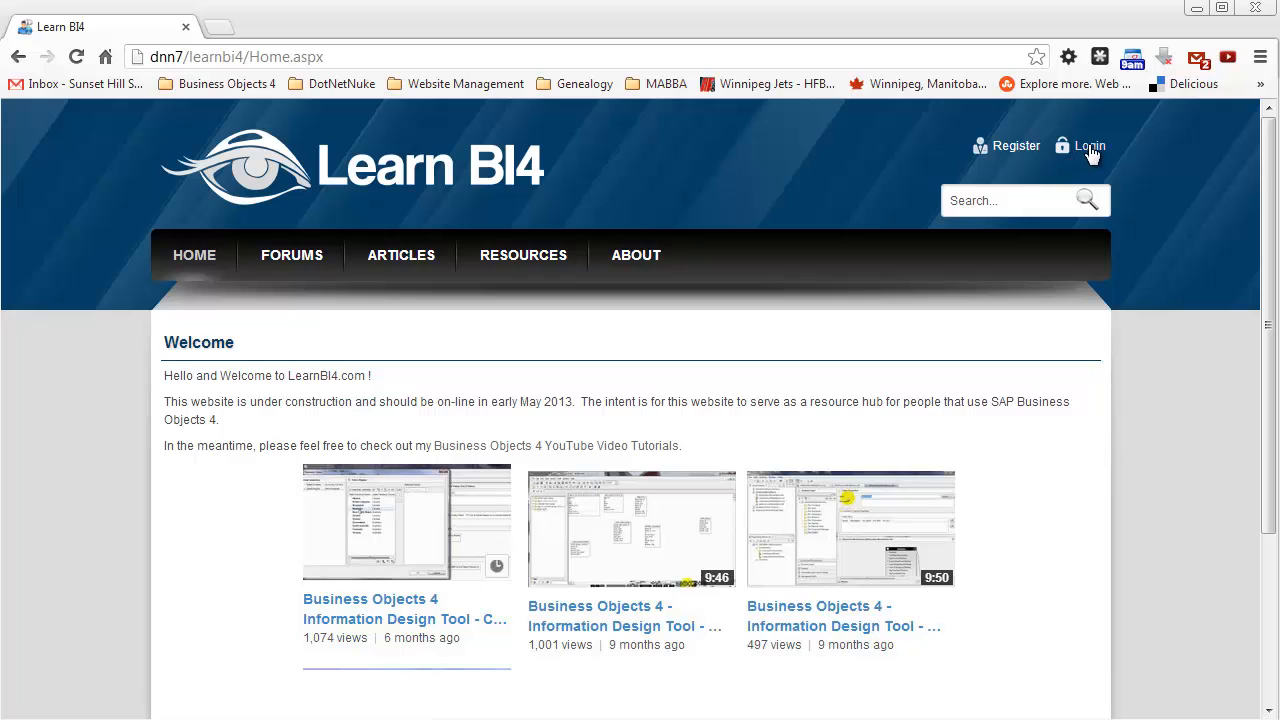
{"action": "left_click", "coordinate": [1088, 144]}
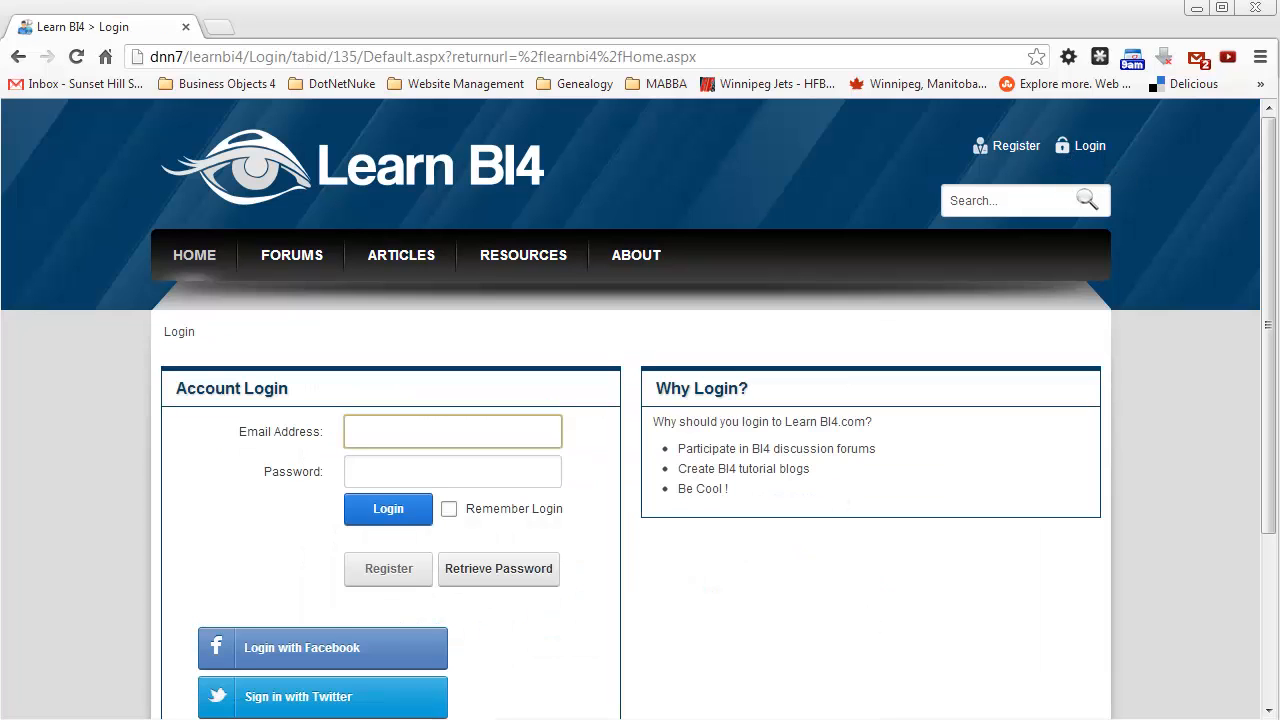
{"action": "left_click", "coordinate": [452, 432]}
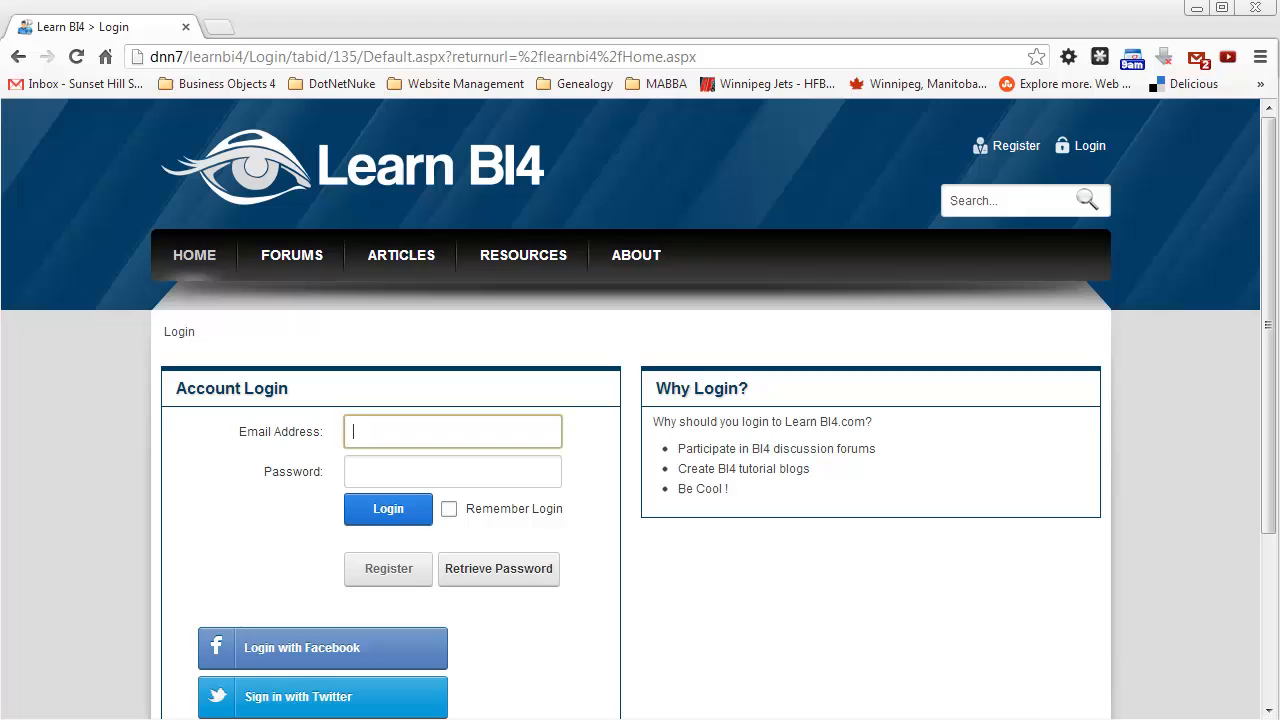
{"action": "left_click", "coordinate": [388, 510]}
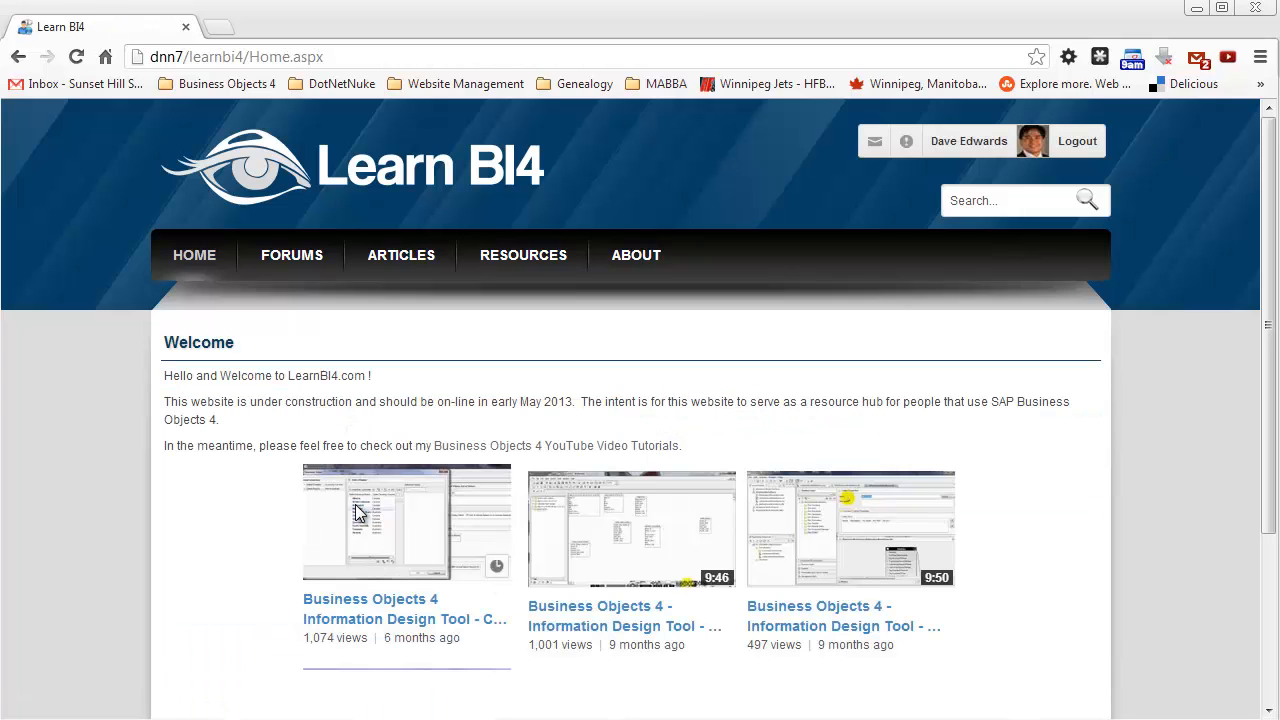
{"action": "mouse_move", "coordinate": [968, 144]}
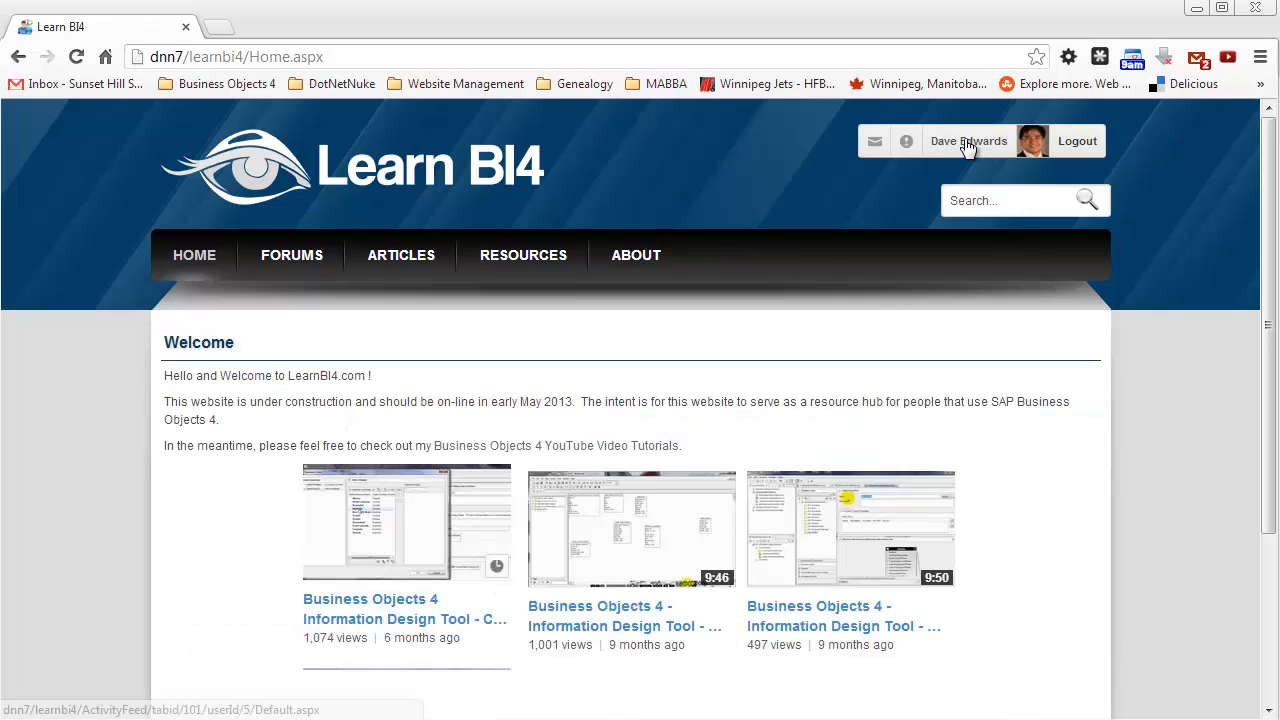
{"action": "mouse_move", "coordinate": [968, 144]}
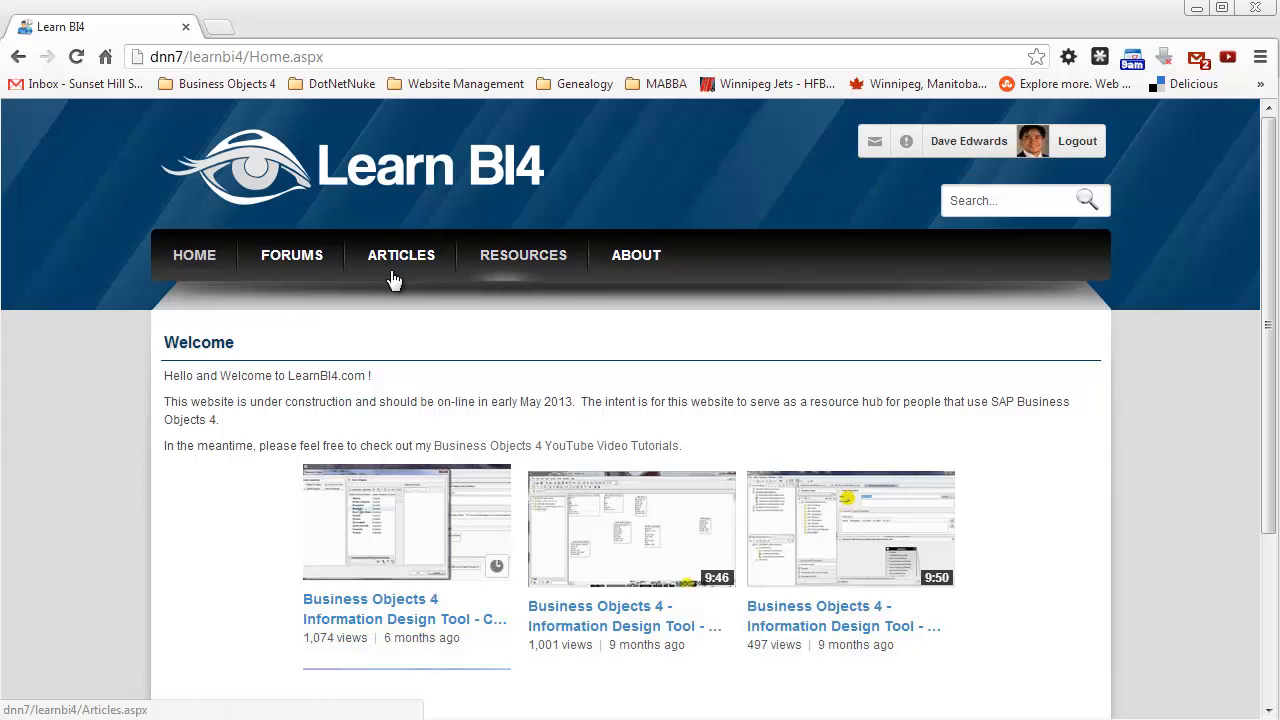
Go to the Articles page and start adding a new article.
{"action": "left_click", "coordinate": [400, 256]}
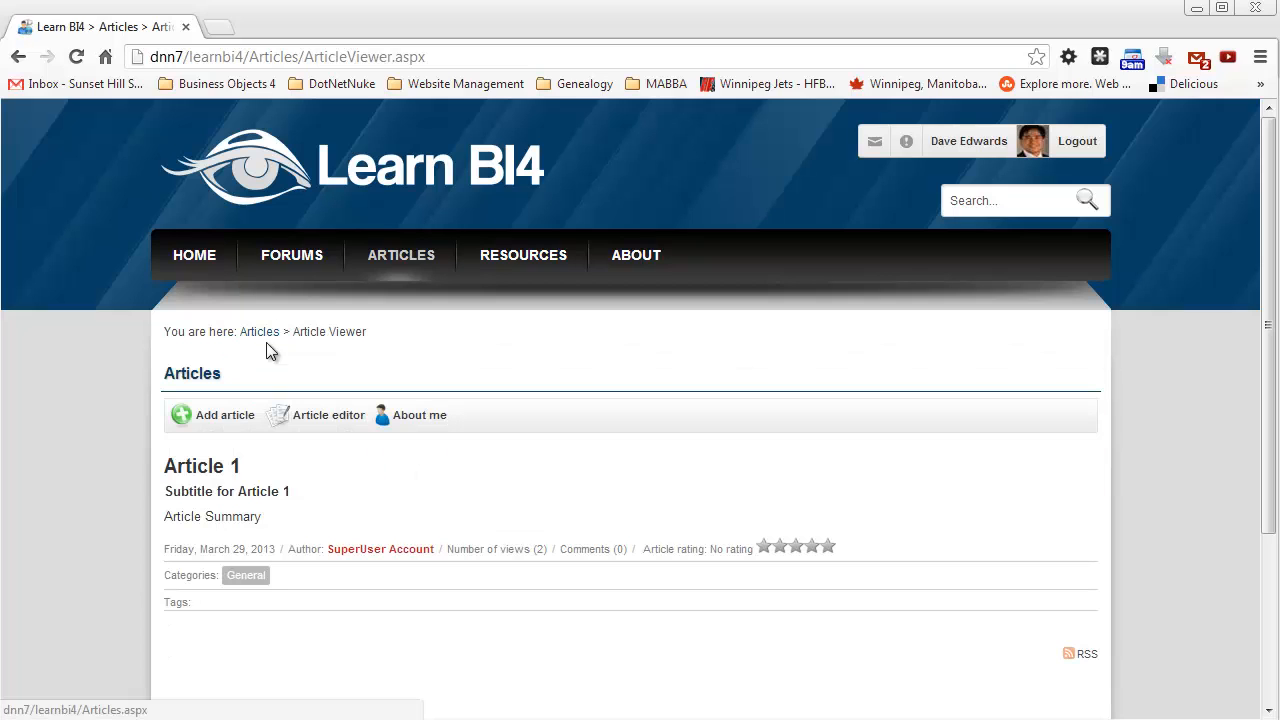
{"action": "left_click", "coordinate": [224, 414]}
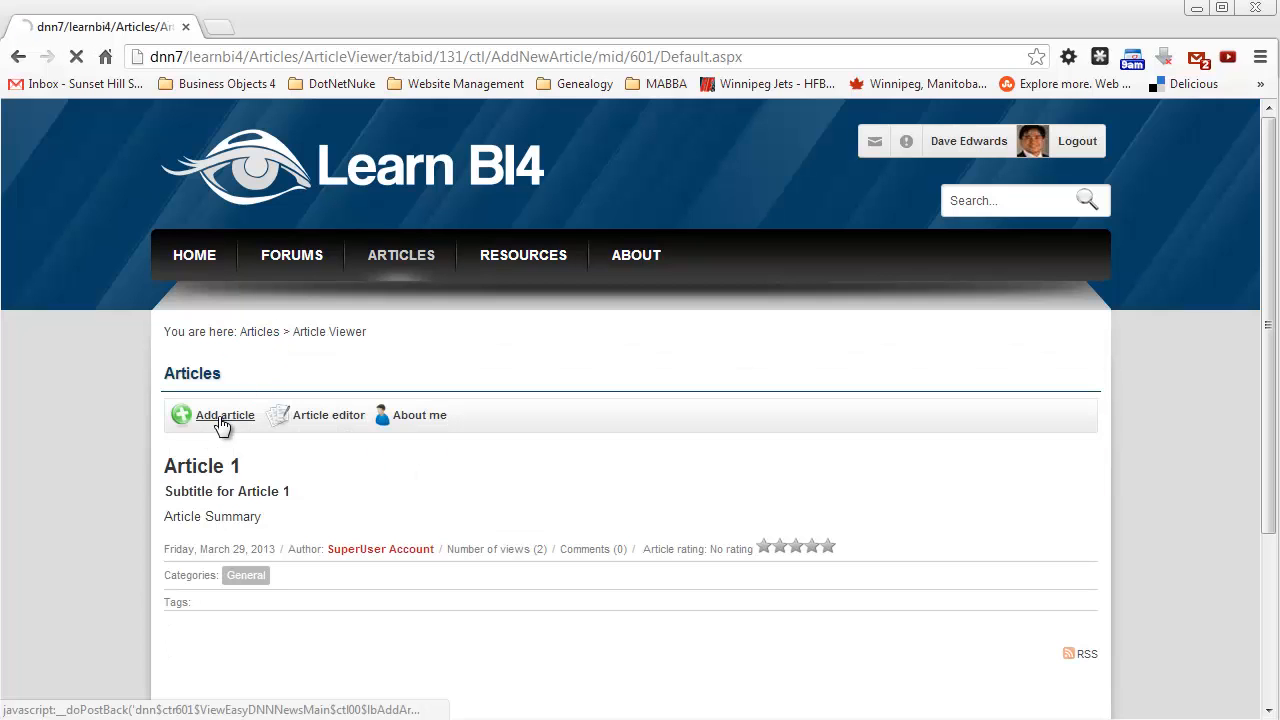
Reach the Summary editor and place the cursor in it, revealing its reduced toolbar.
{"action": "left_click", "coordinate": [224, 414]}
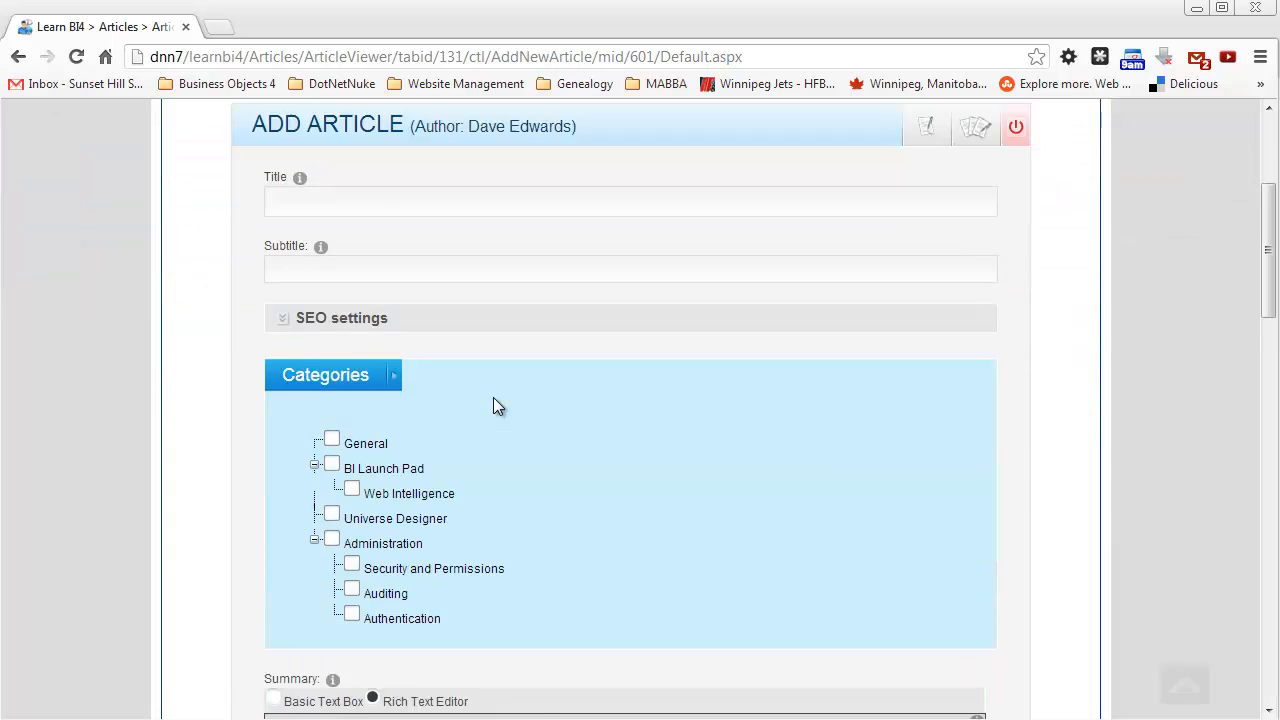
{"action": "scroll", "scroll_direction": "down", "scroll_amount": 3}
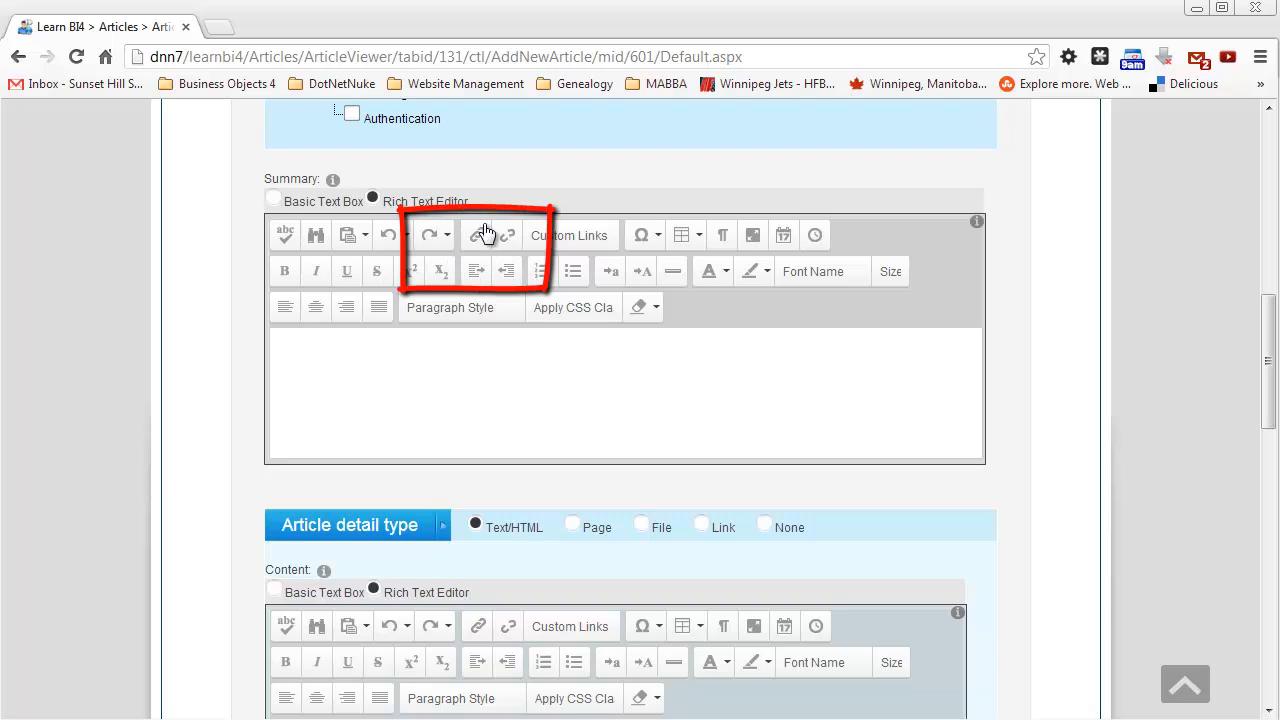
{"action": "mouse_move", "coordinate": [476, 236]}
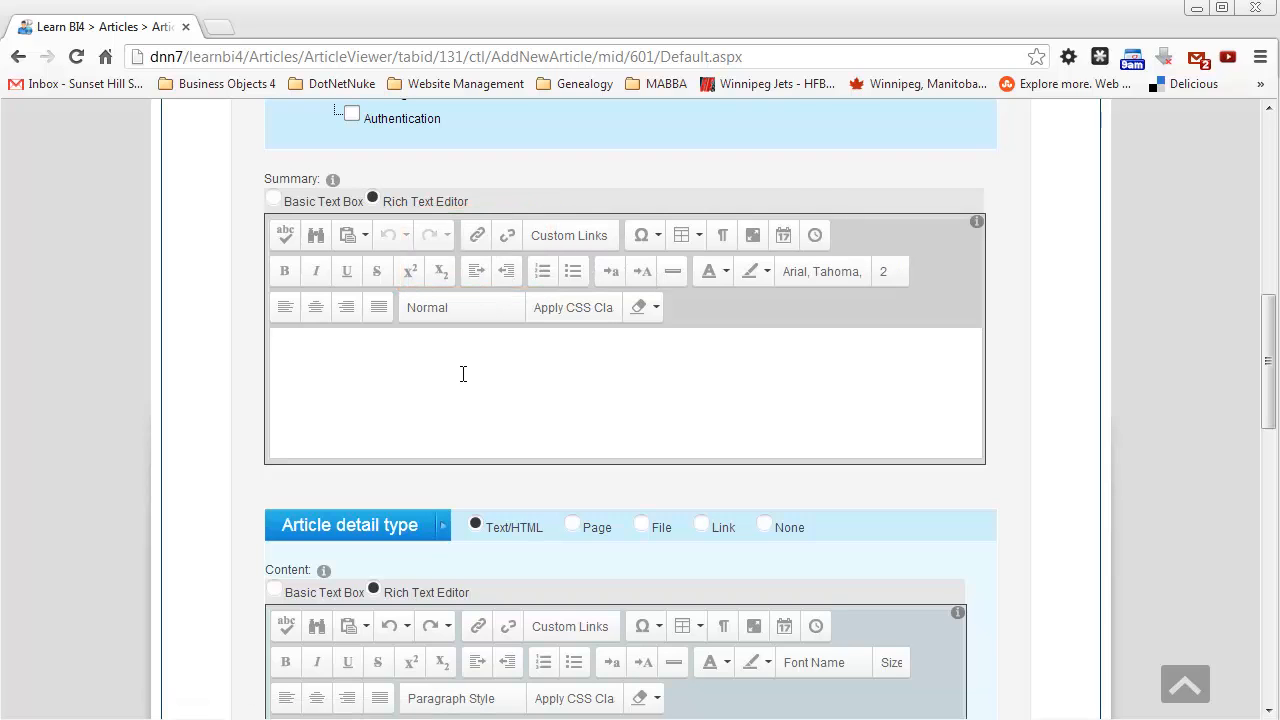
{"action": "mouse_move", "coordinate": [508, 236]}
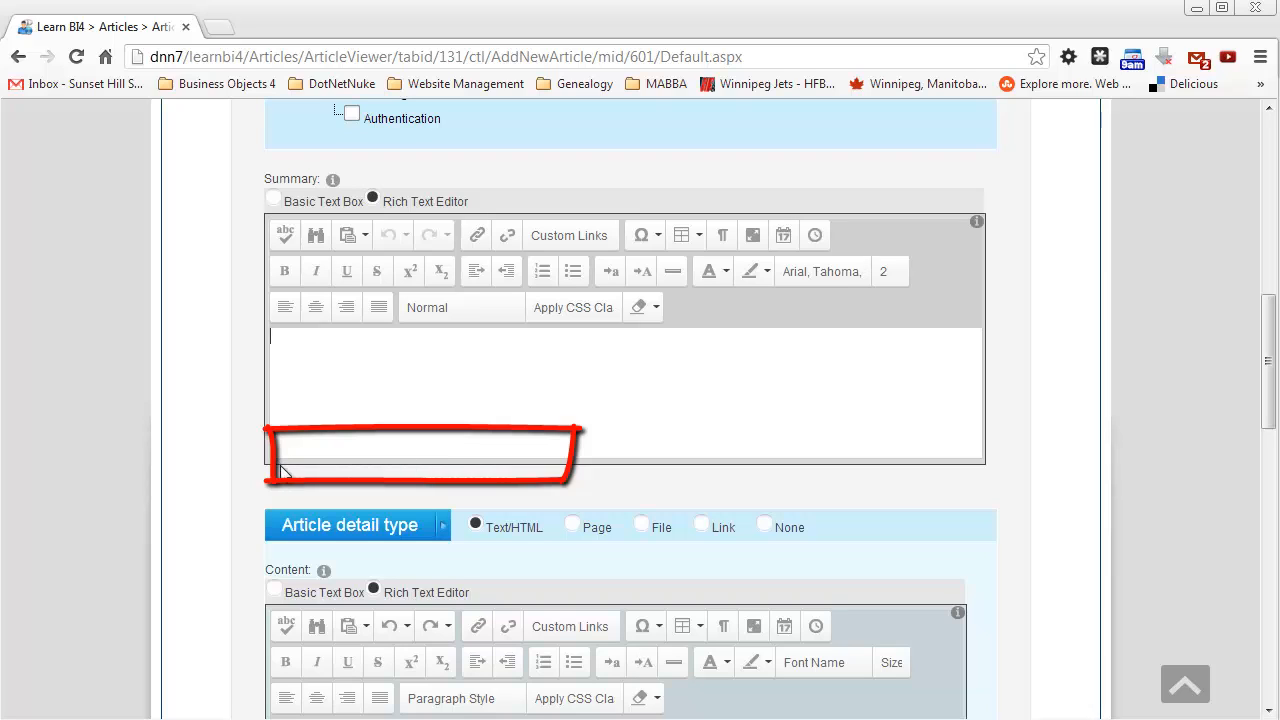
{"action": "left_click", "coordinate": [328, 370]}
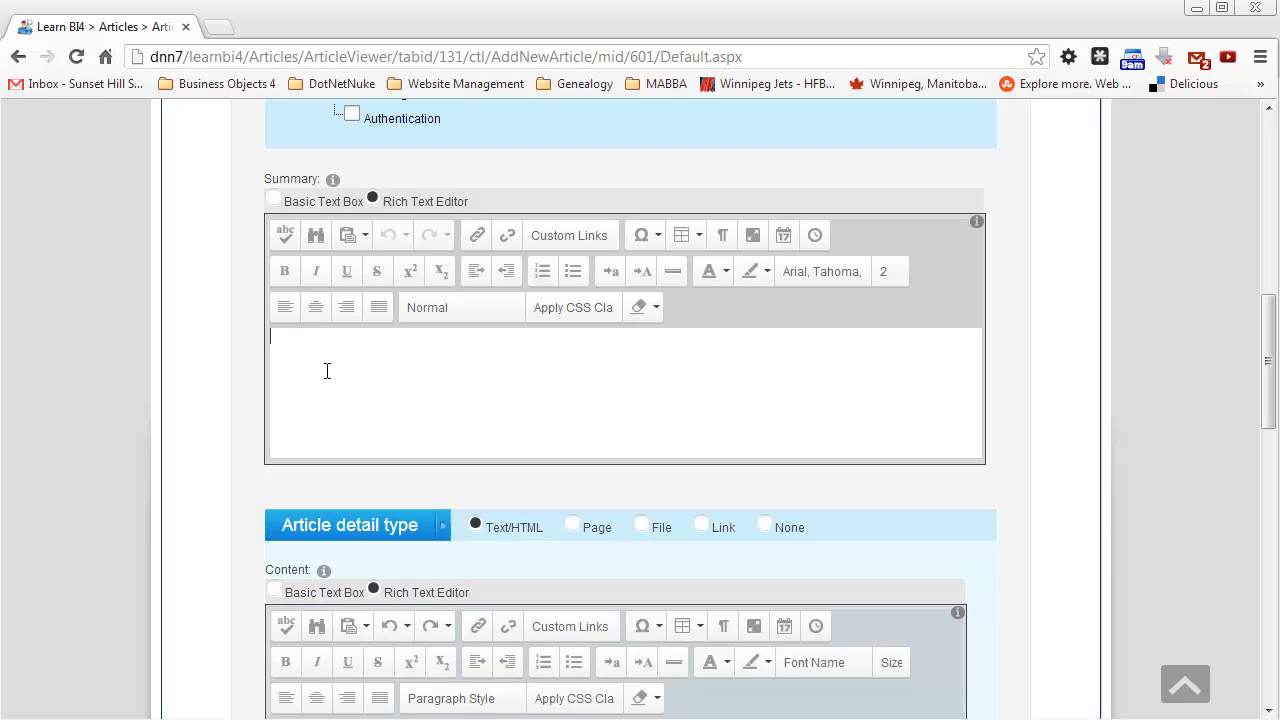